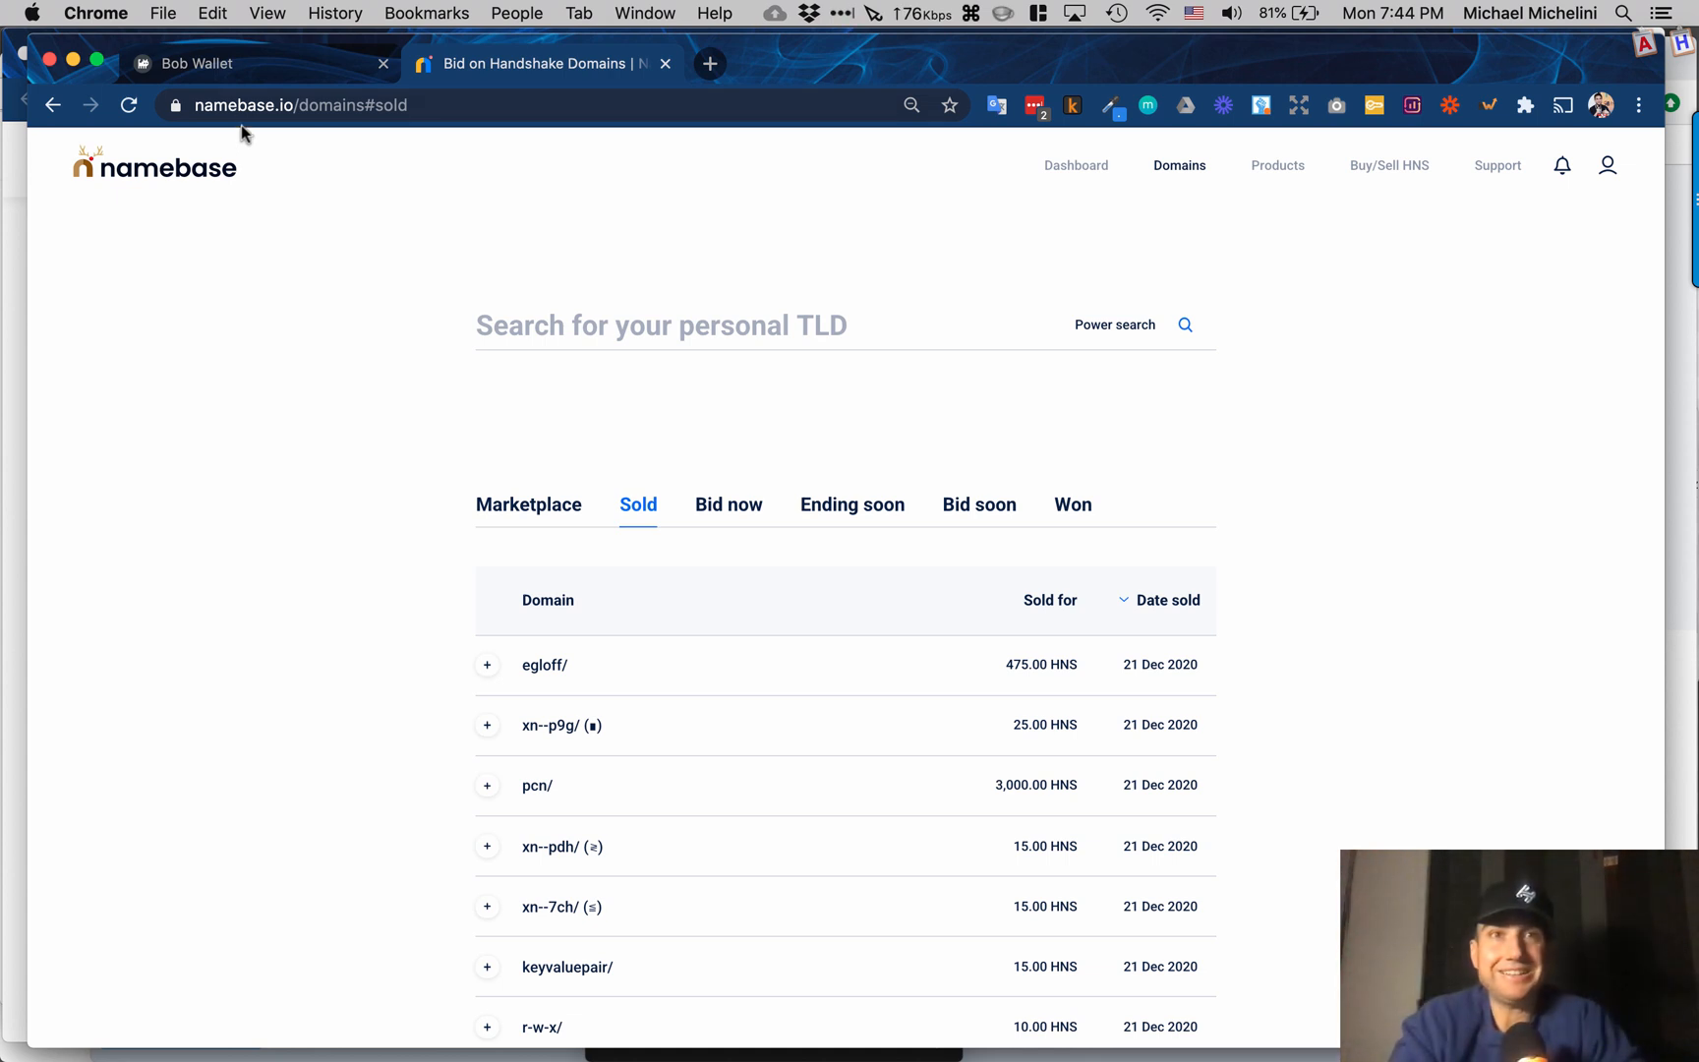
mouse_move(238, 63)
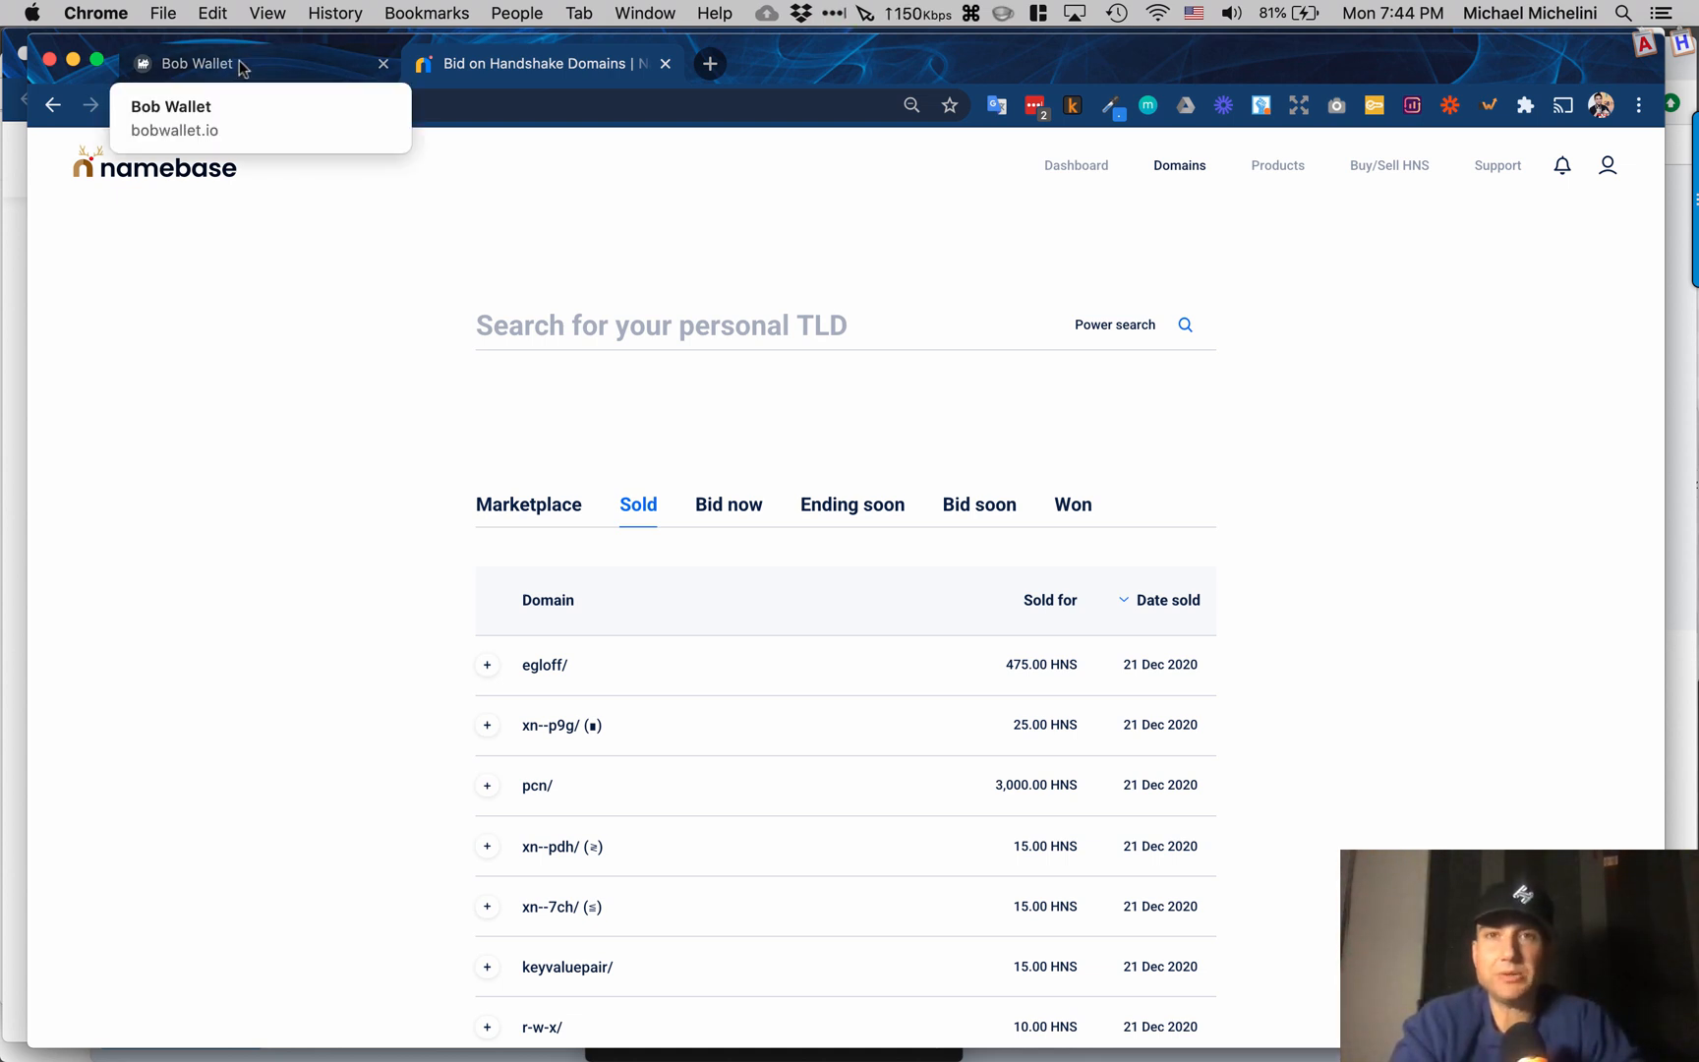
mouse_move(391, 325)
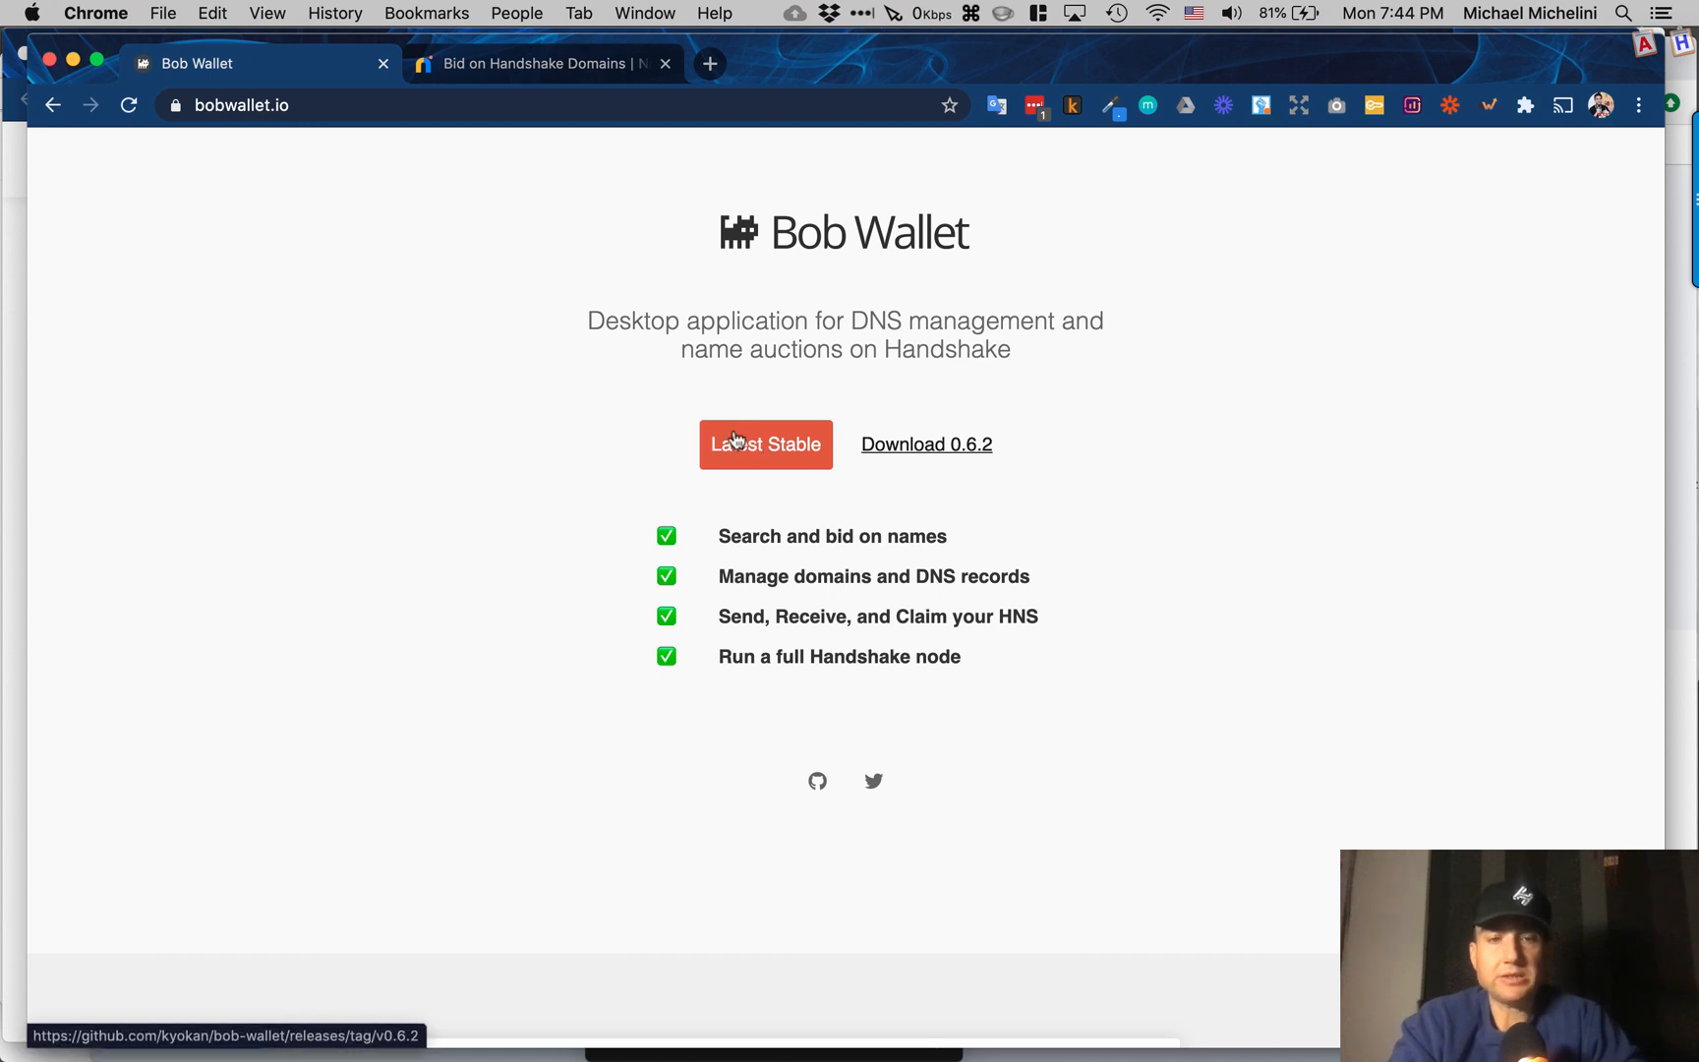
Step: Open the Latest Stable v0.6.2 release on GitHub and scroll down to its Assets
click(765, 445)
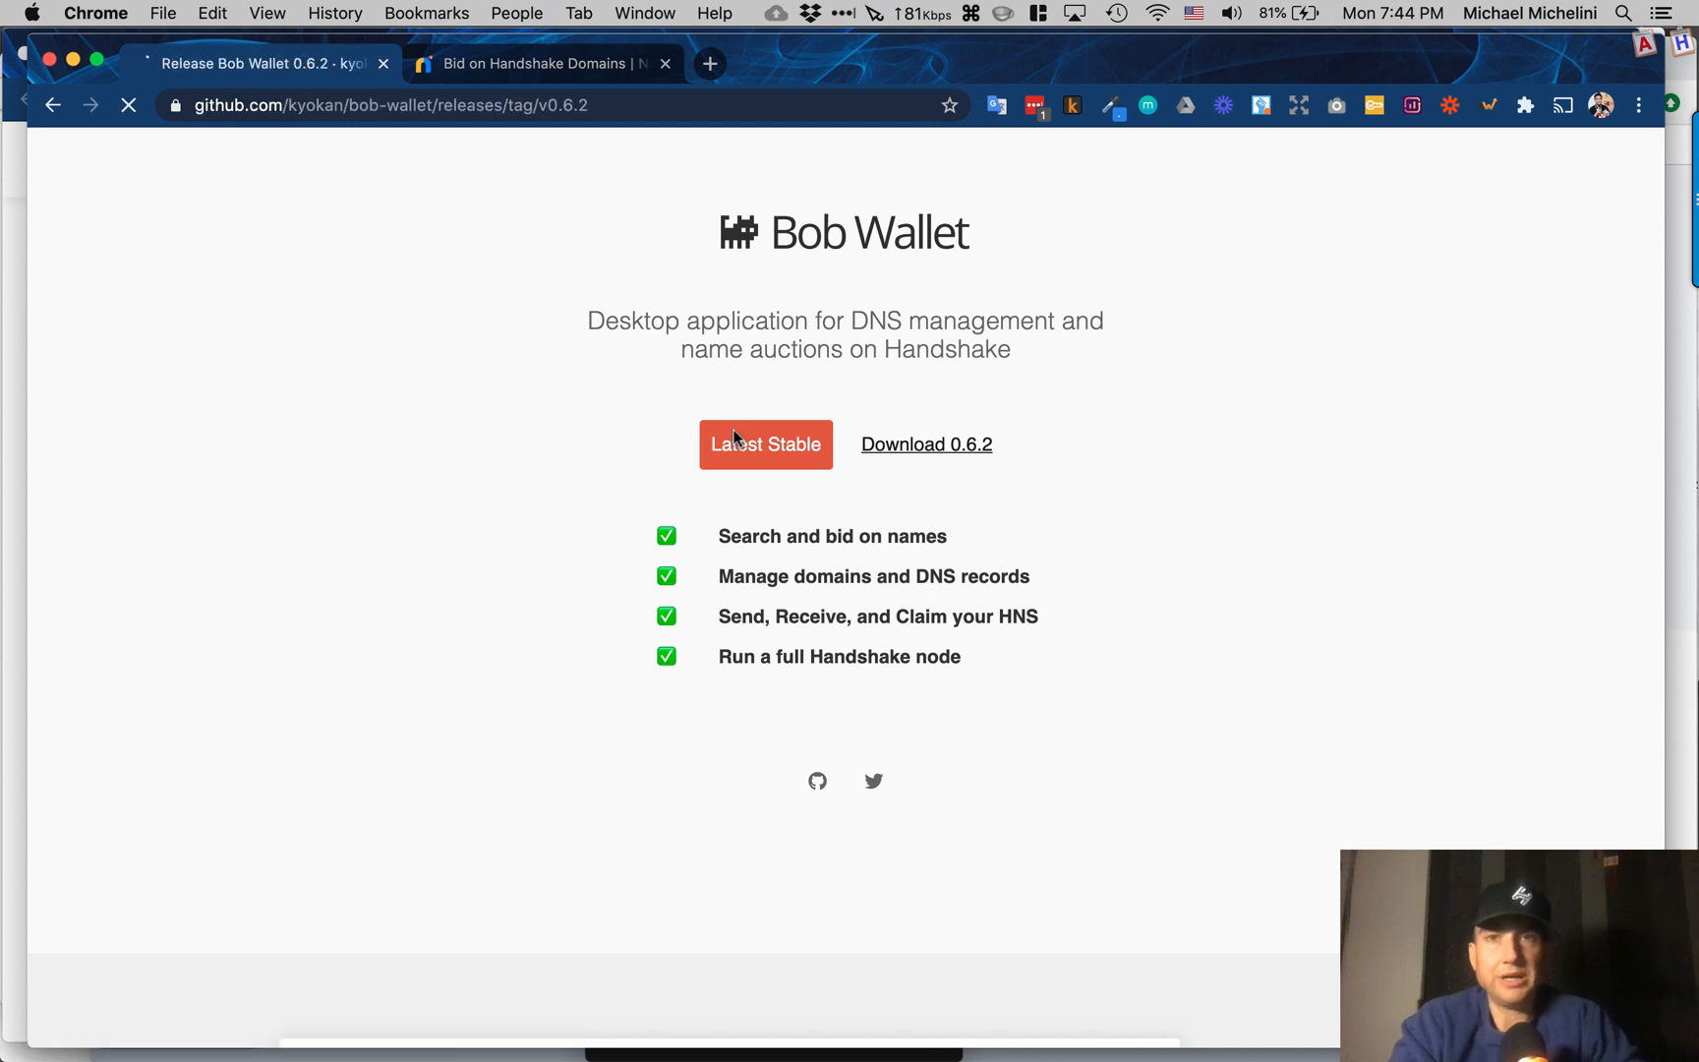
click(765, 444)
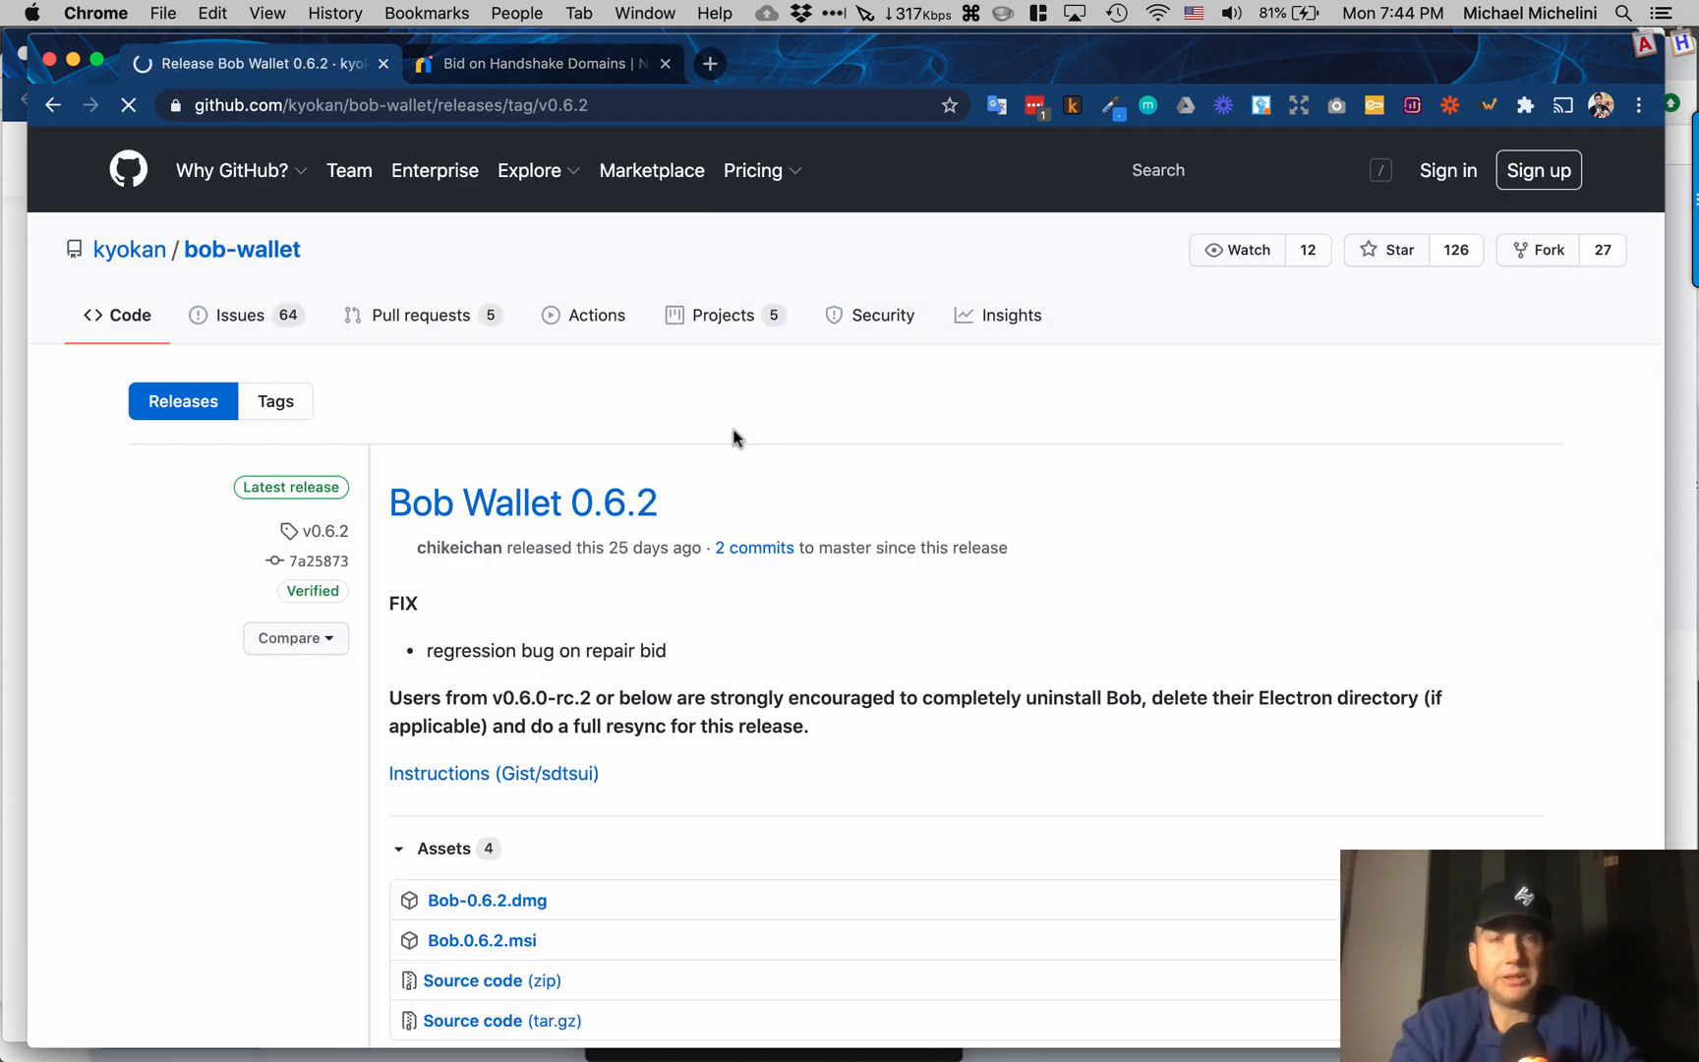
scroll(down, 3)
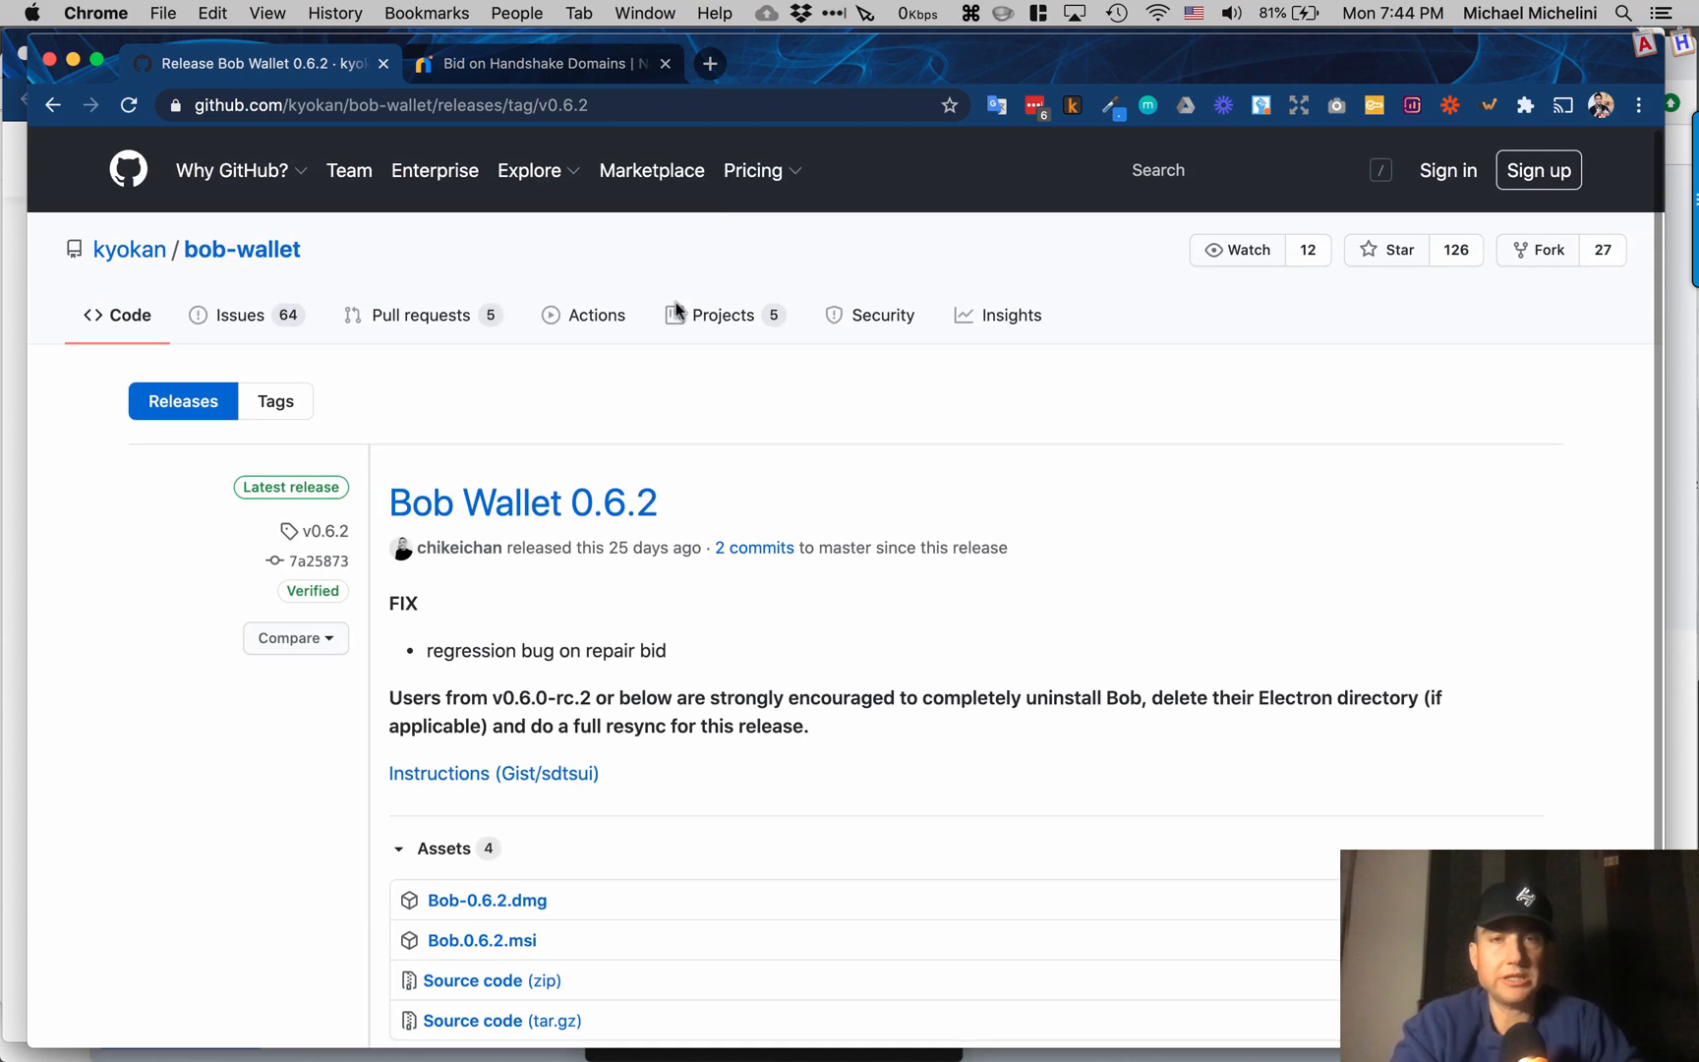
mouse_move(423, 316)
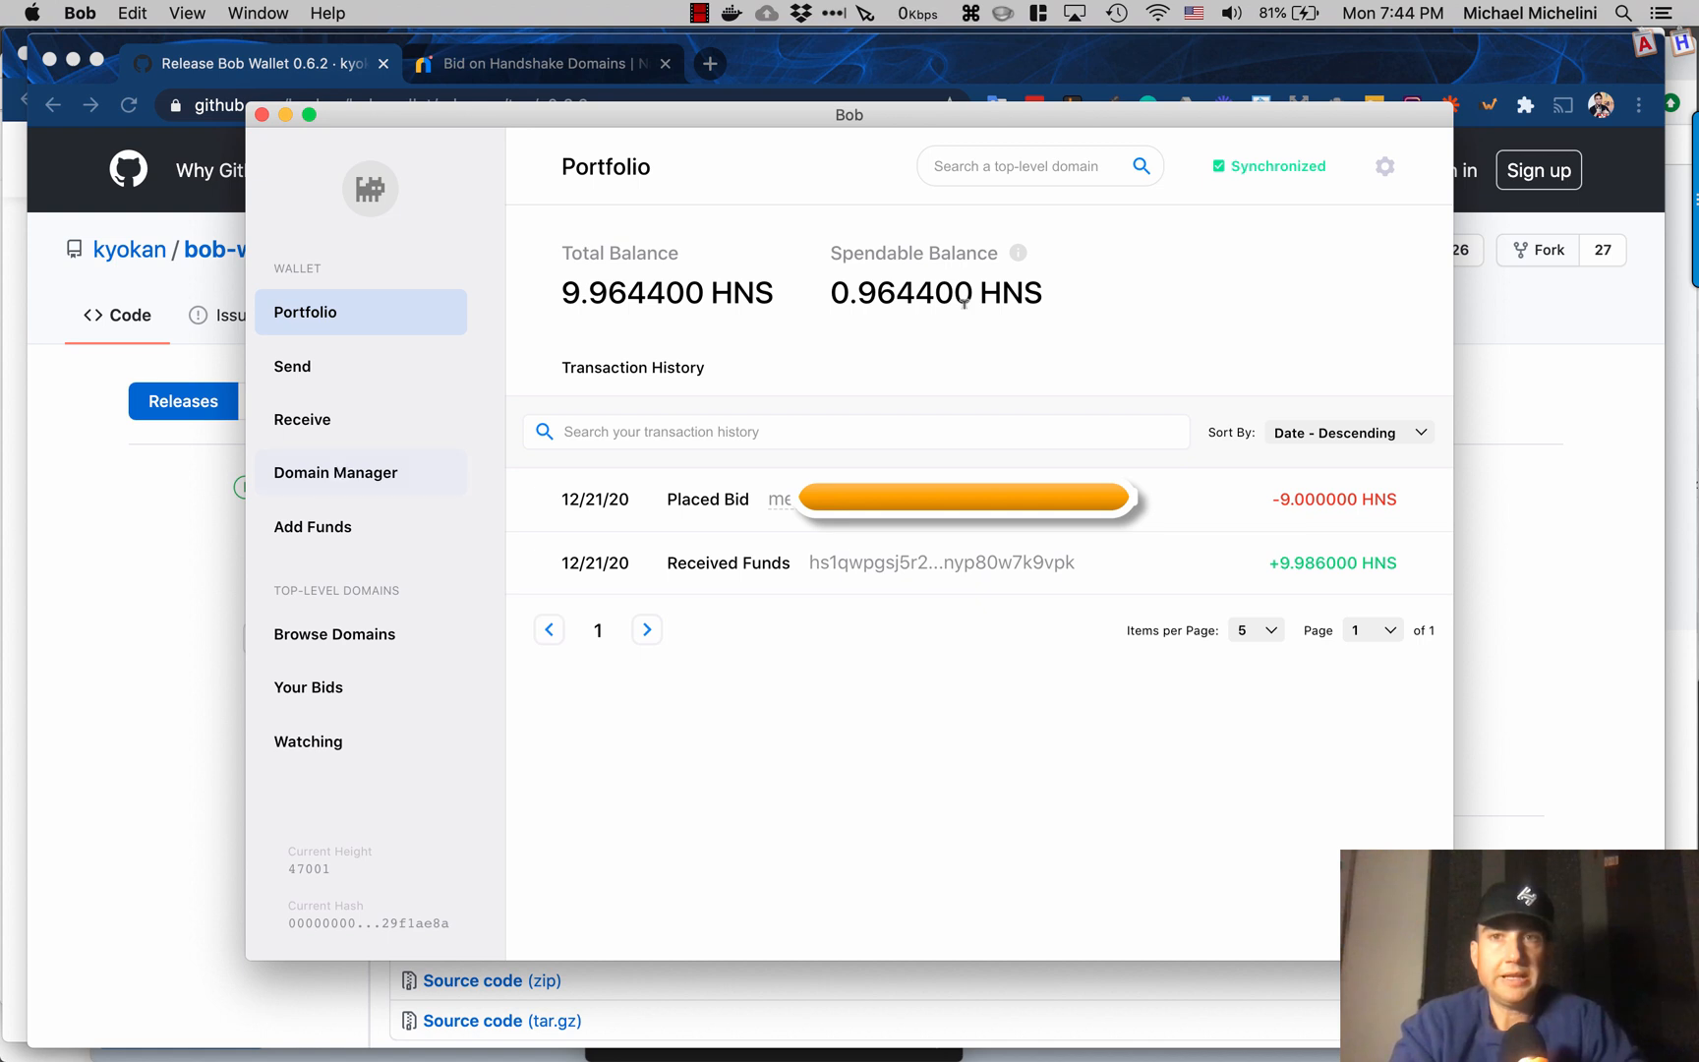
mouse_move(1254, 195)
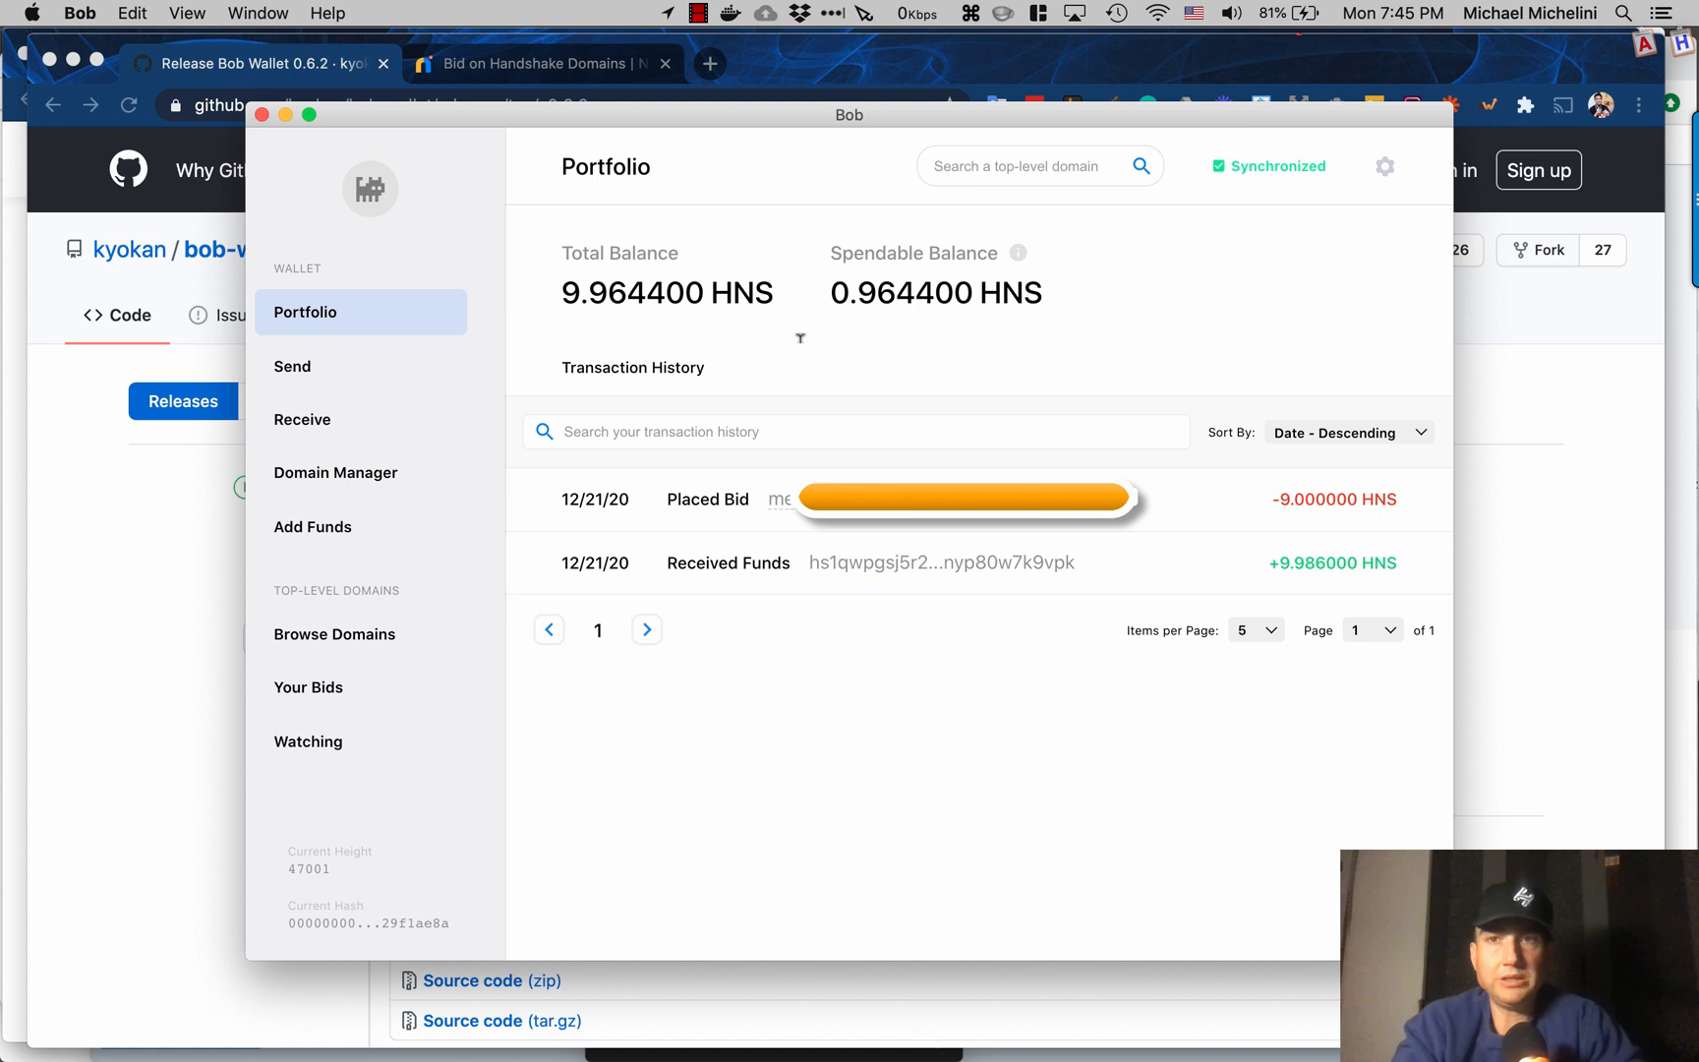
mouse_move(345, 615)
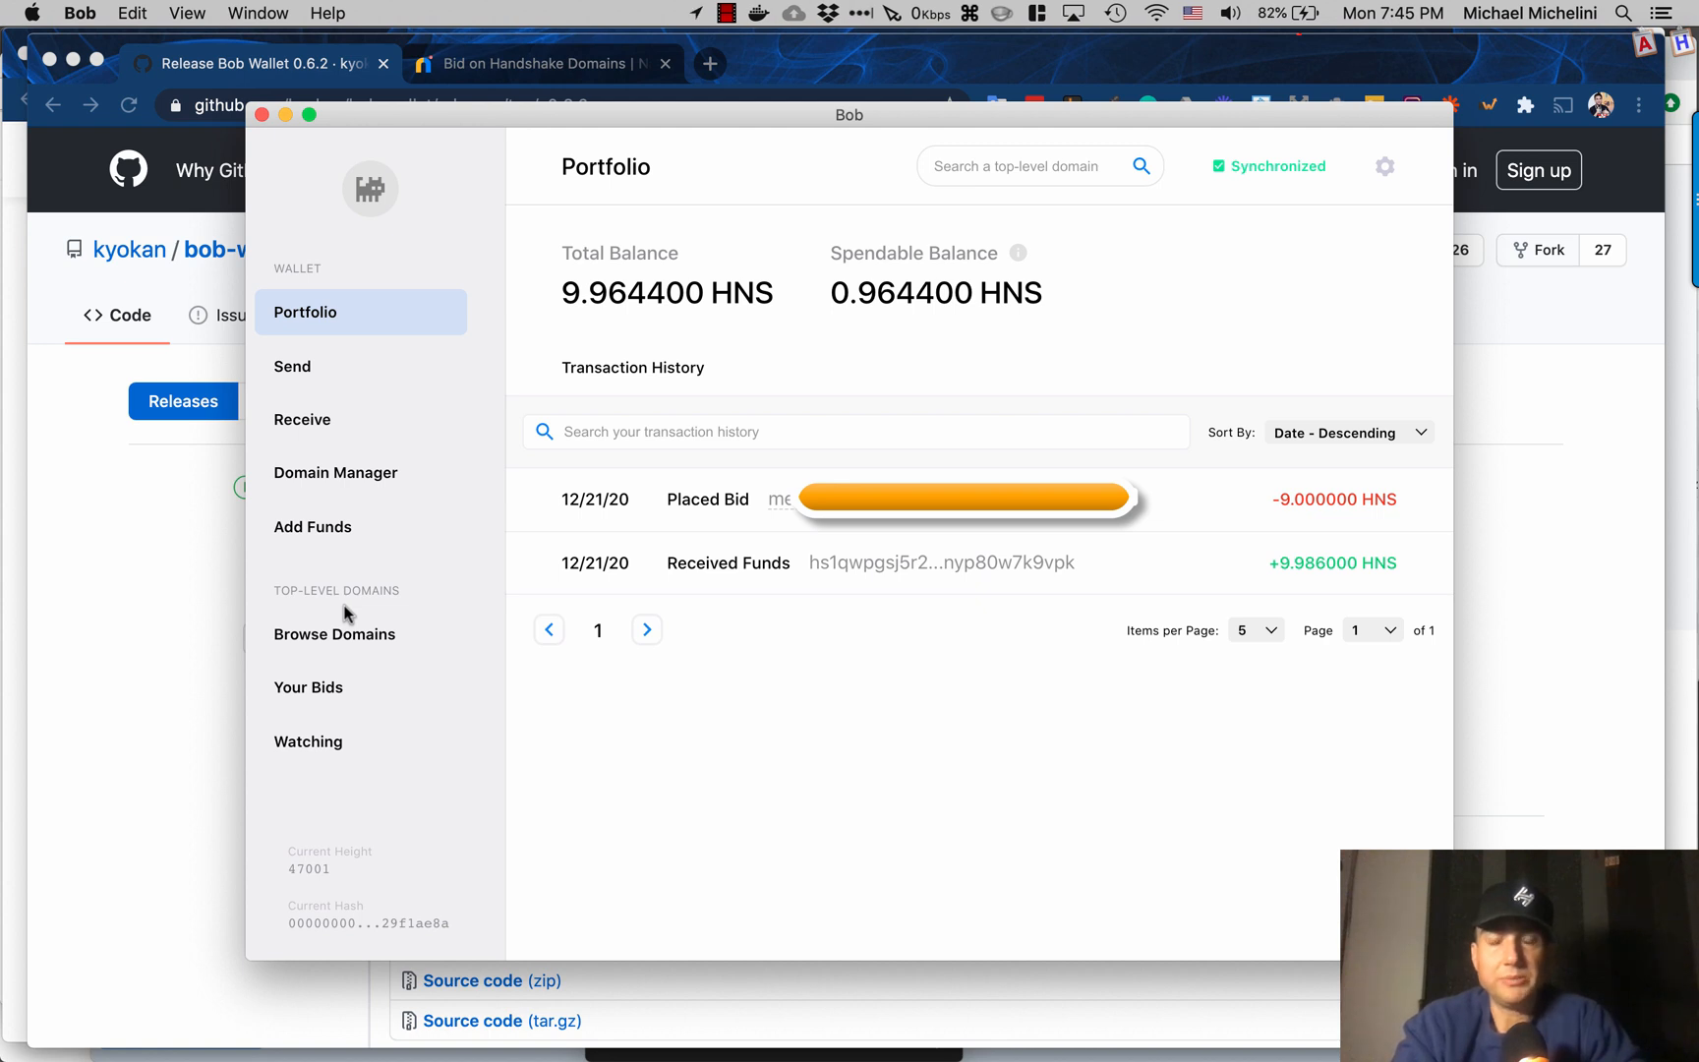
mouse_move(318, 443)
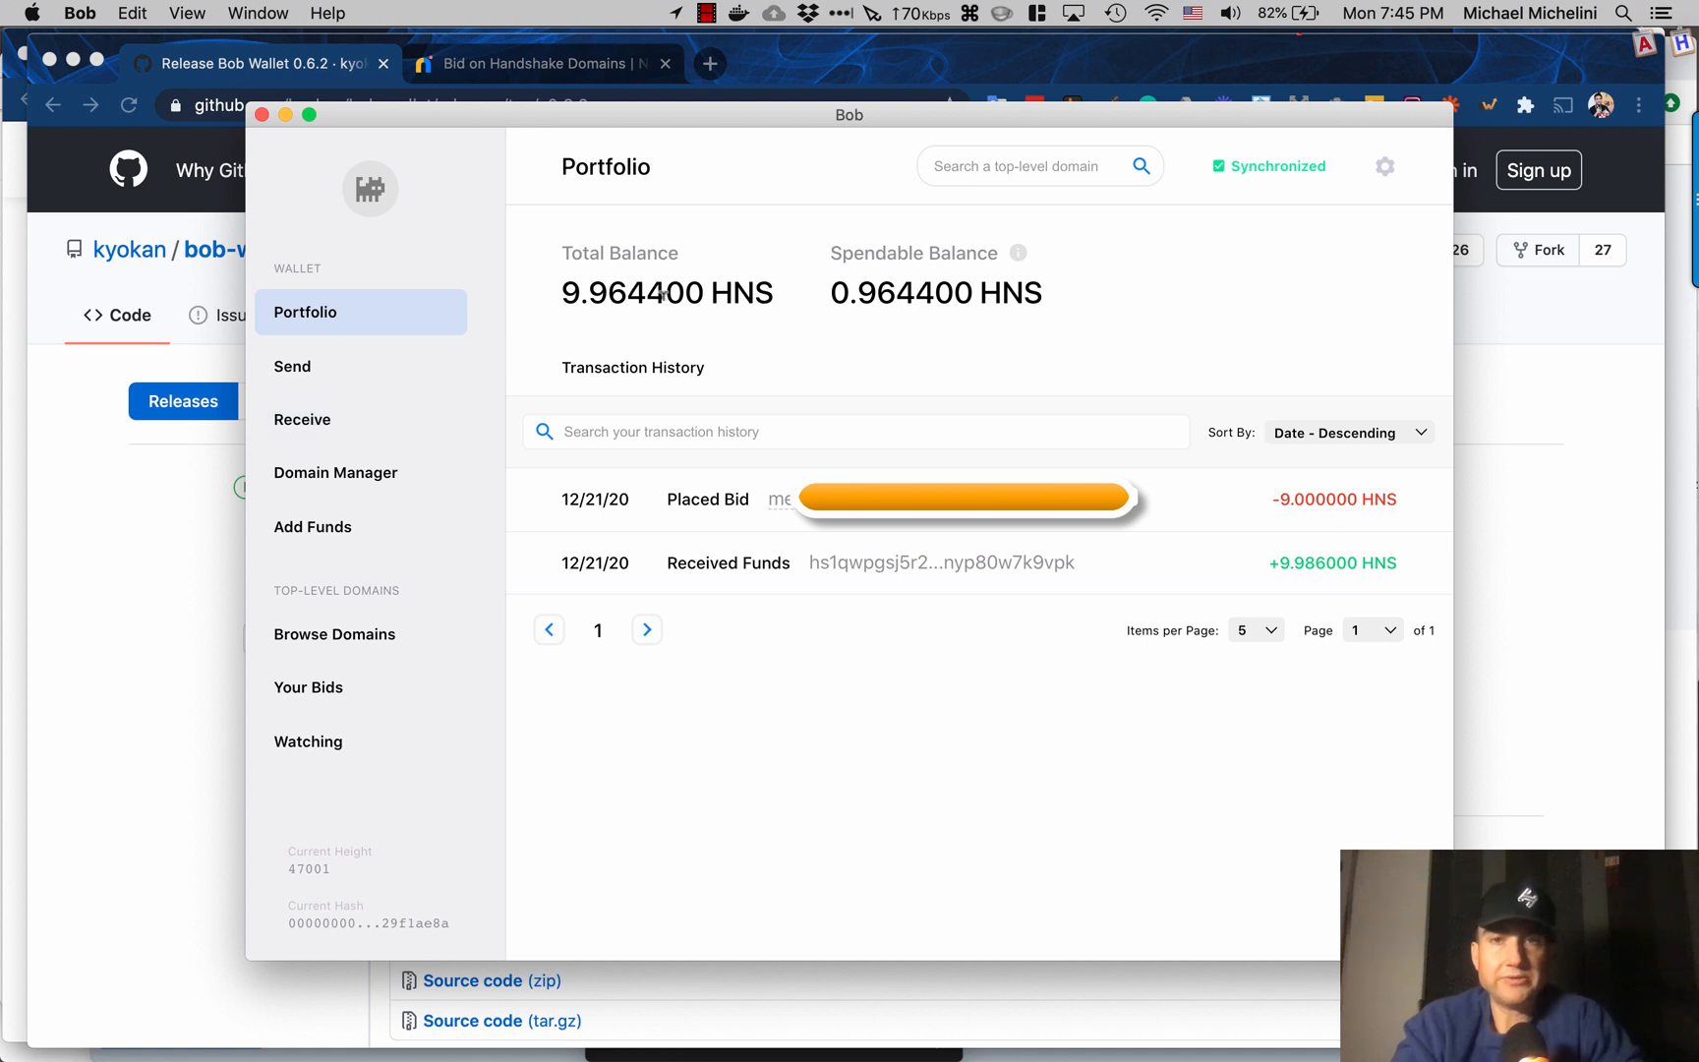
mouse_move(302, 419)
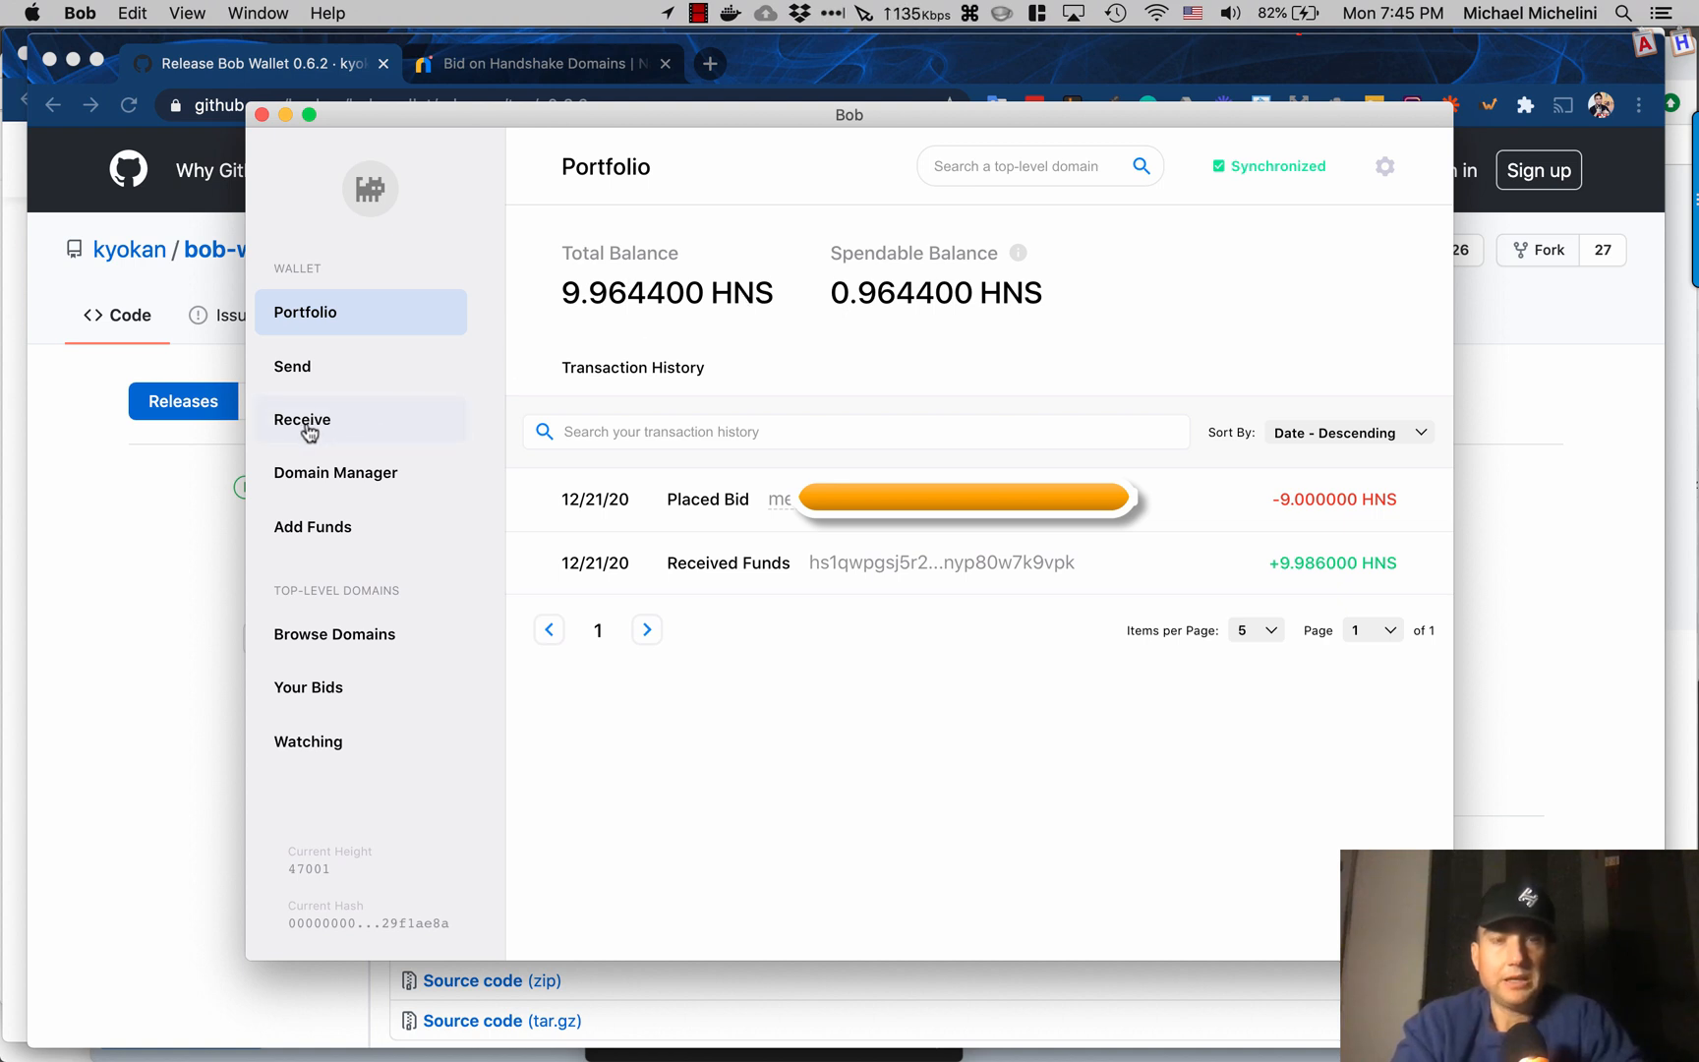
Step: Show the wallet's HNS receiving address on the Receive page
click(301, 419)
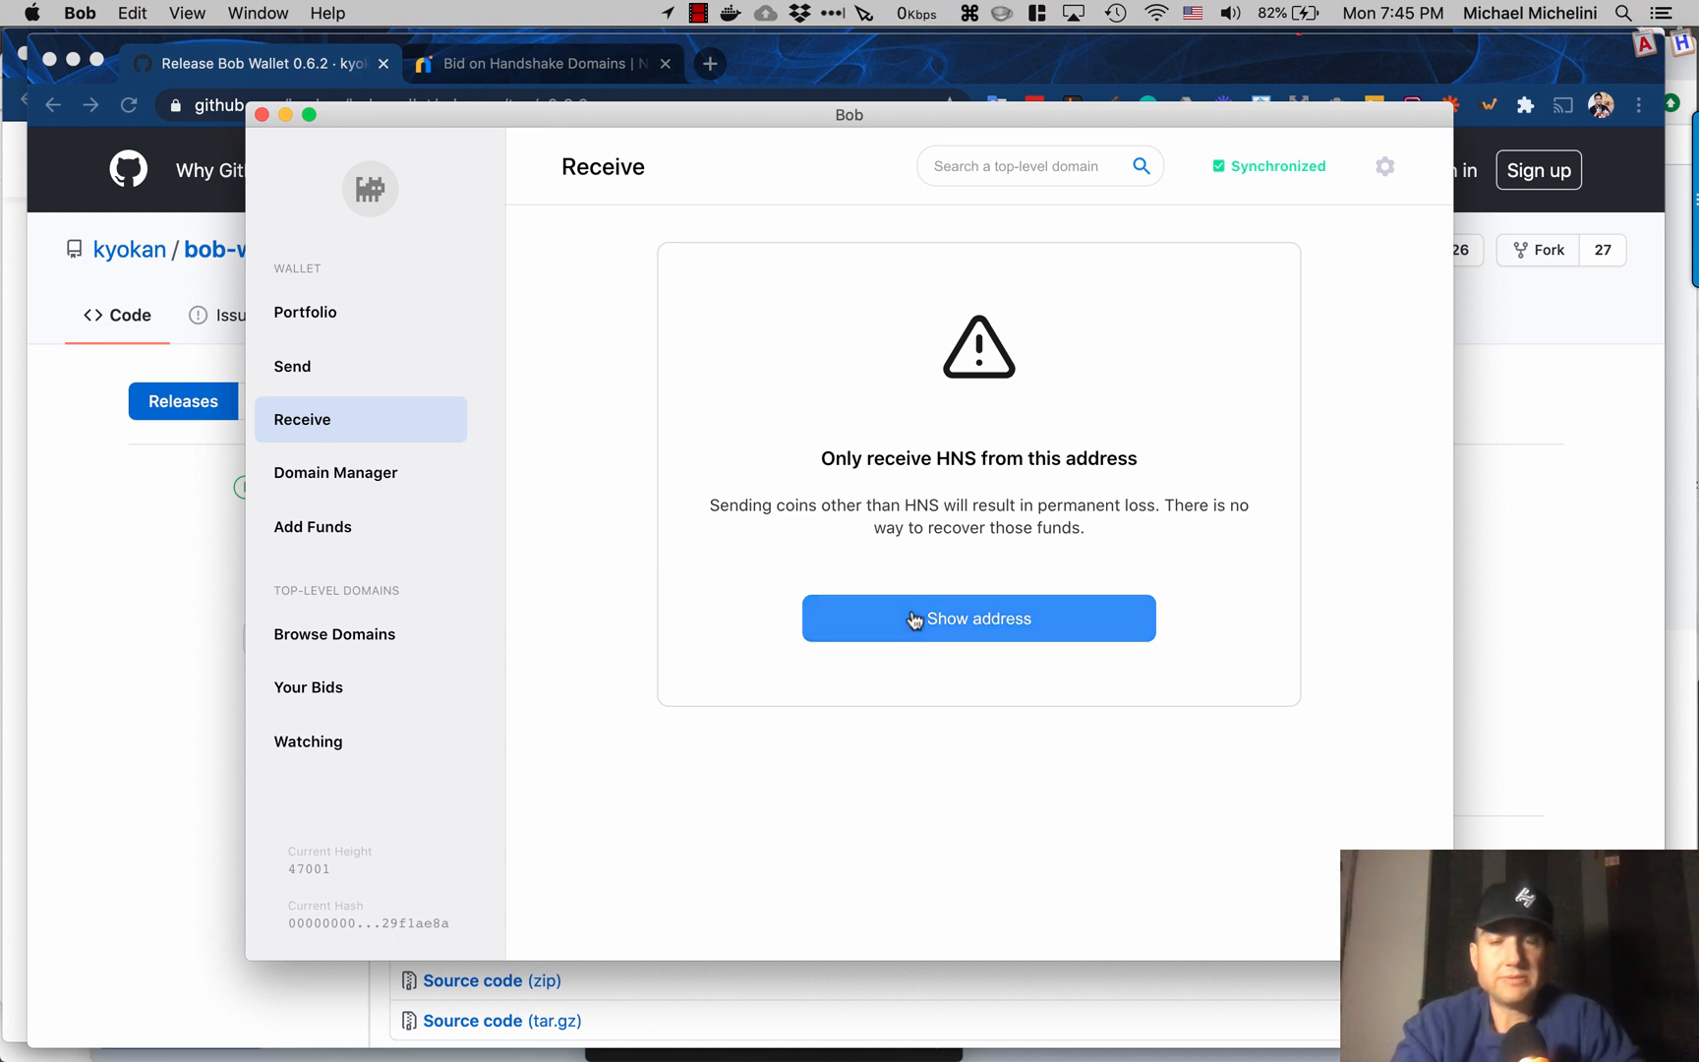
click(977, 618)
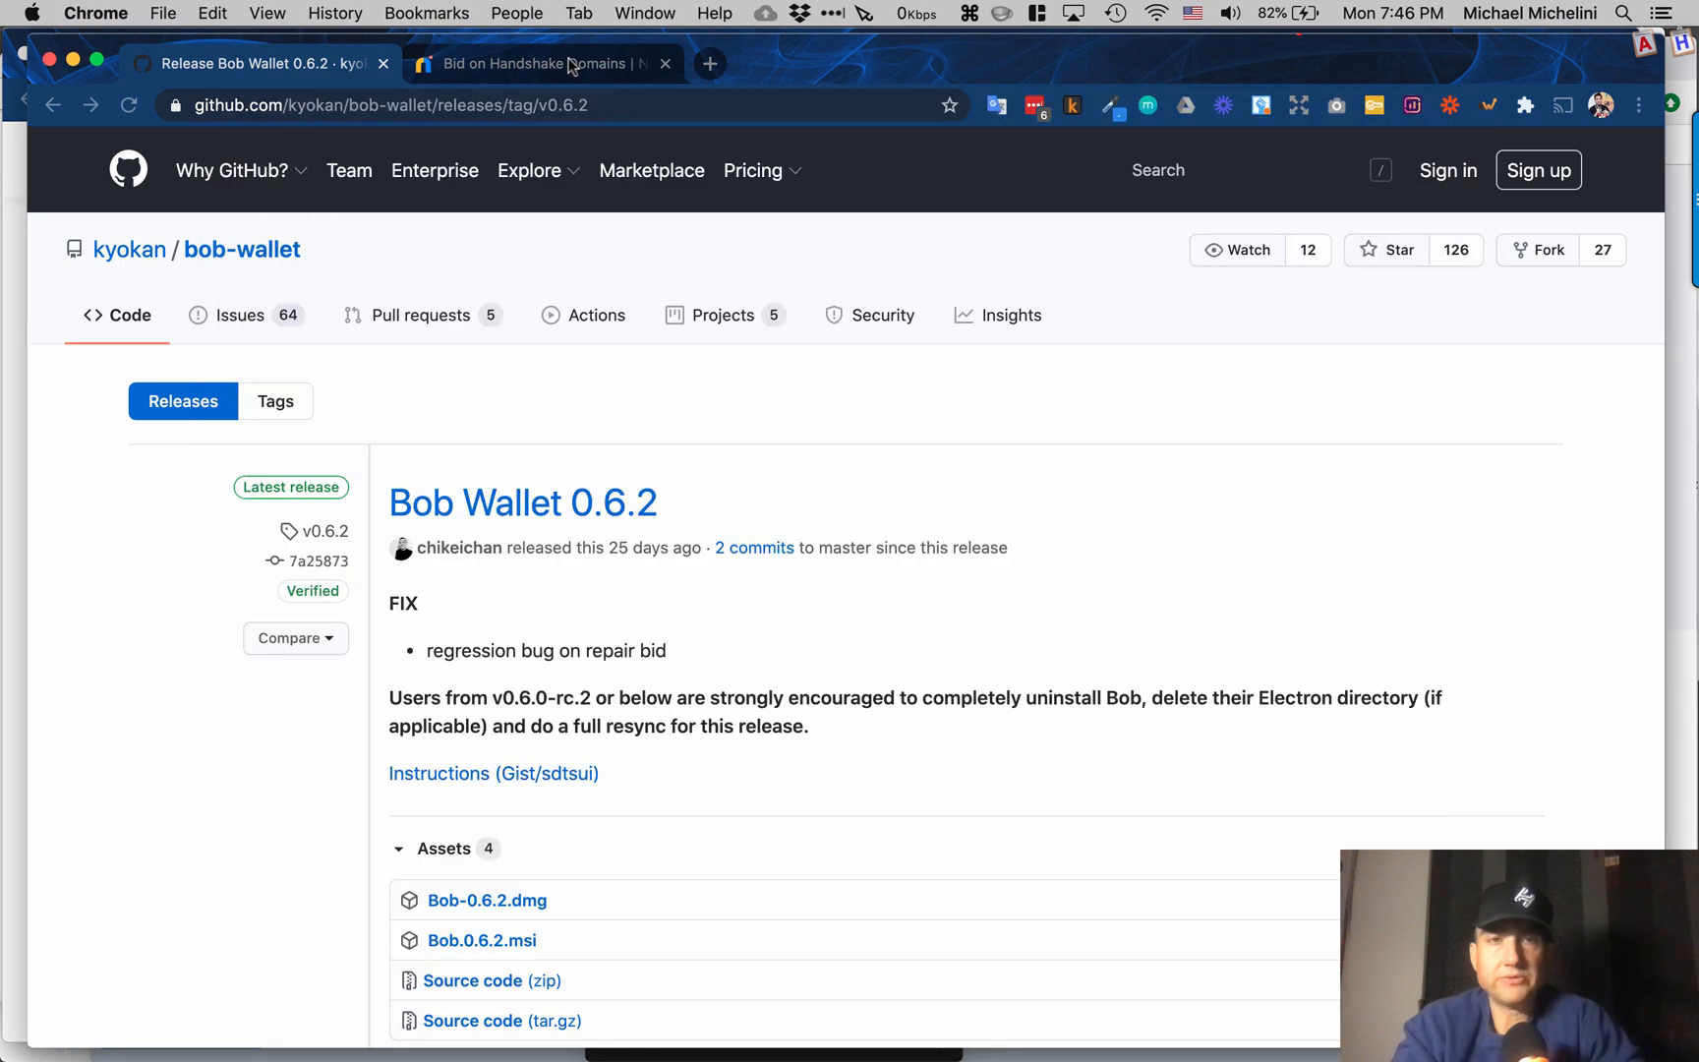
click(531, 63)
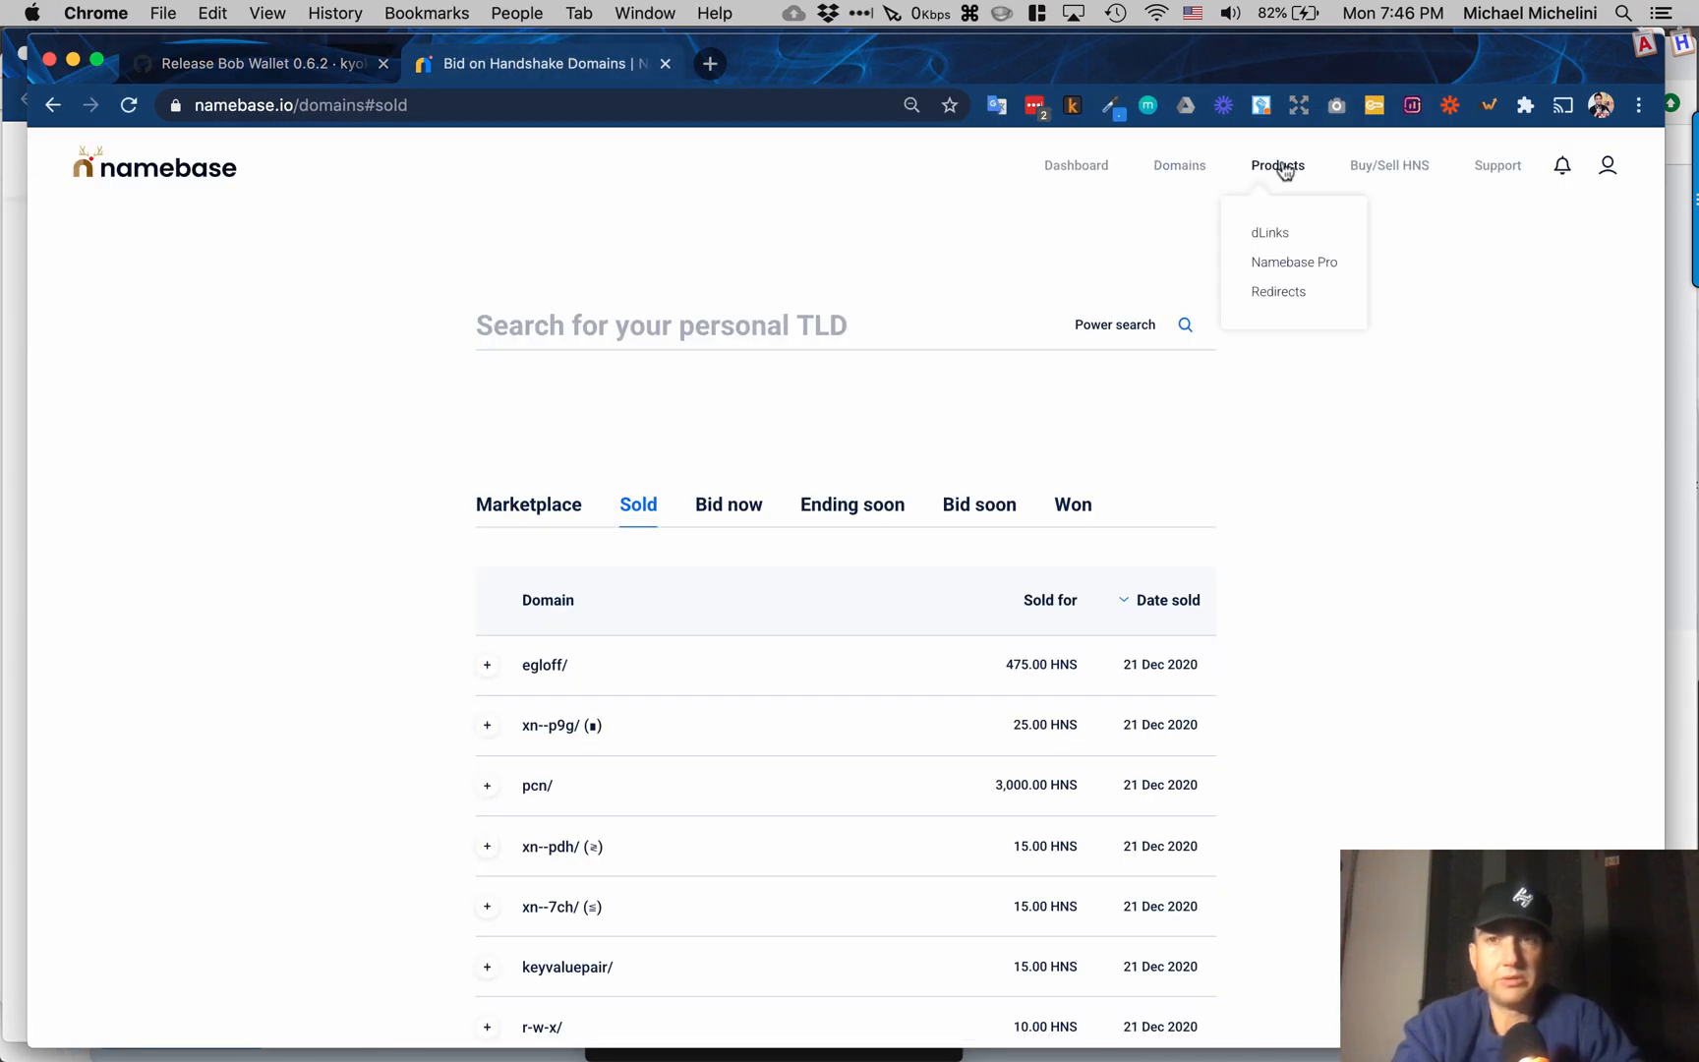
click(1294, 262)
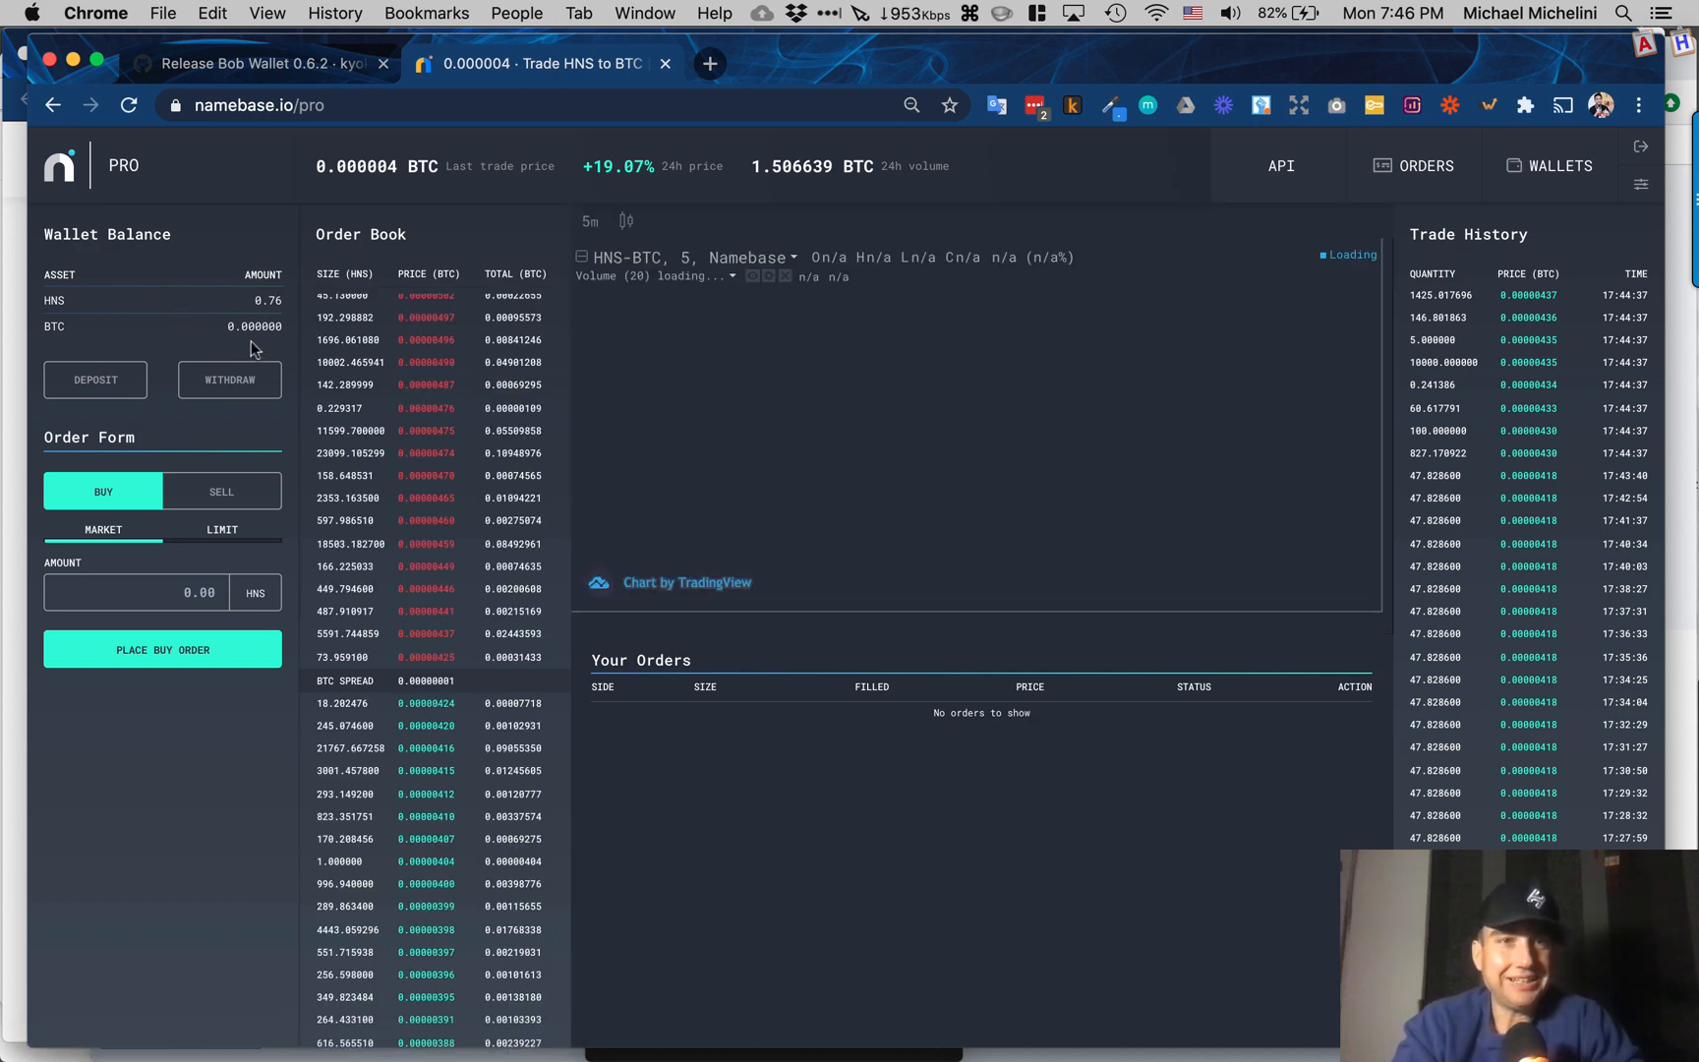
click(229, 380)
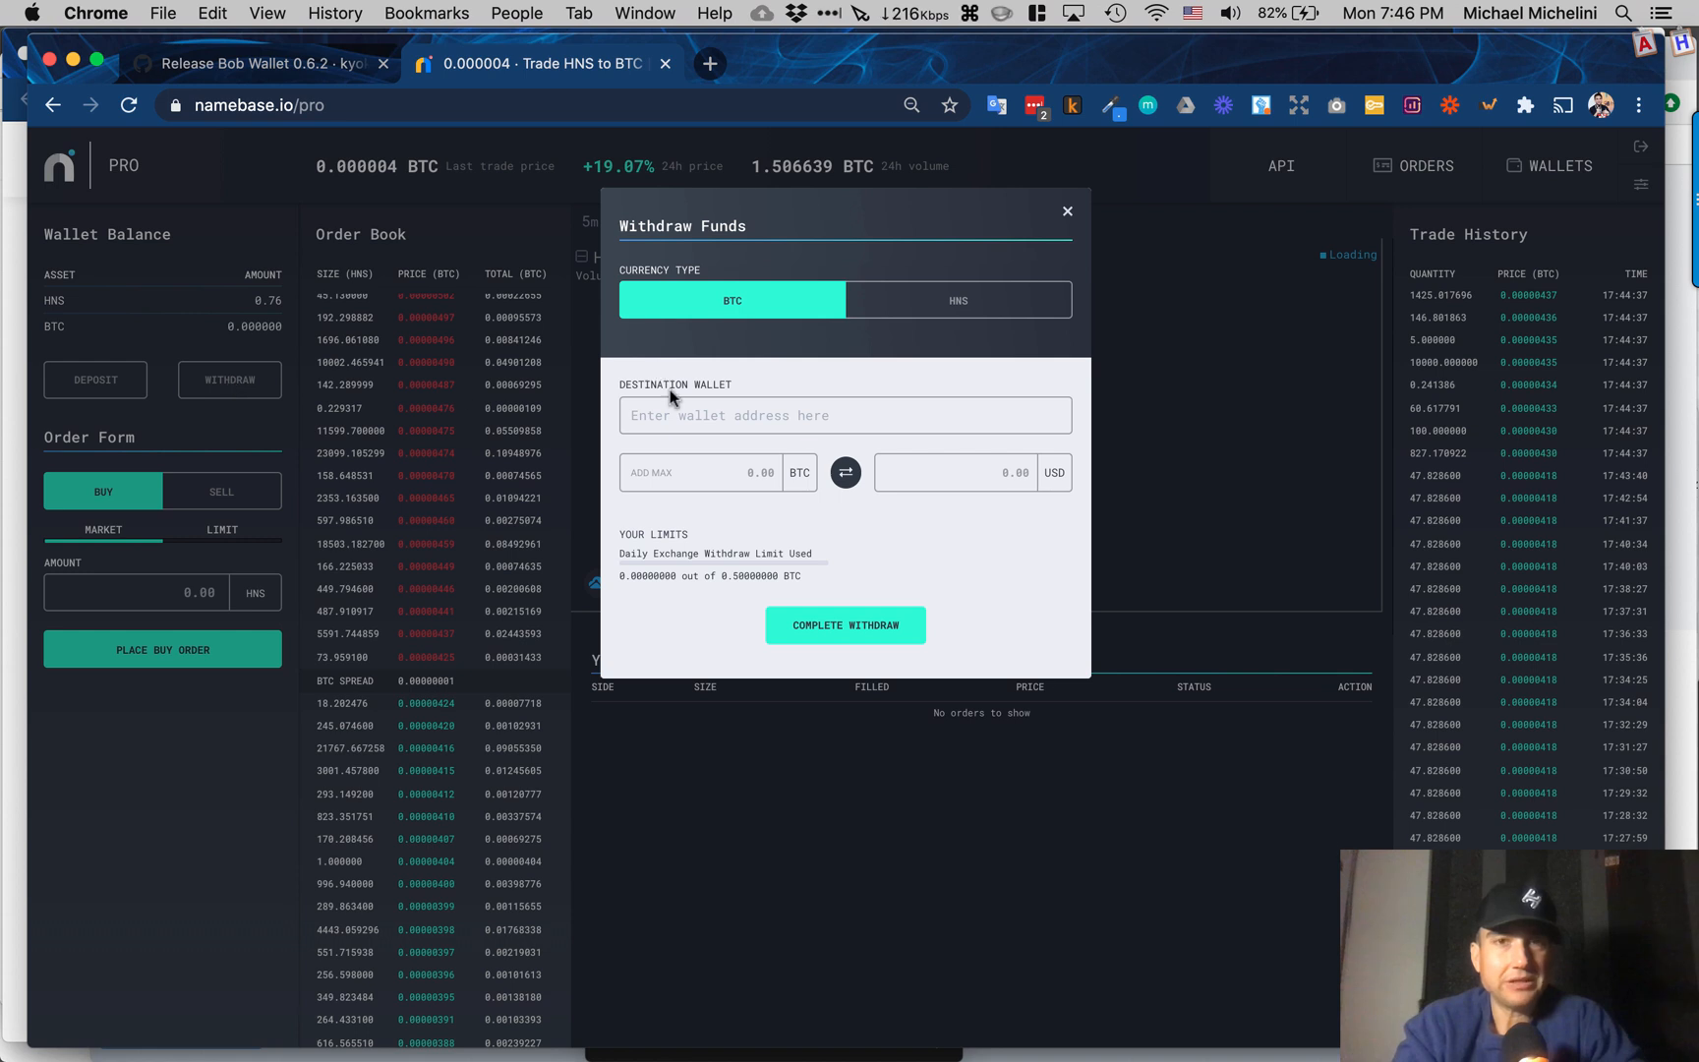
click(957, 300)
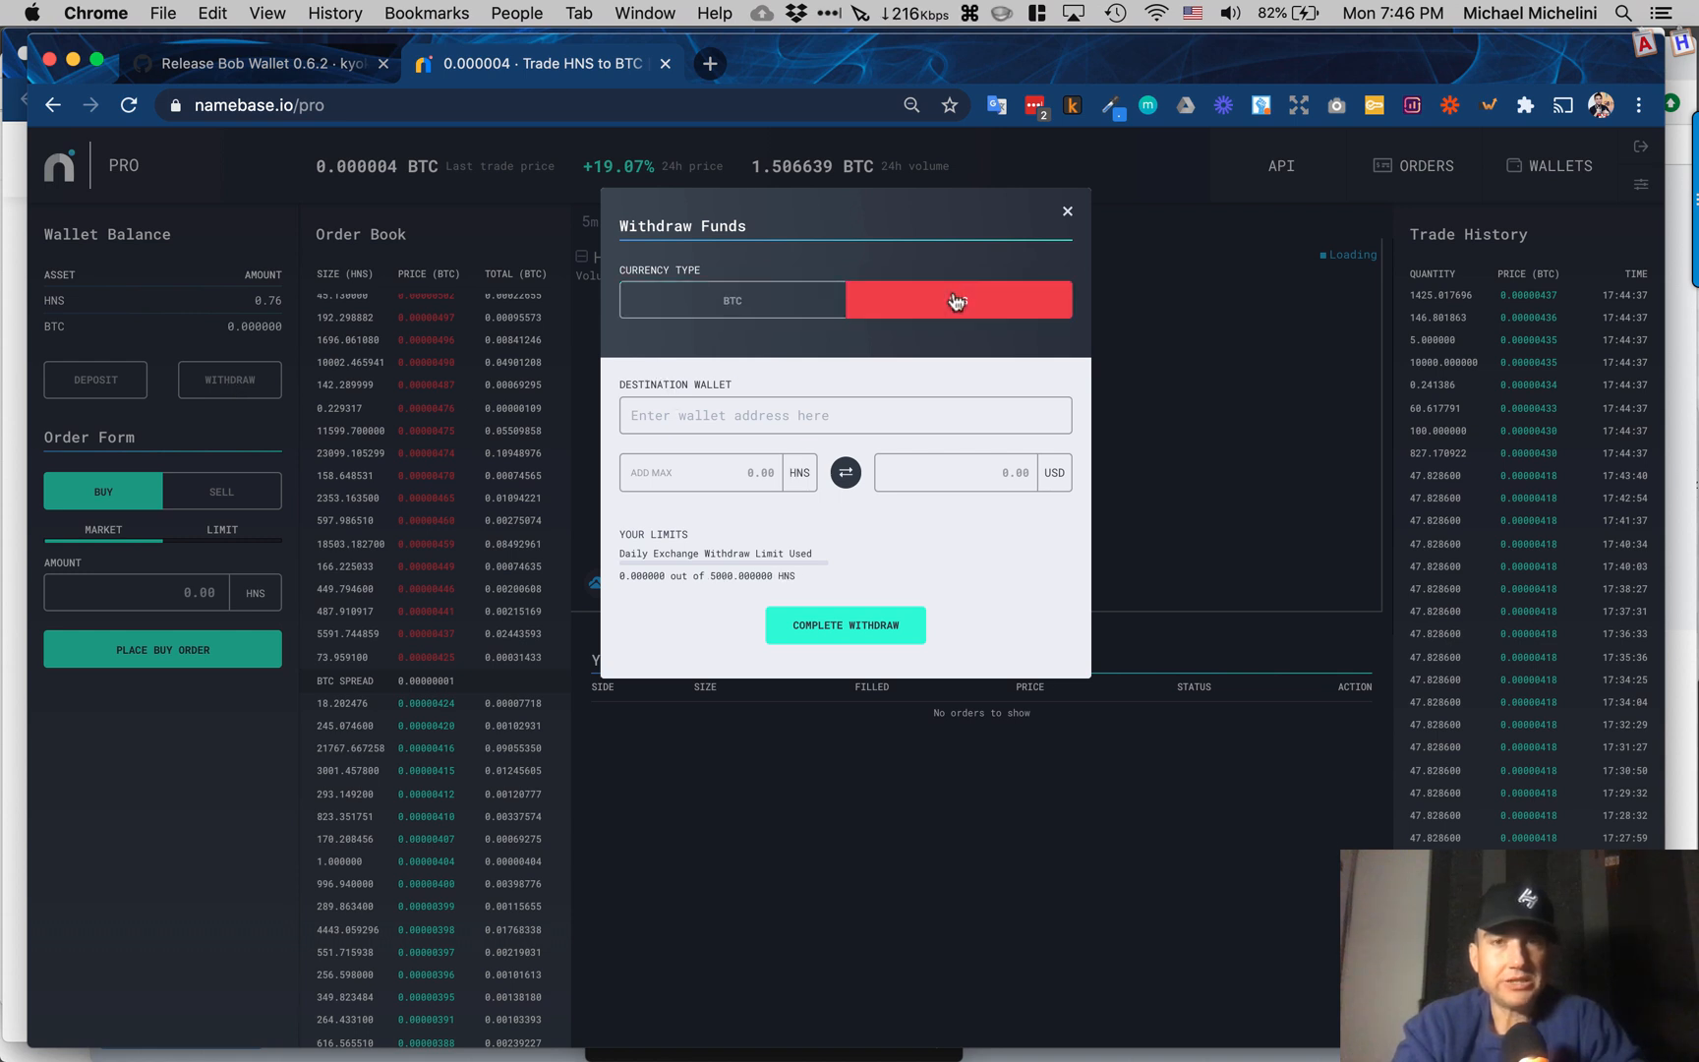
click(957, 299)
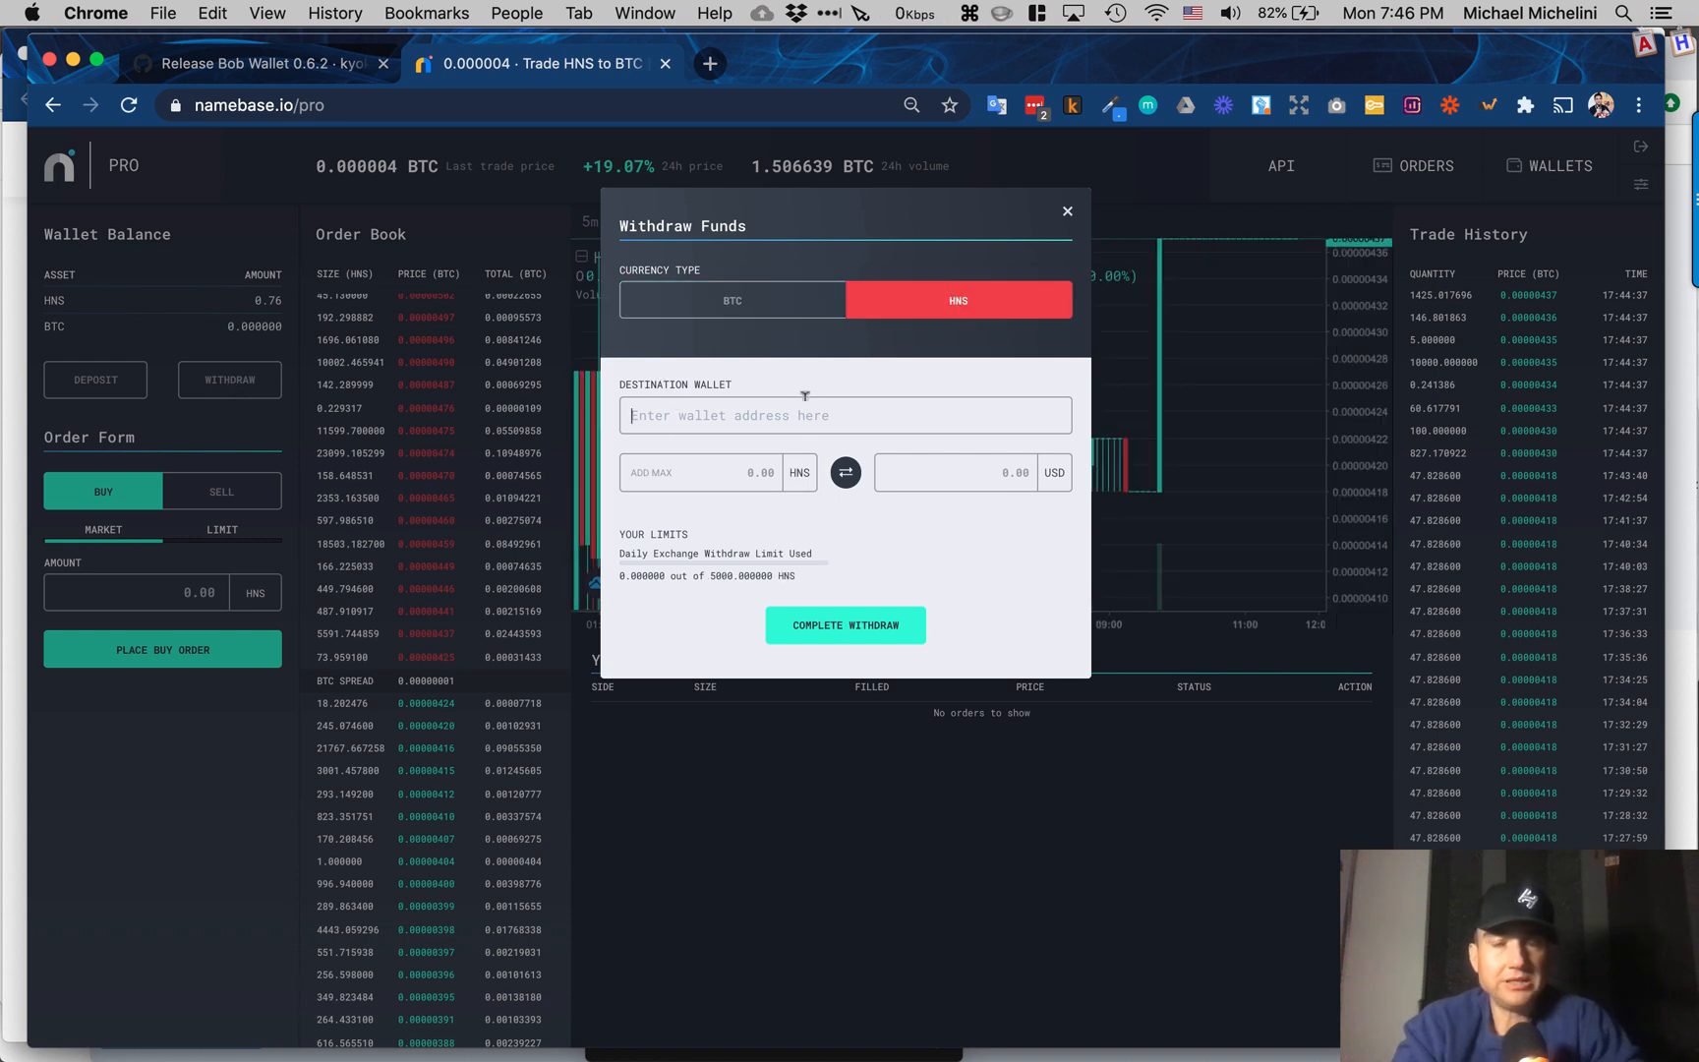
text(hs1qfma2kvfrfa0ulu2vxk6f7h9t1yw5z3qrqezae2)
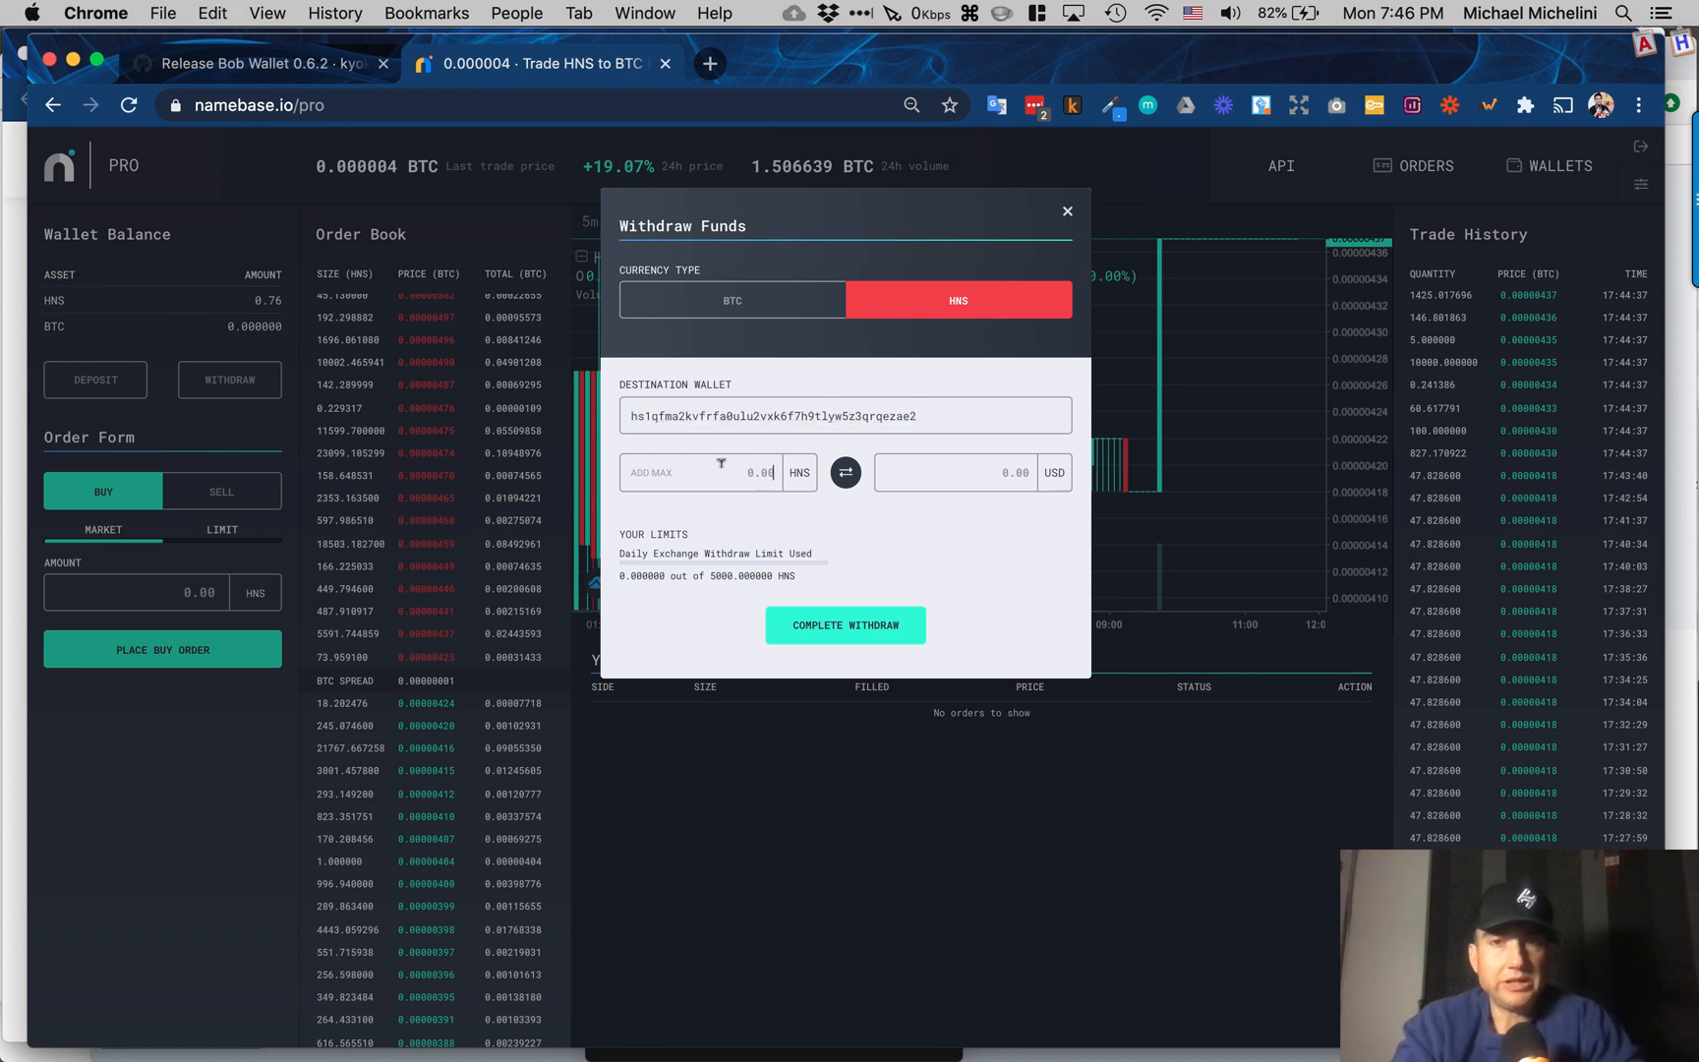
click(700, 472)
text(.76)
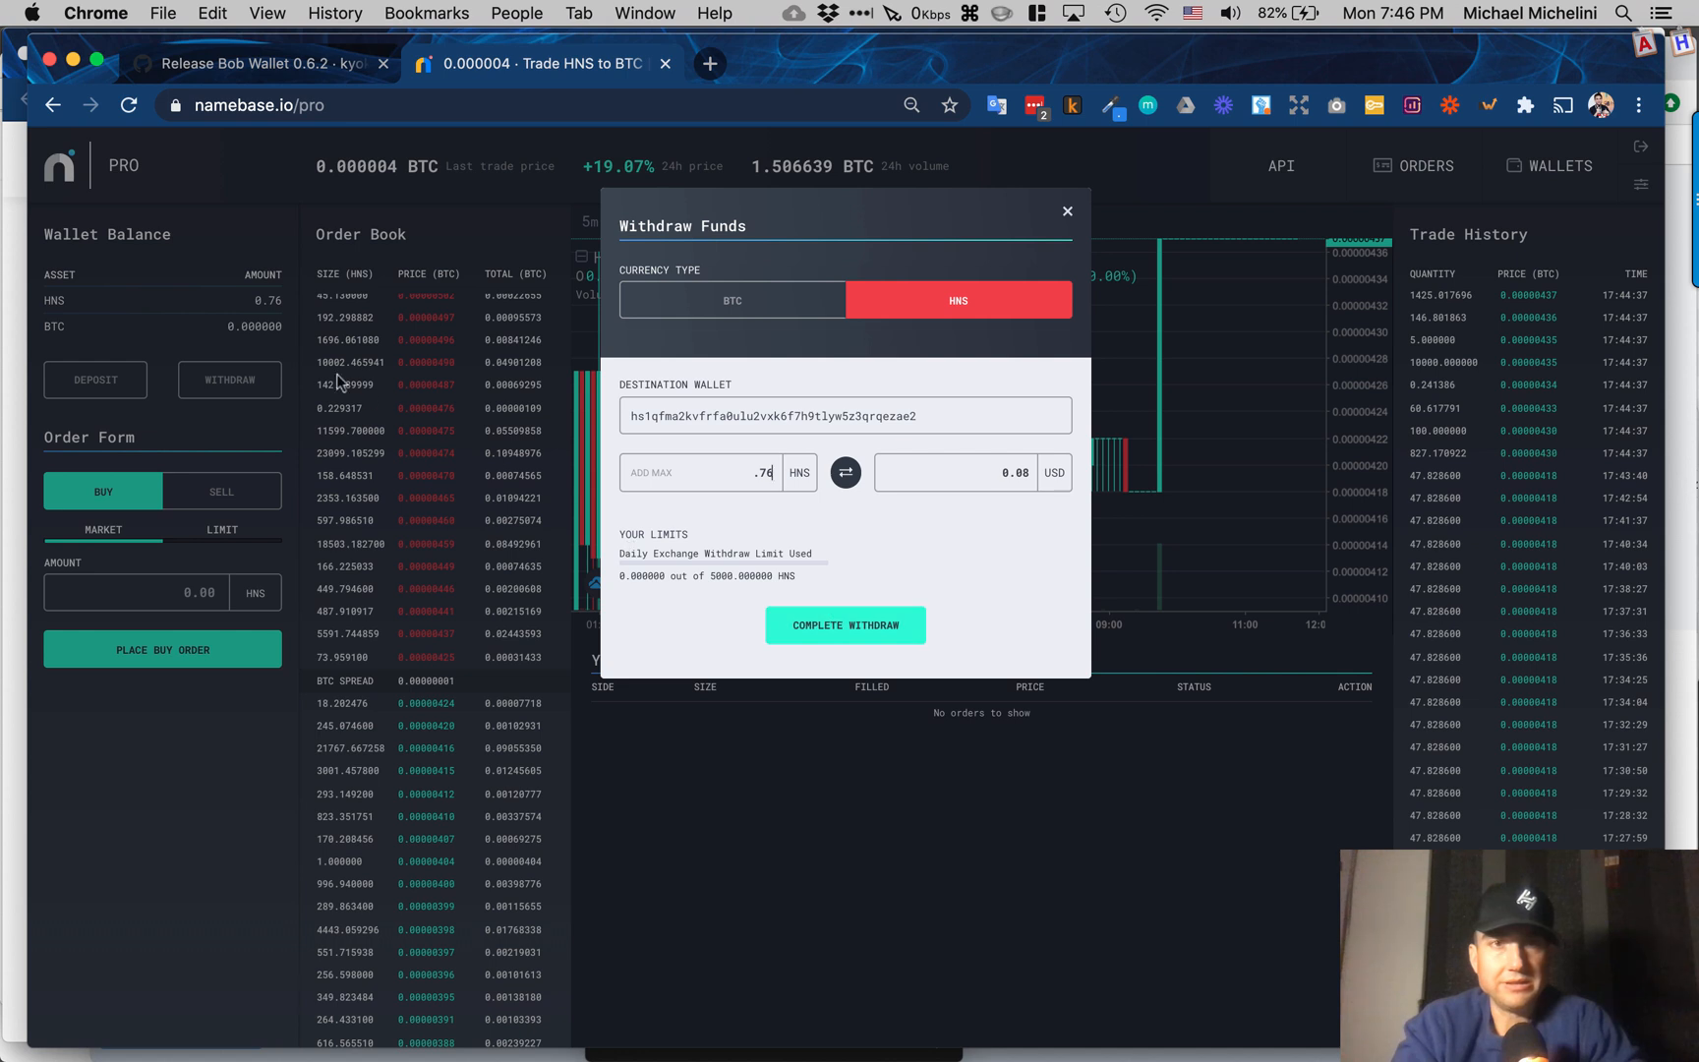
mouse_move(824, 517)
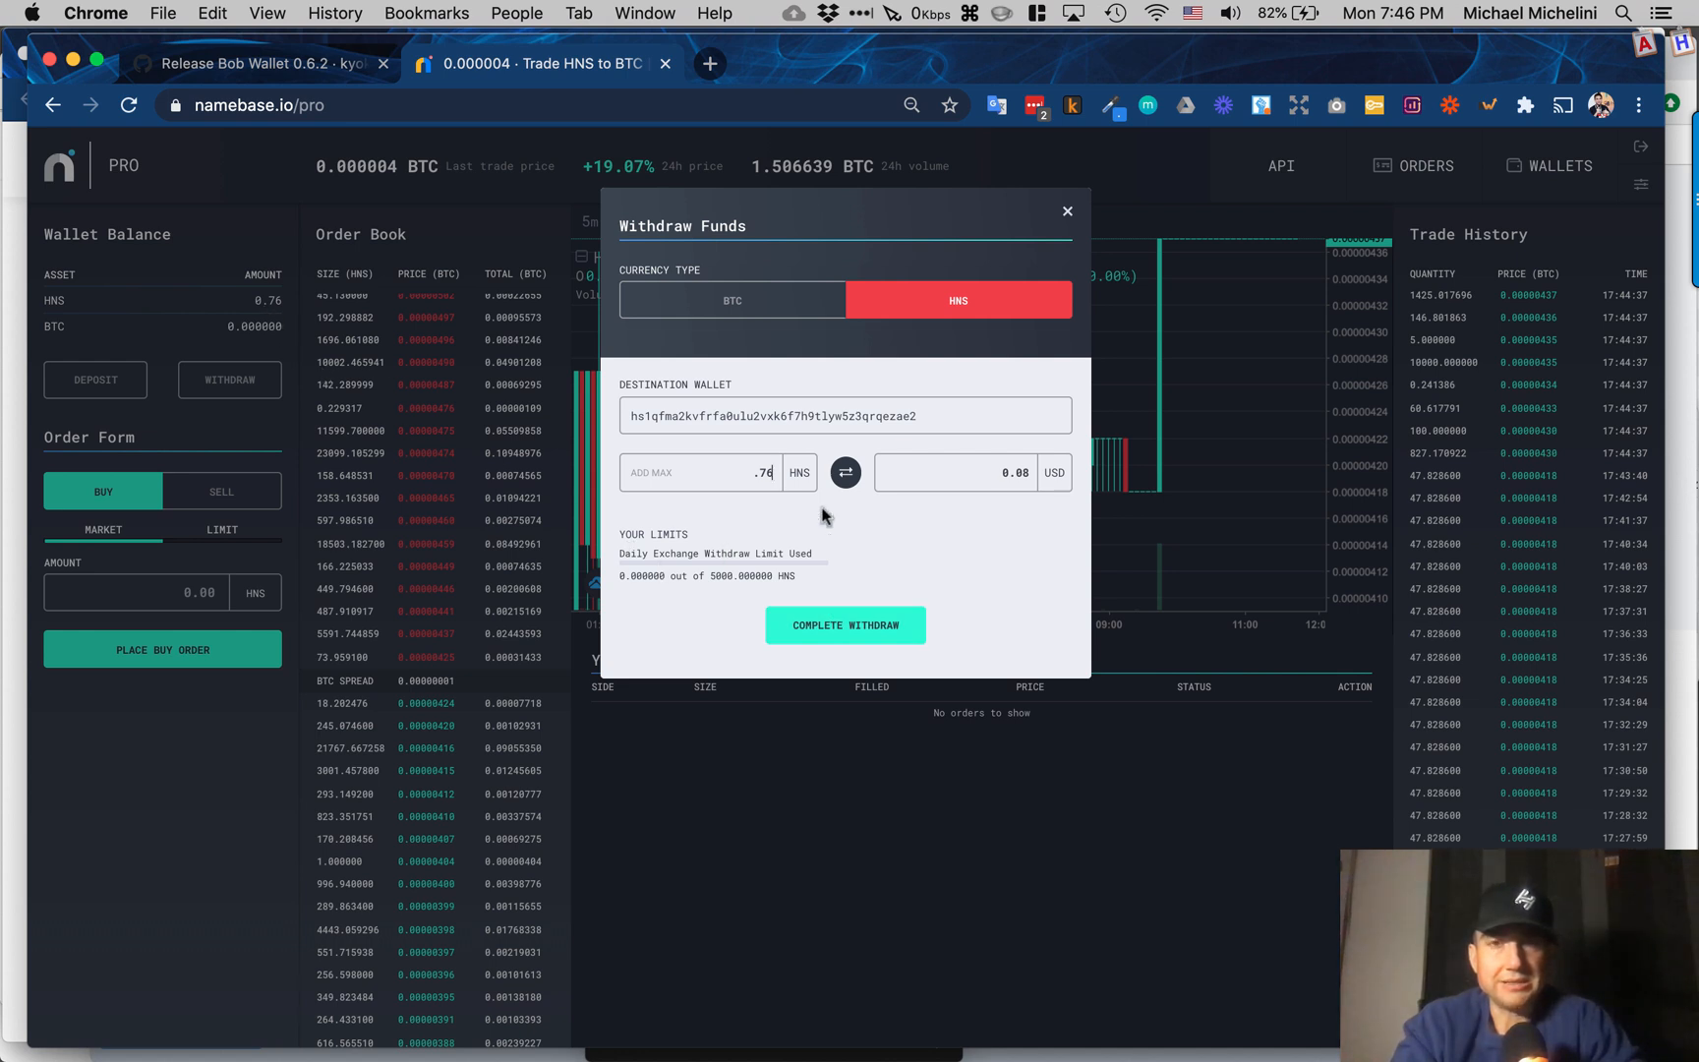
mouse_move(913, 340)
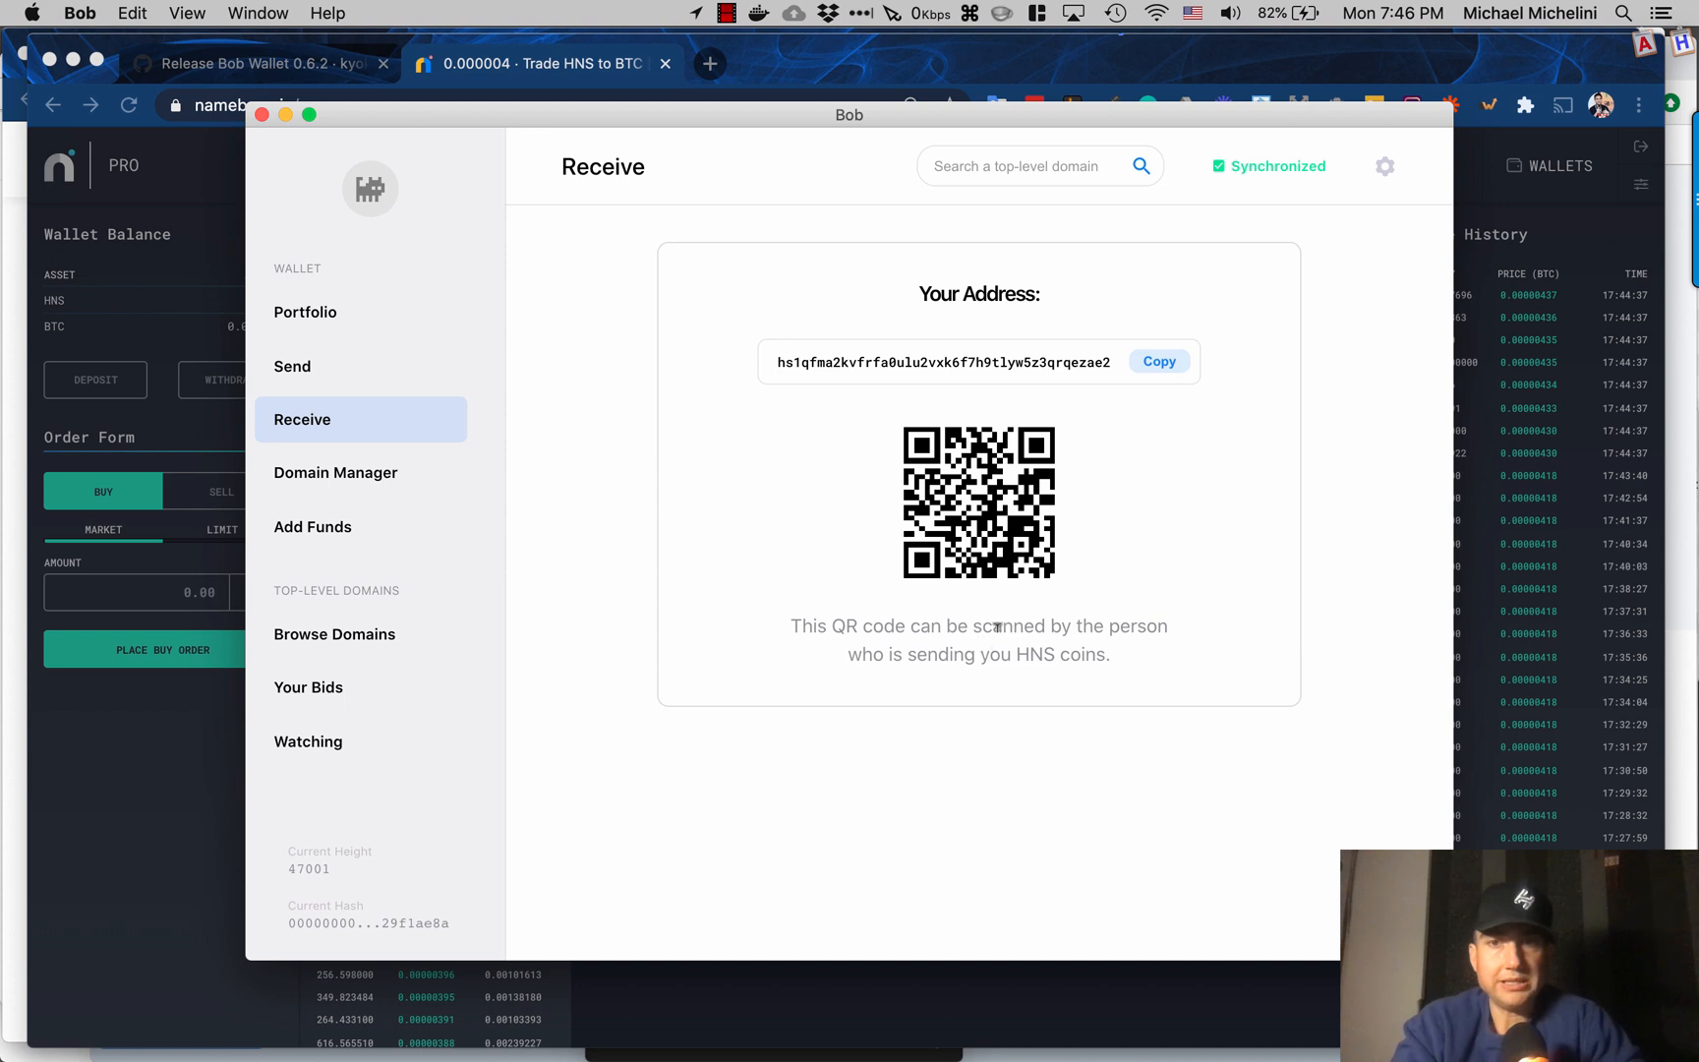
mouse_move(1286, 406)
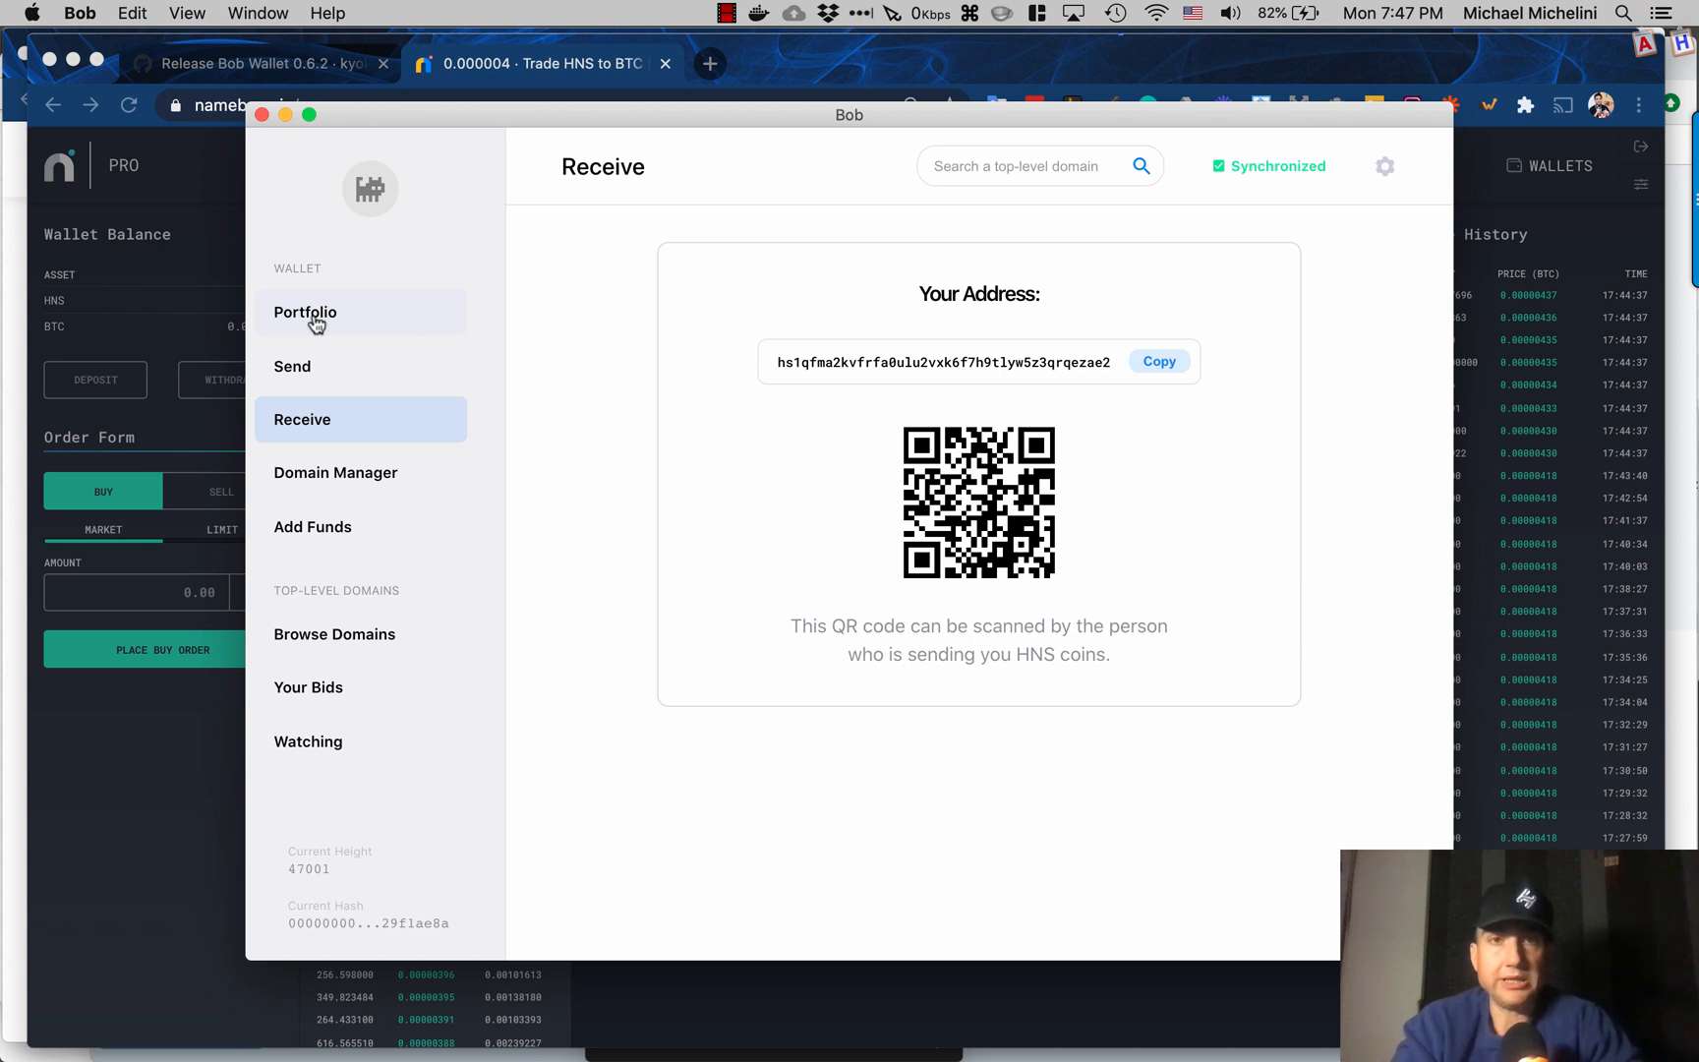
mouse_move(305, 365)
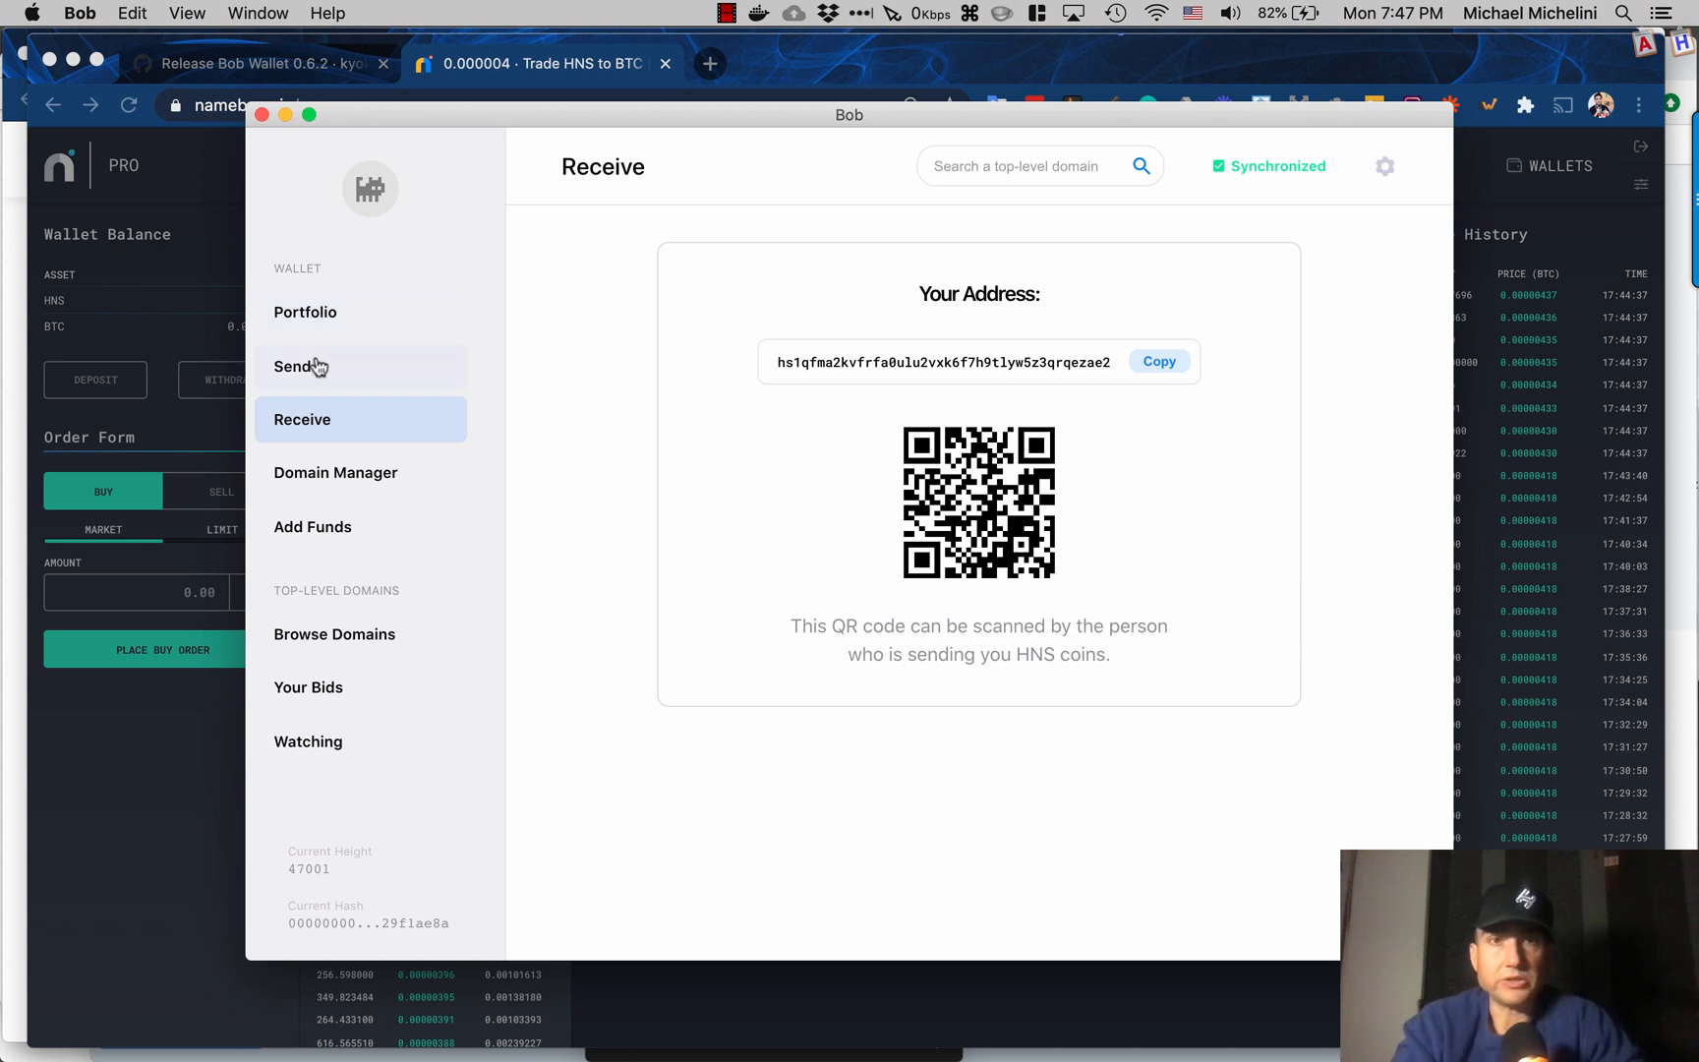
mouse_move(305, 312)
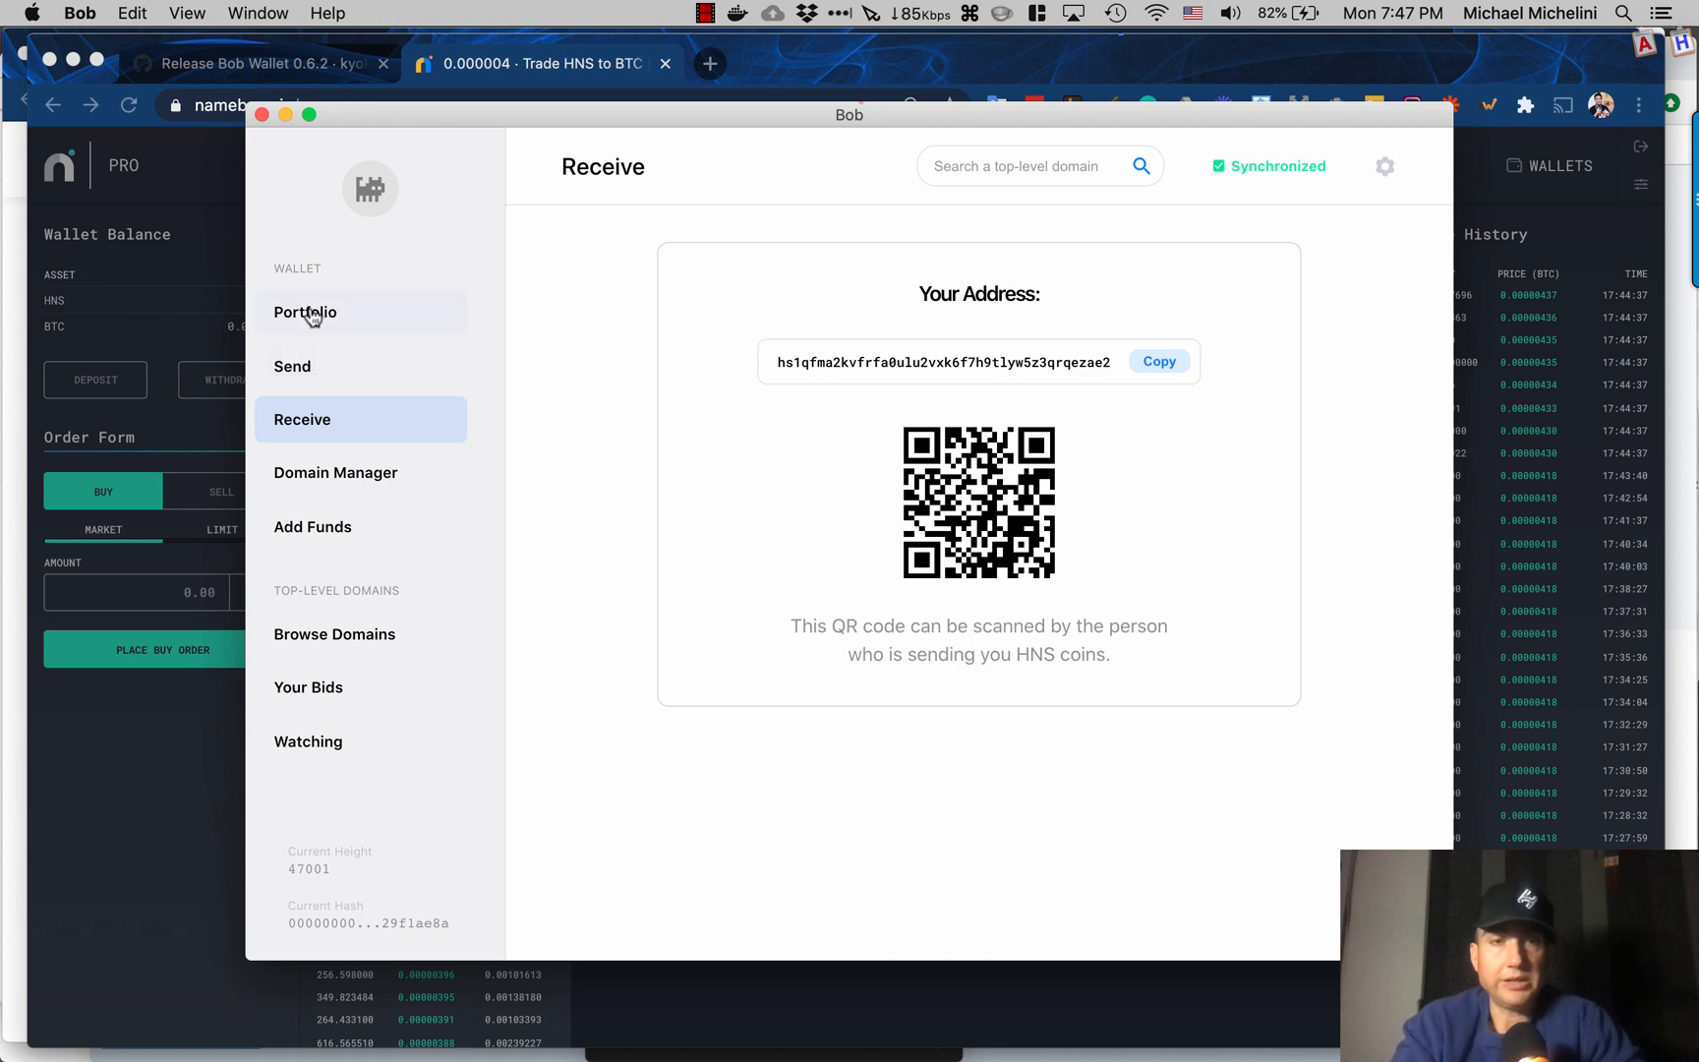
Step: Search Browse Domains for rgaergaergag and expand its Vickrey Auction Process explanation
click(306, 312)
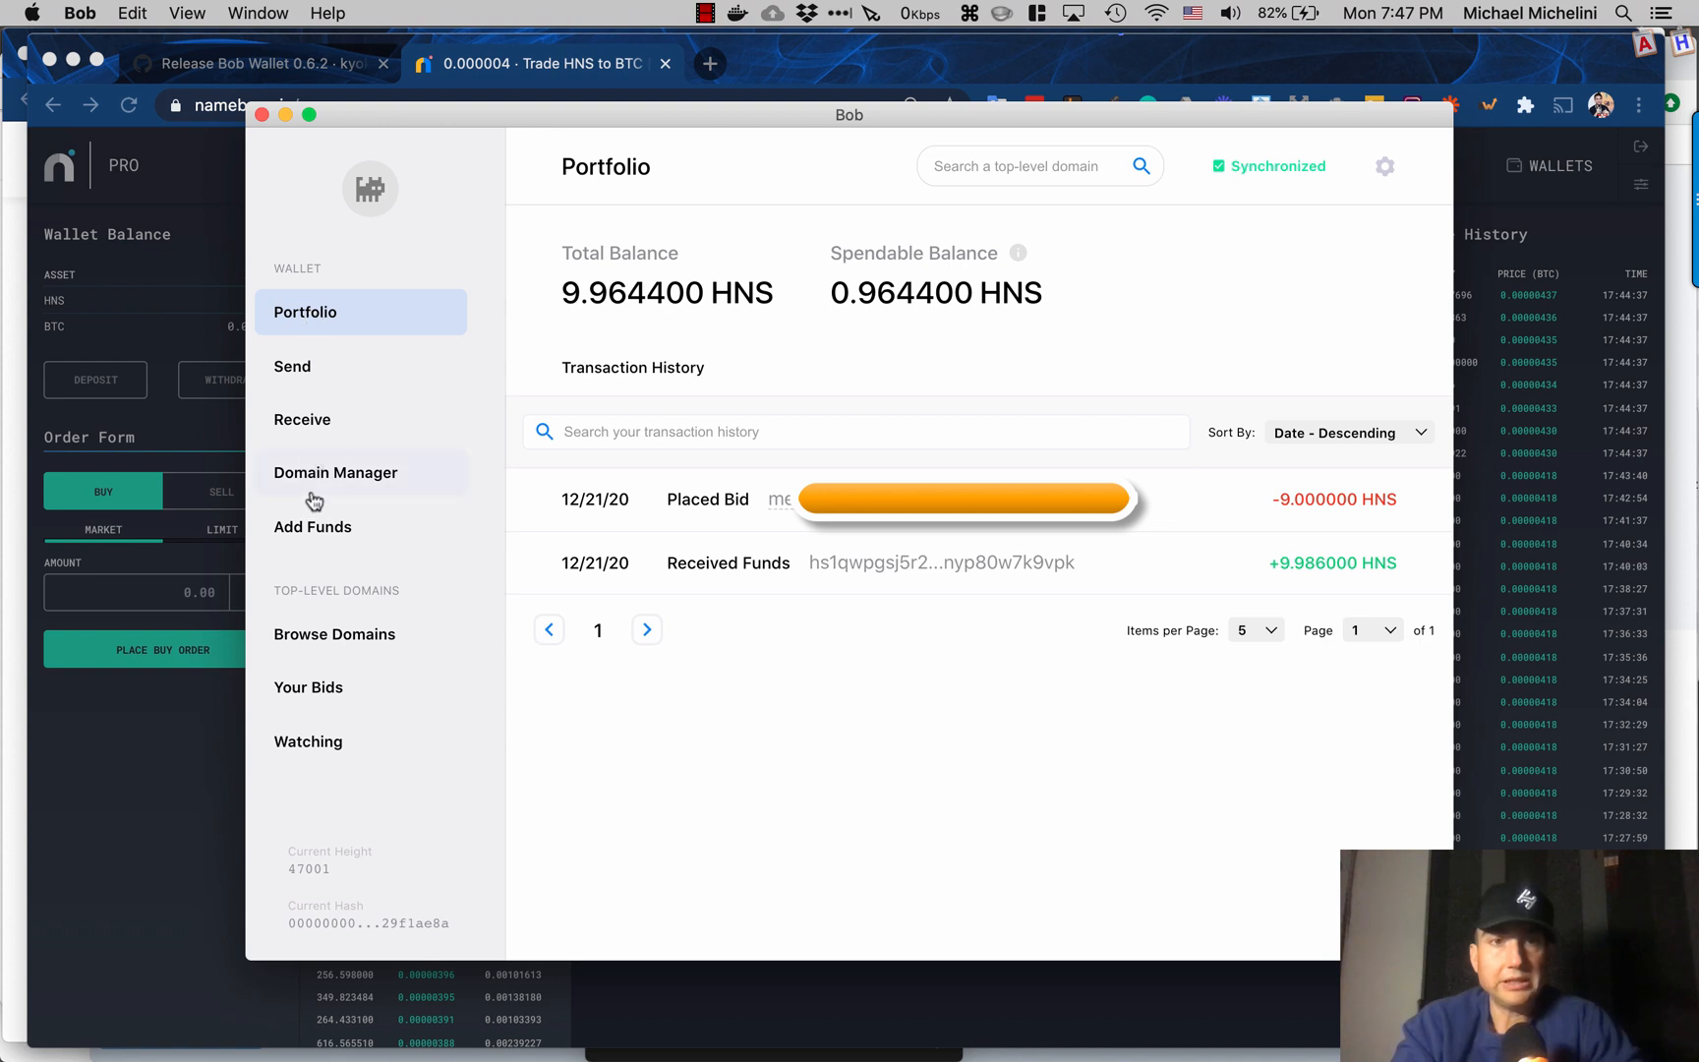
mouse_move(312, 661)
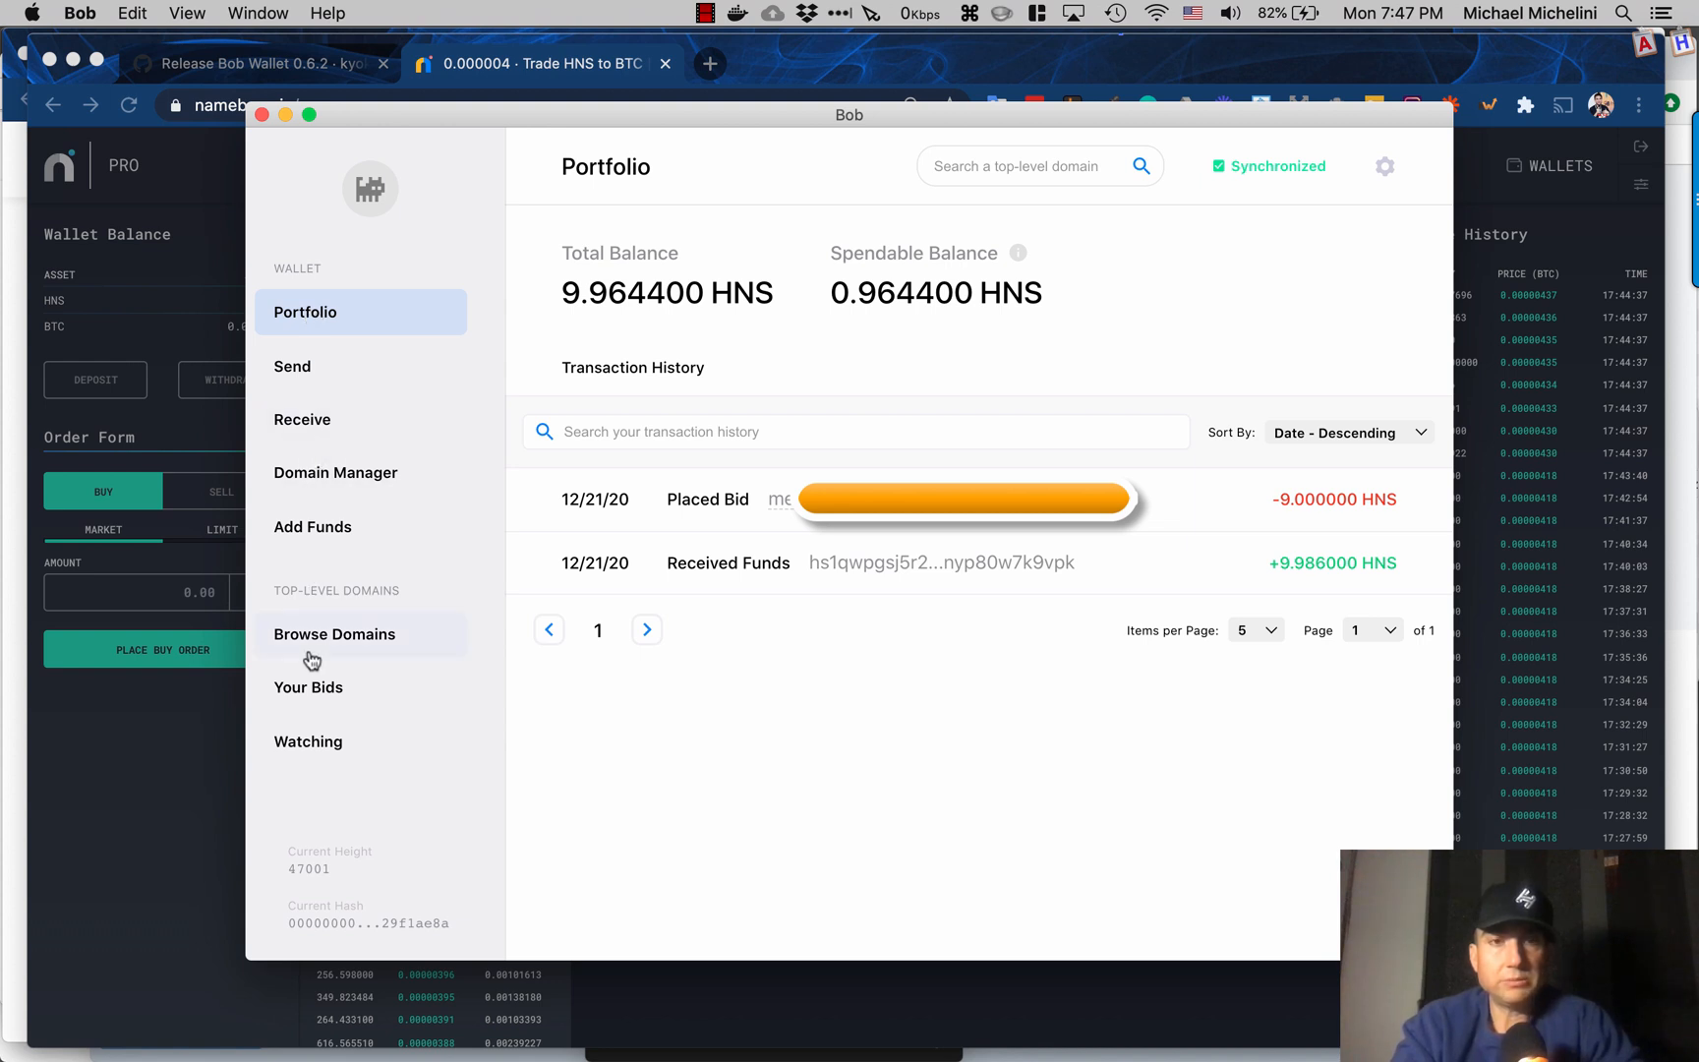
click(333, 635)
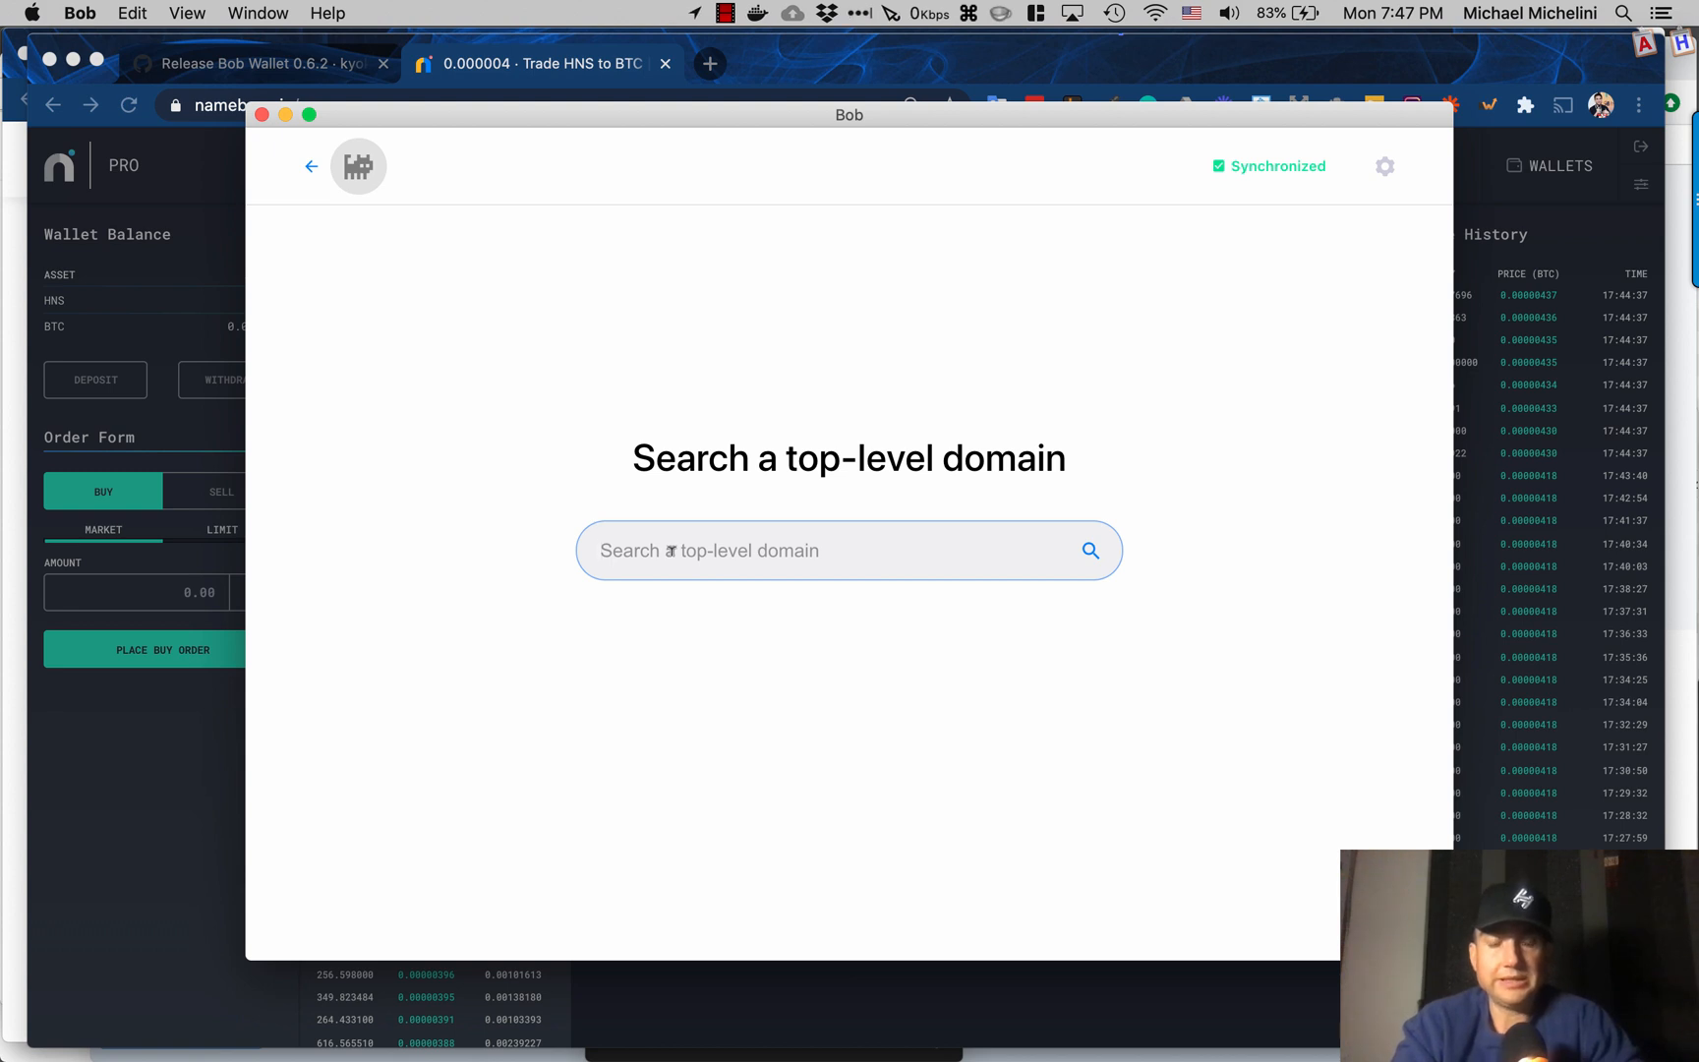
text(rgaergaergag)
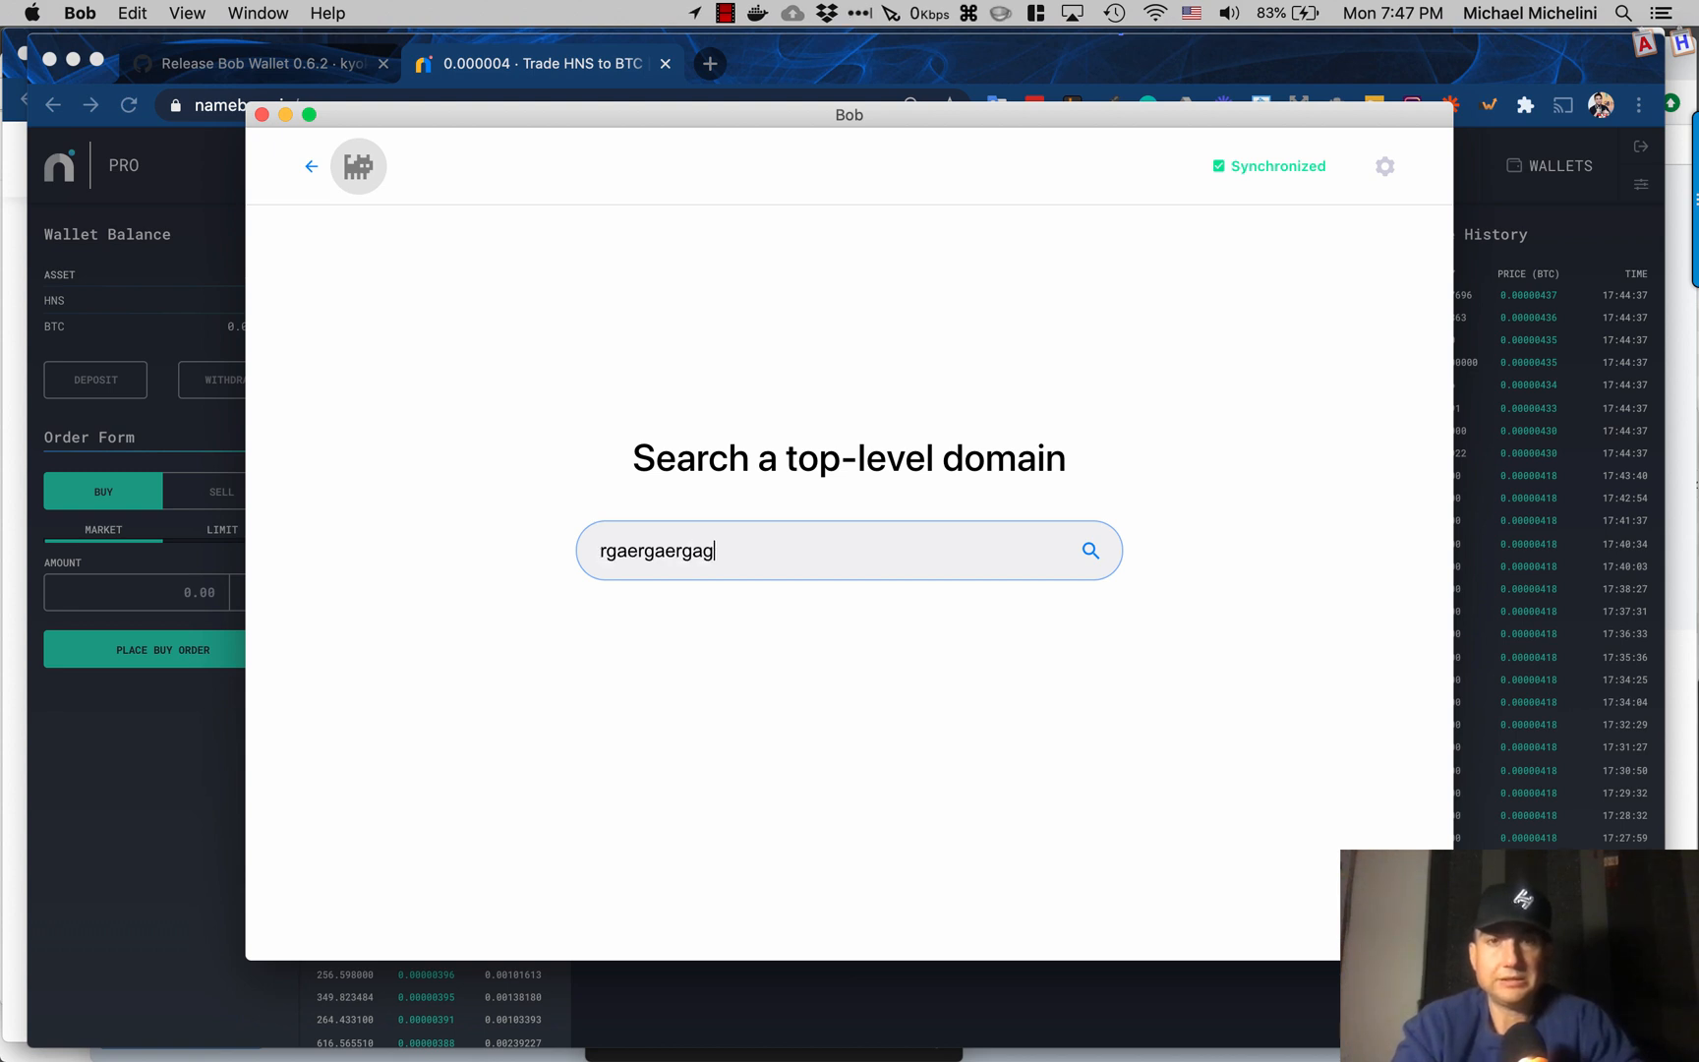
click(1091, 550)
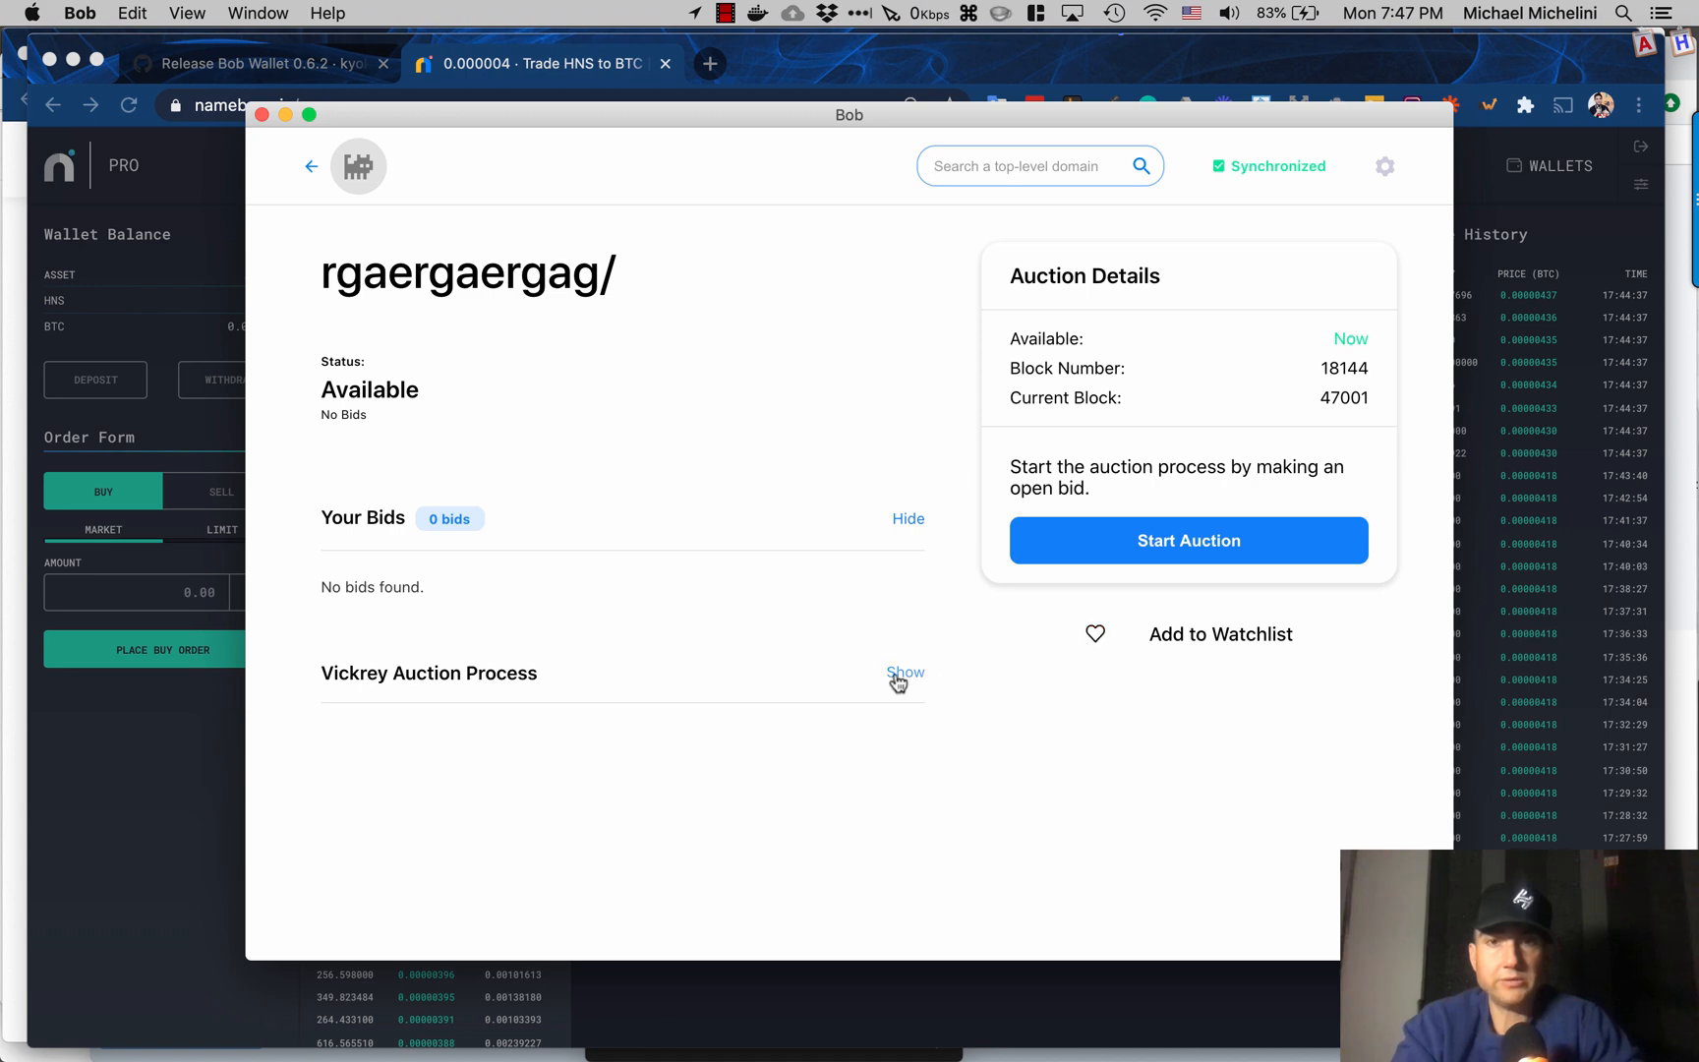
click(905, 672)
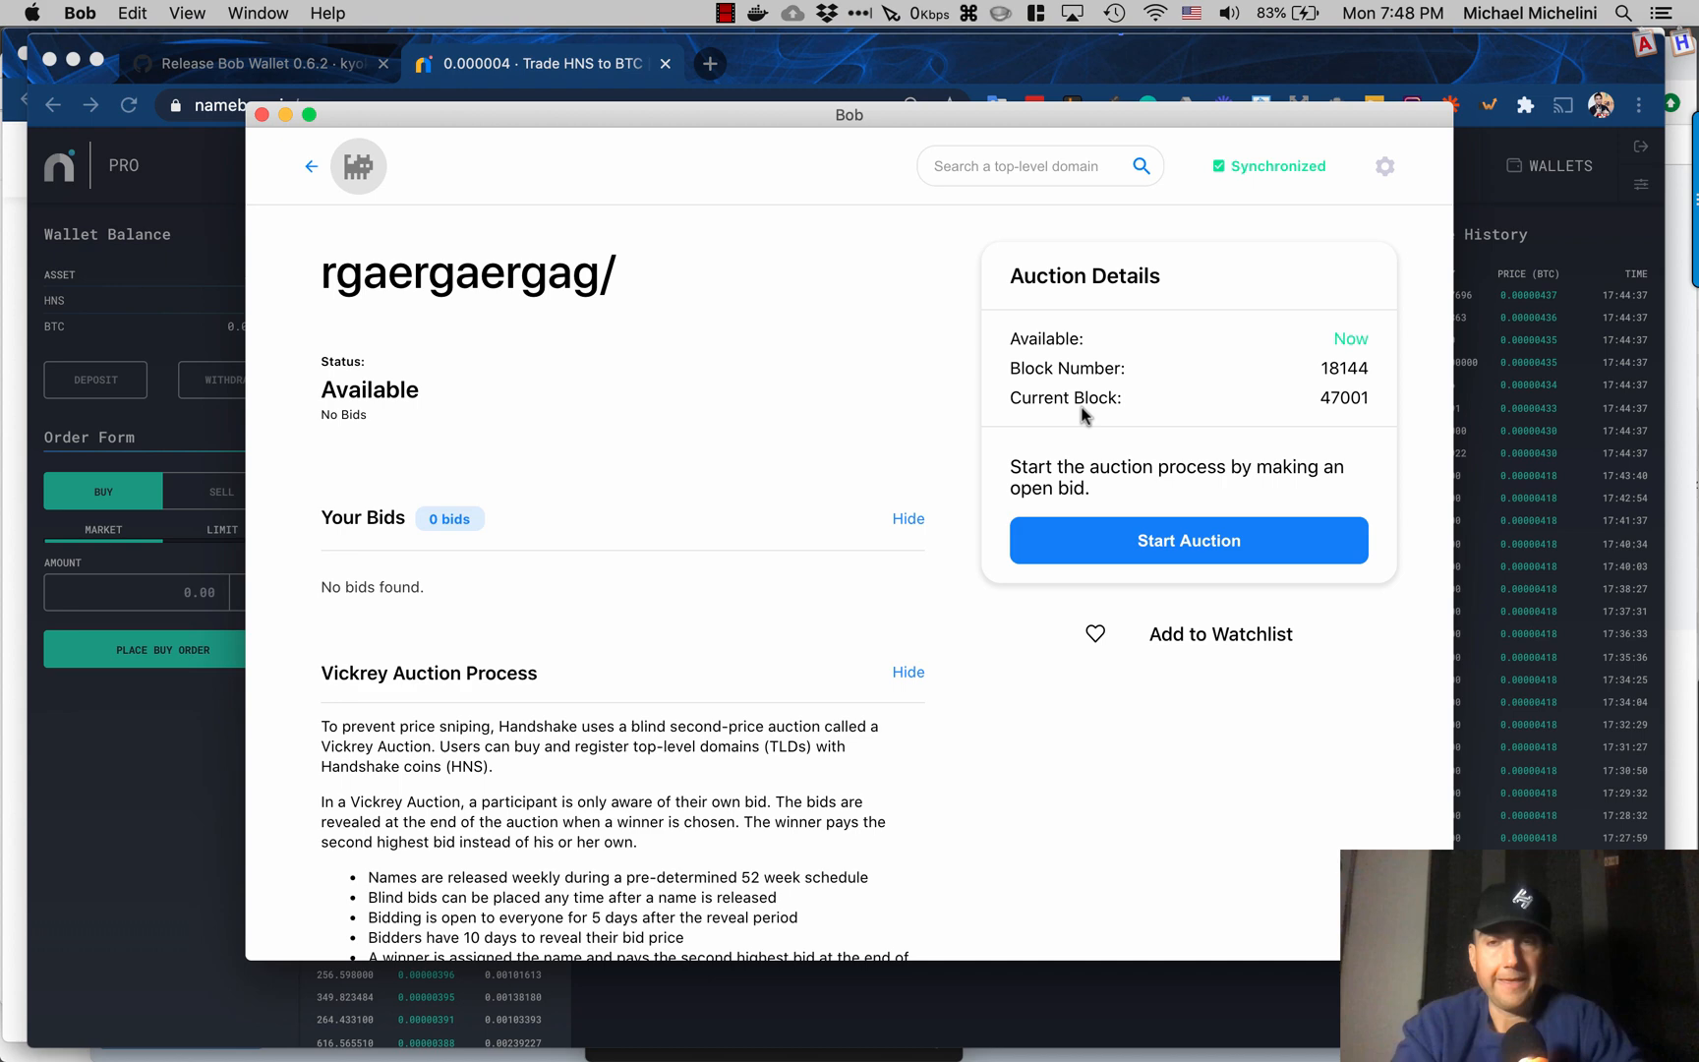
mouse_move(1324, 344)
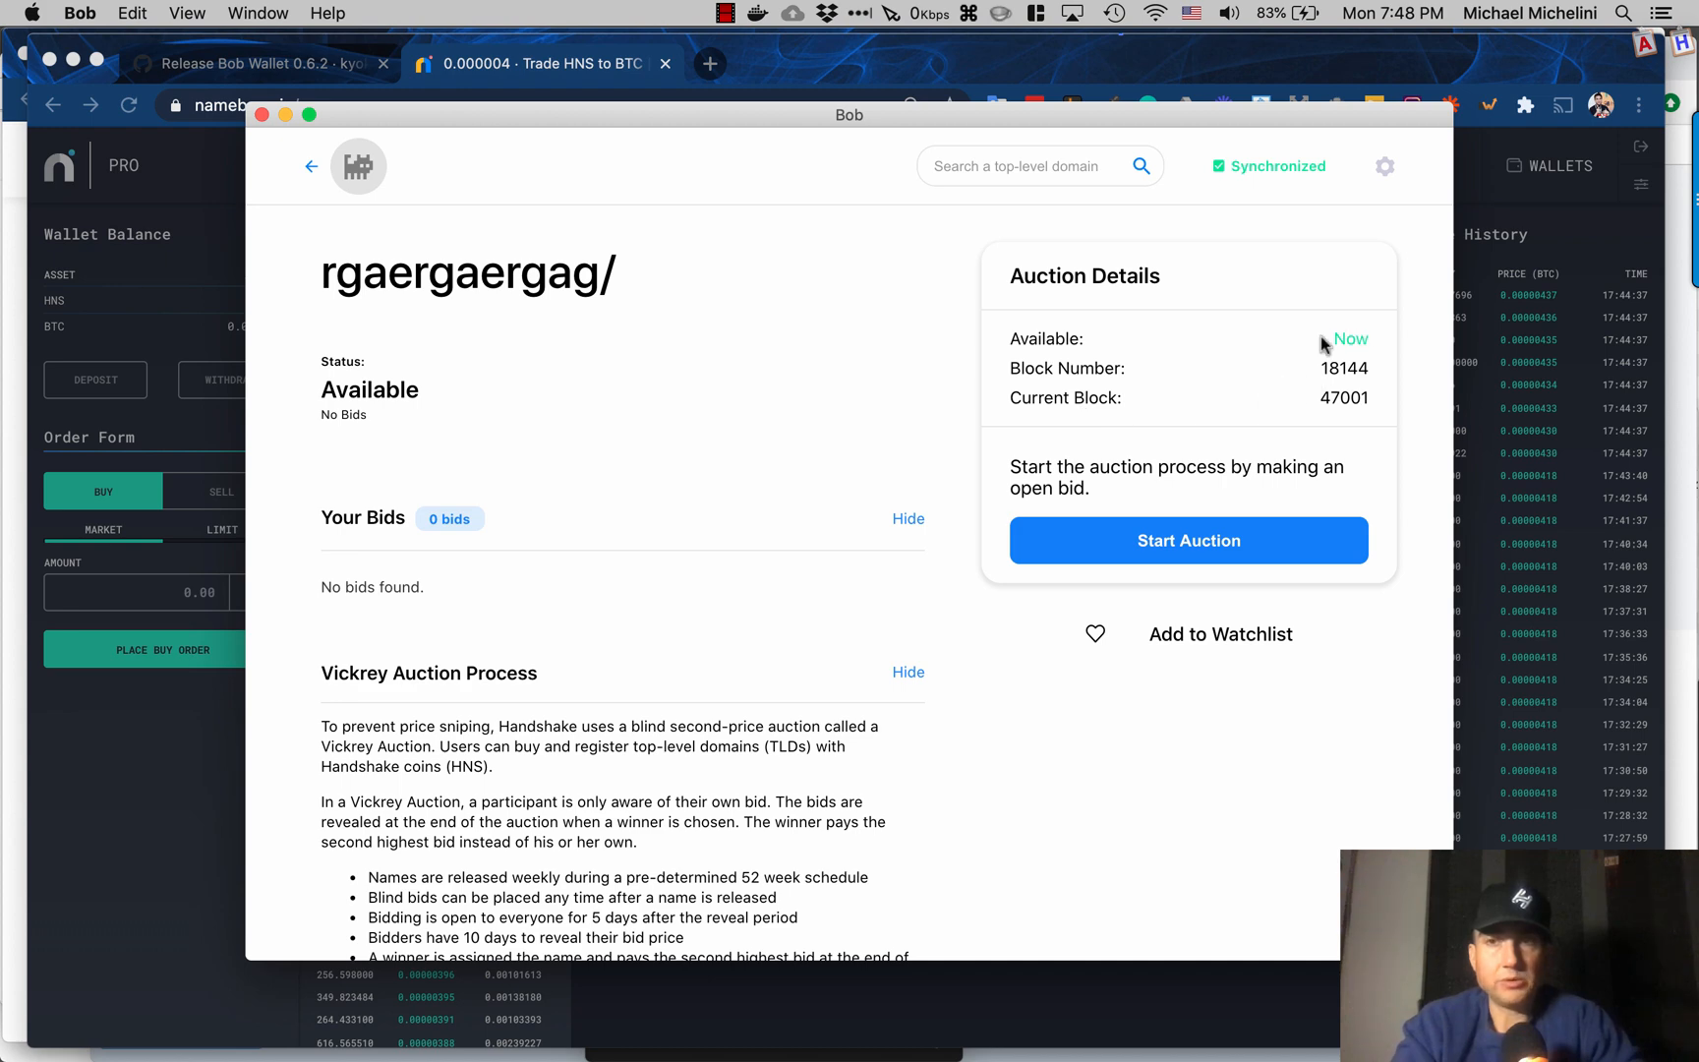
click(1187, 540)
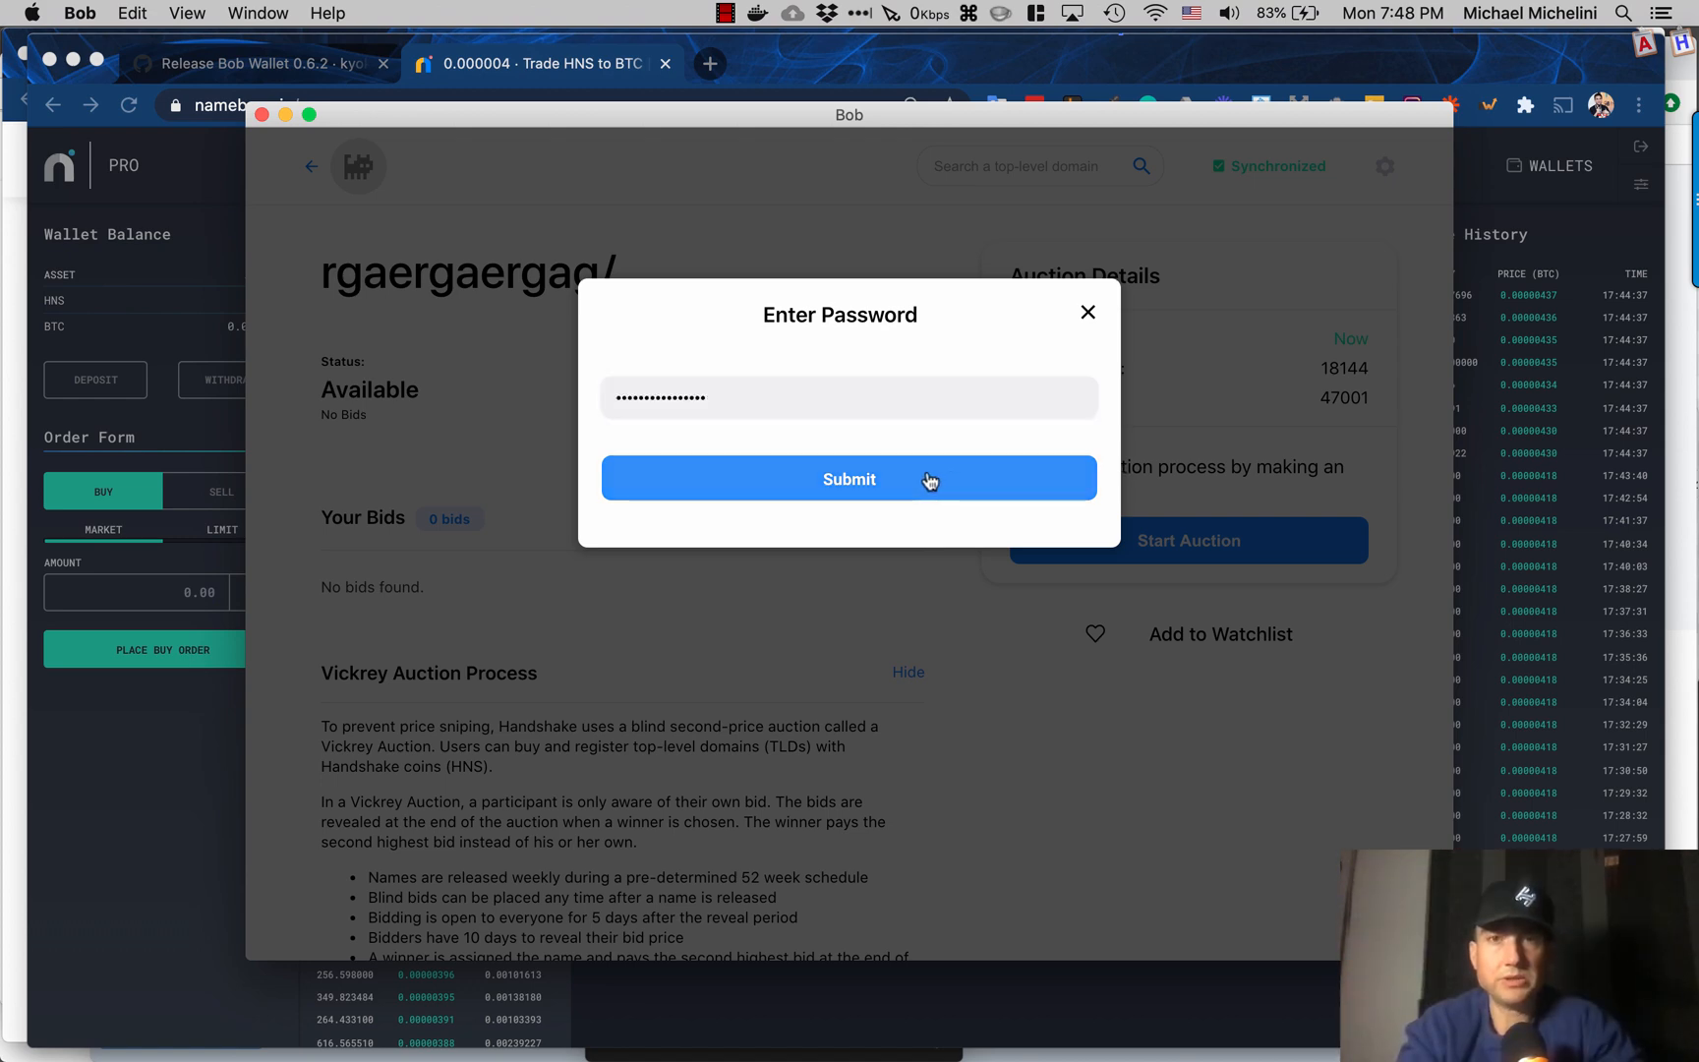
Step: Submit the wallet password to open the rgaergaergag auction, then dismiss the notification
click(848, 479)
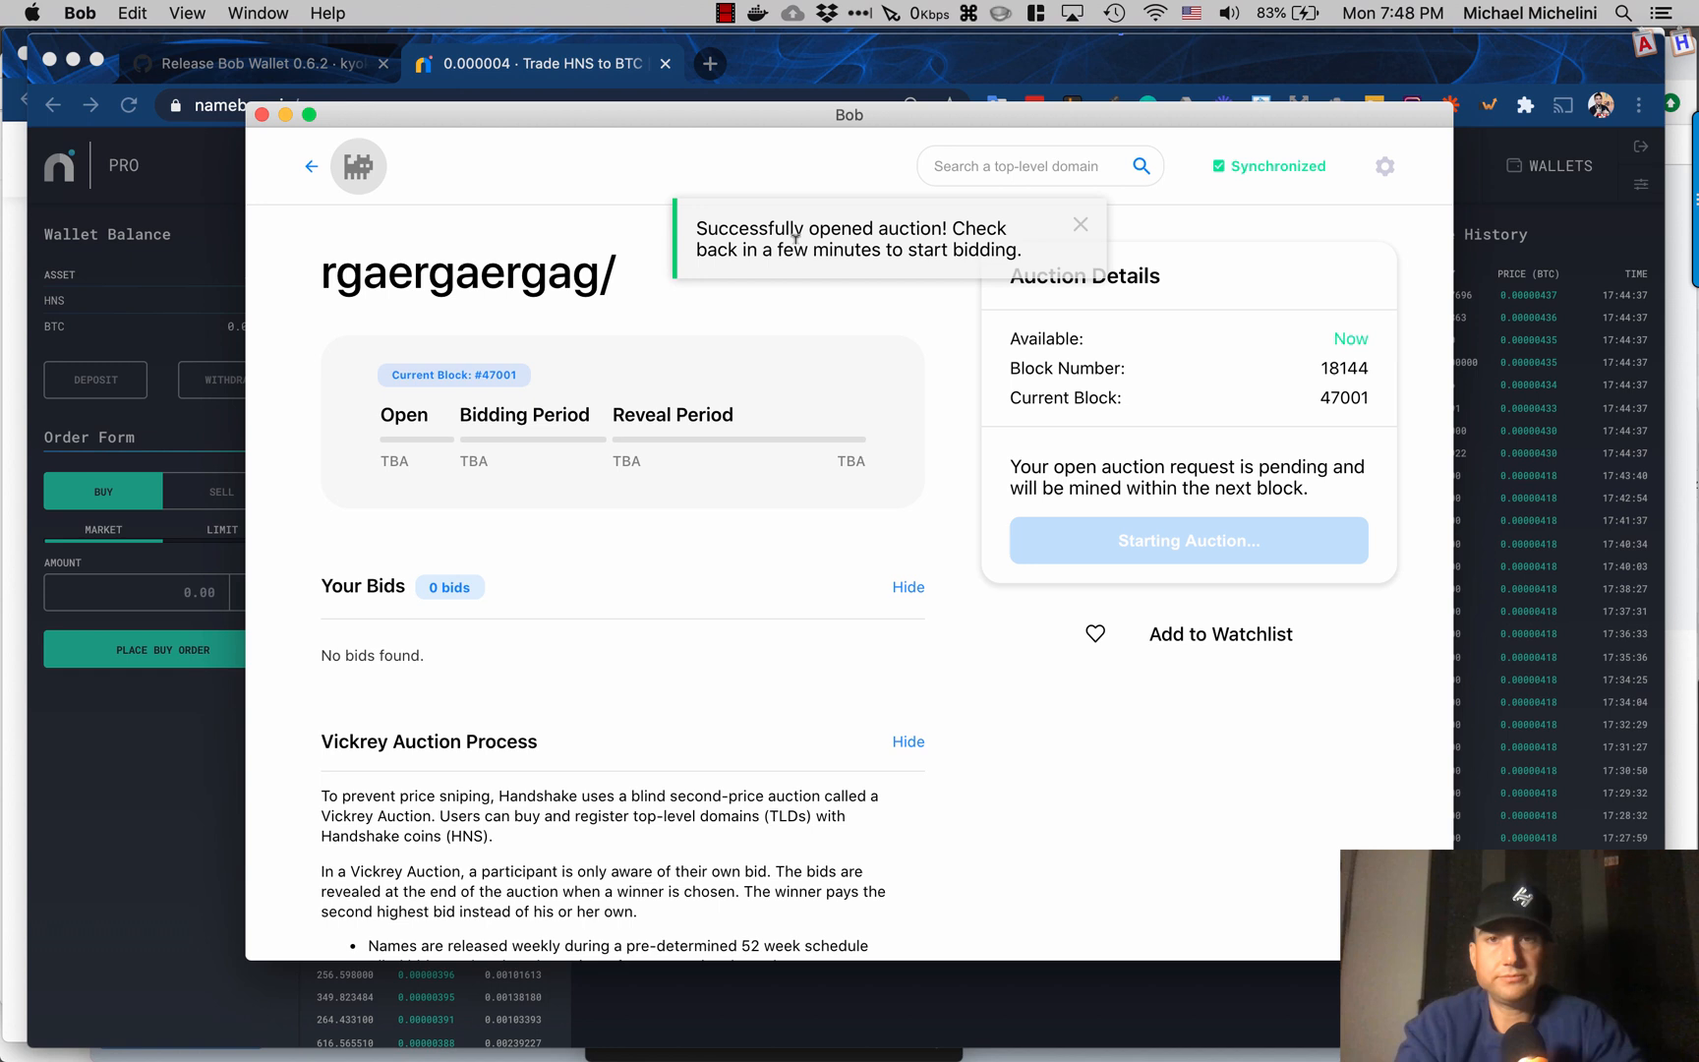
click(1079, 224)
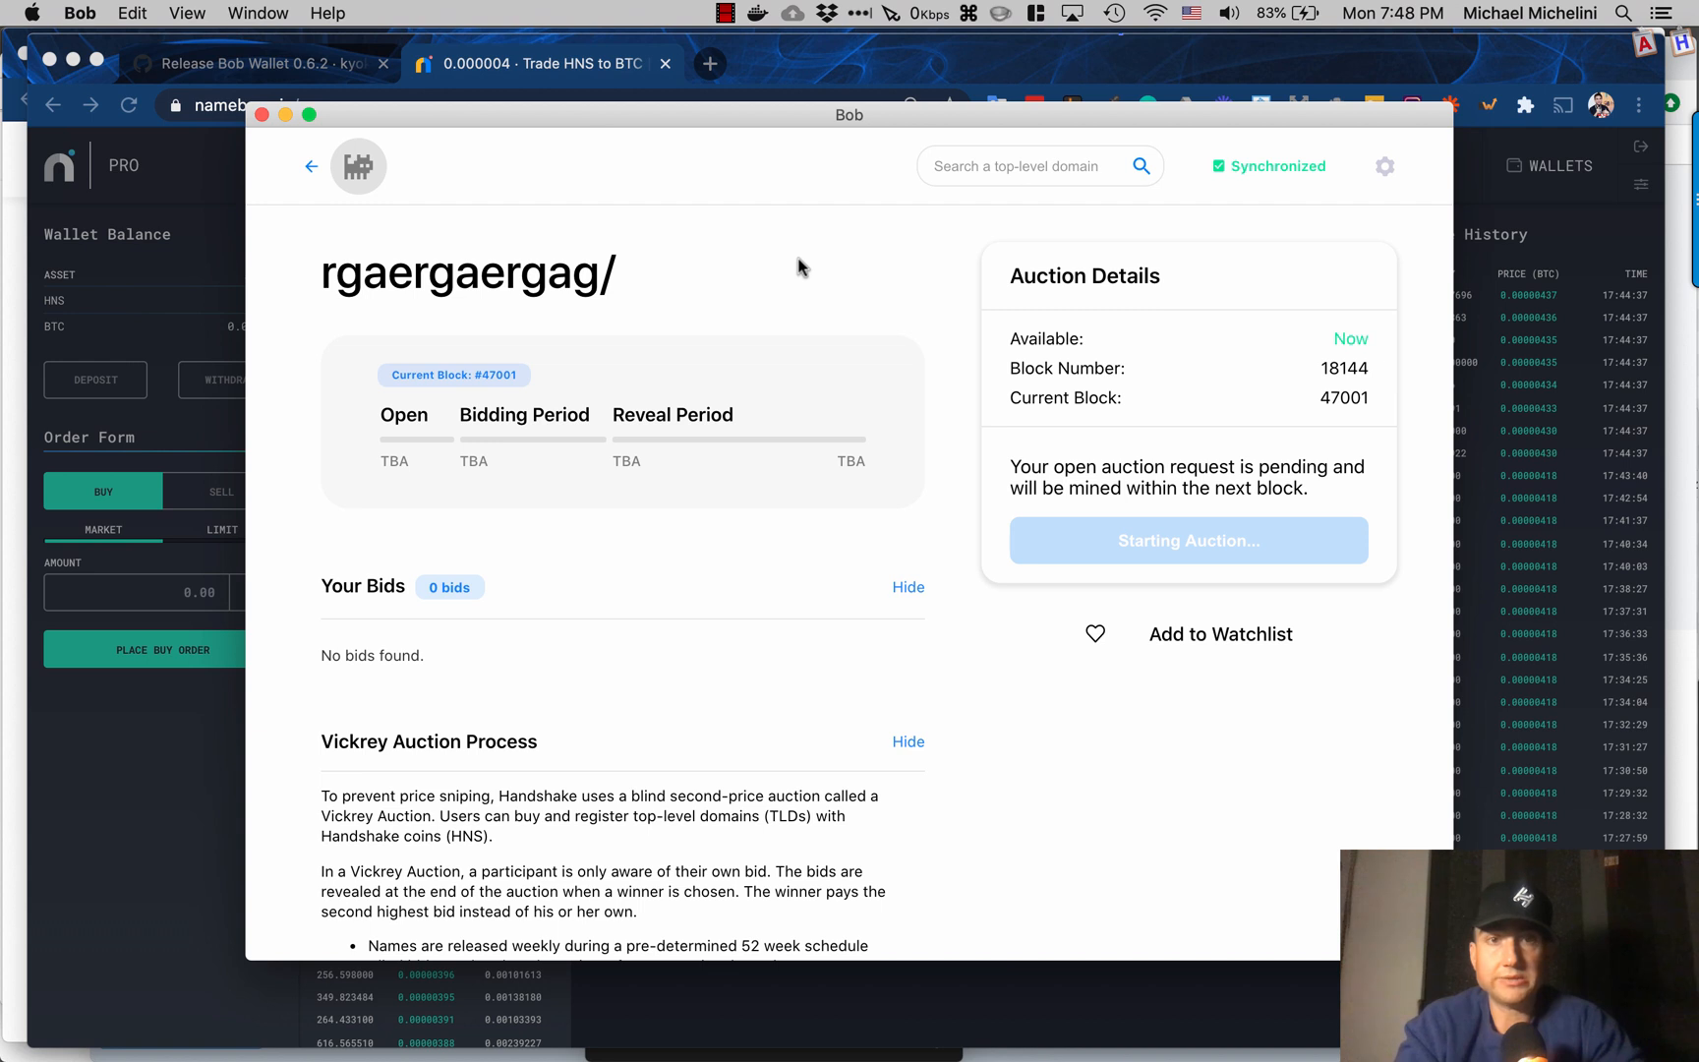
mouse_move(724, 263)
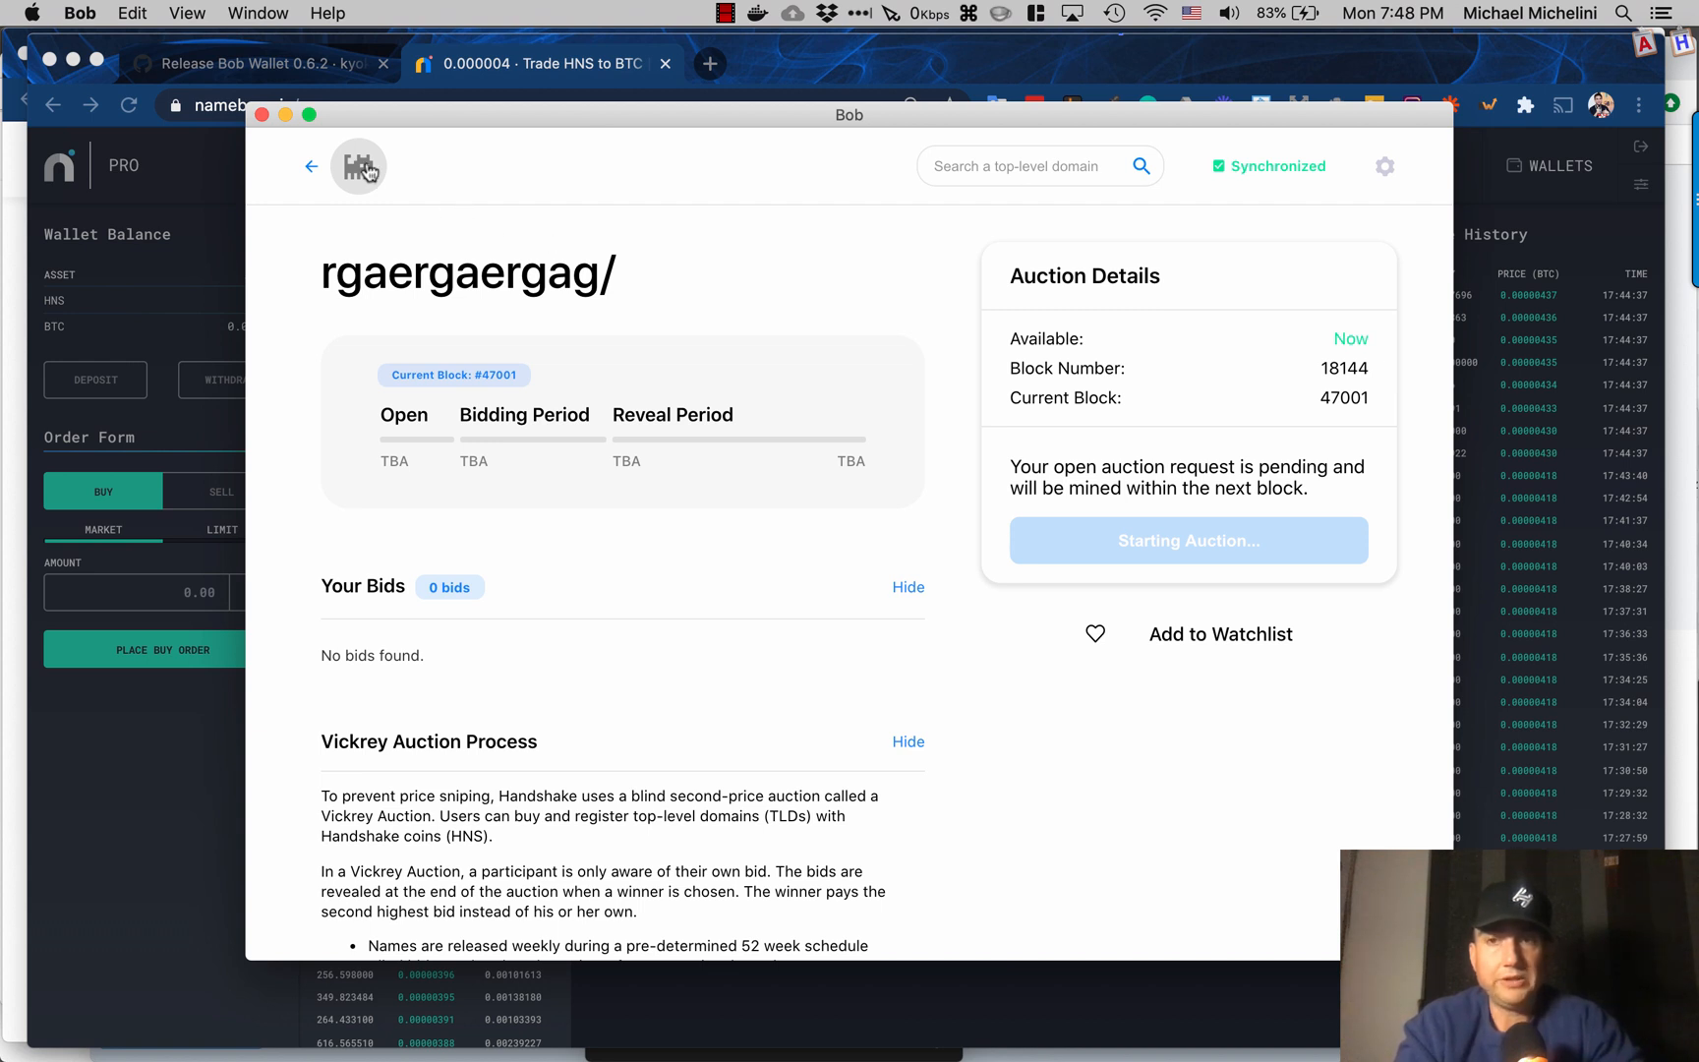
mouse_move(311, 171)
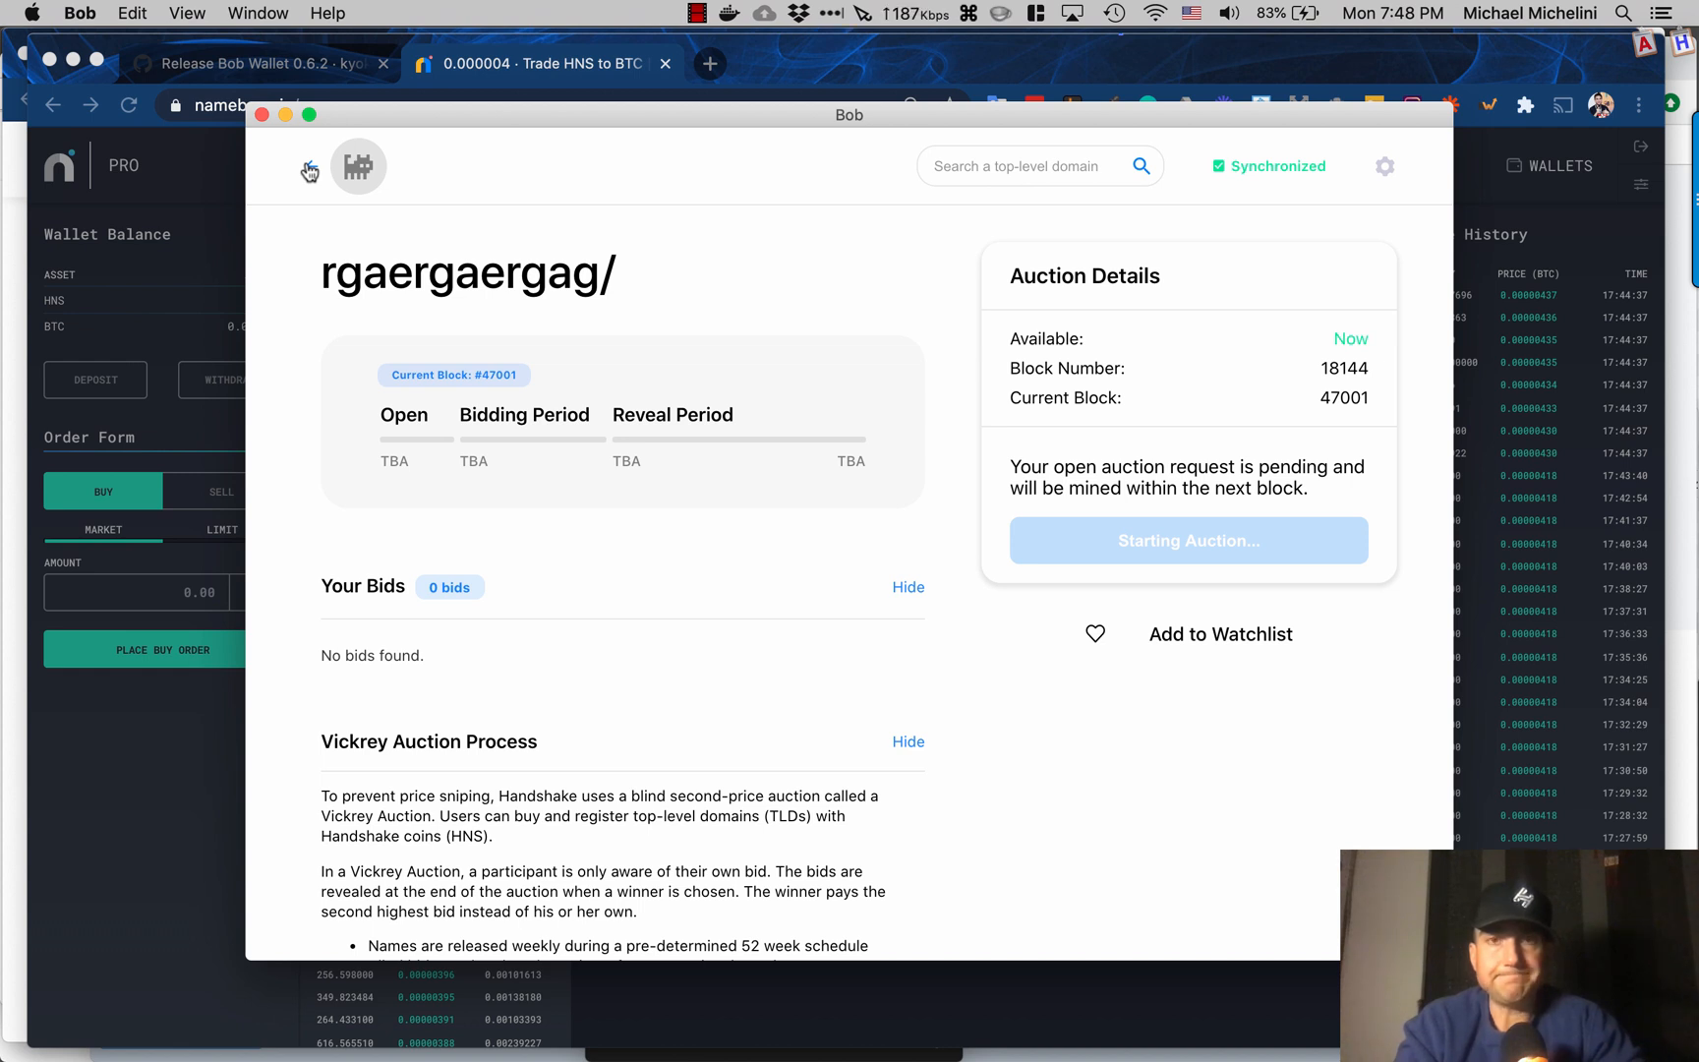
Step: Go back to the previous domain's auction page, now in reveal with three bids
click(312, 176)
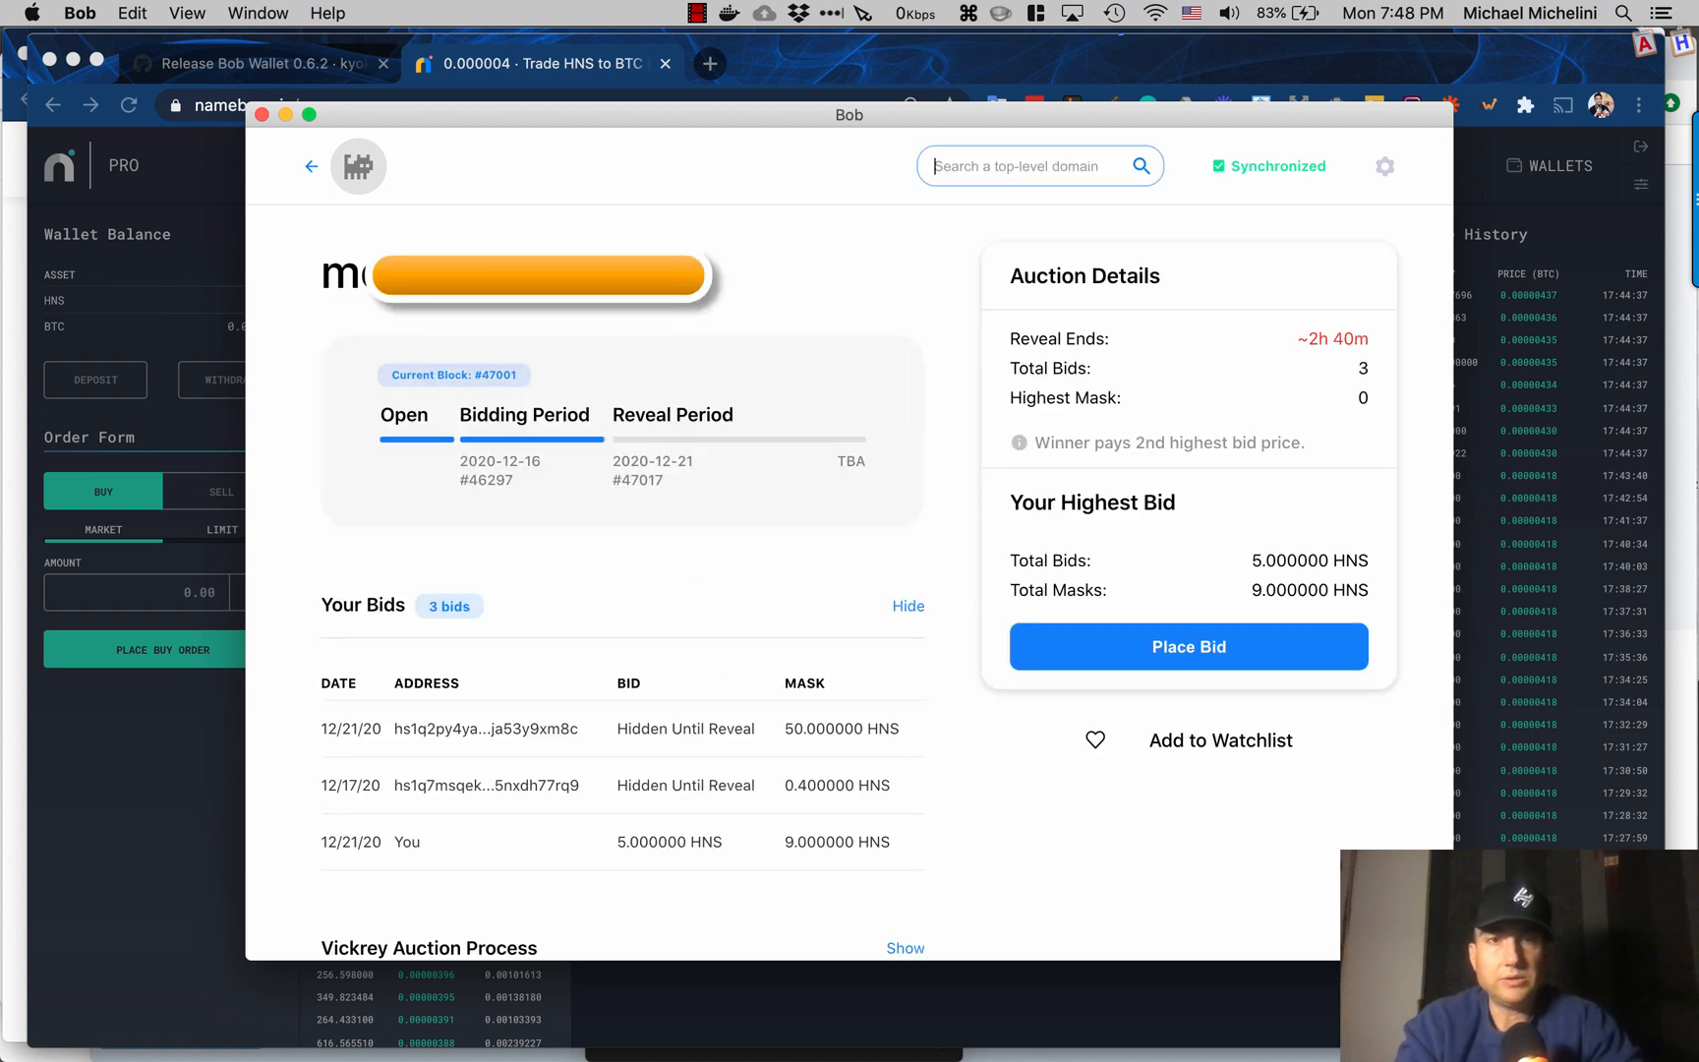
mouse_move(576, 340)
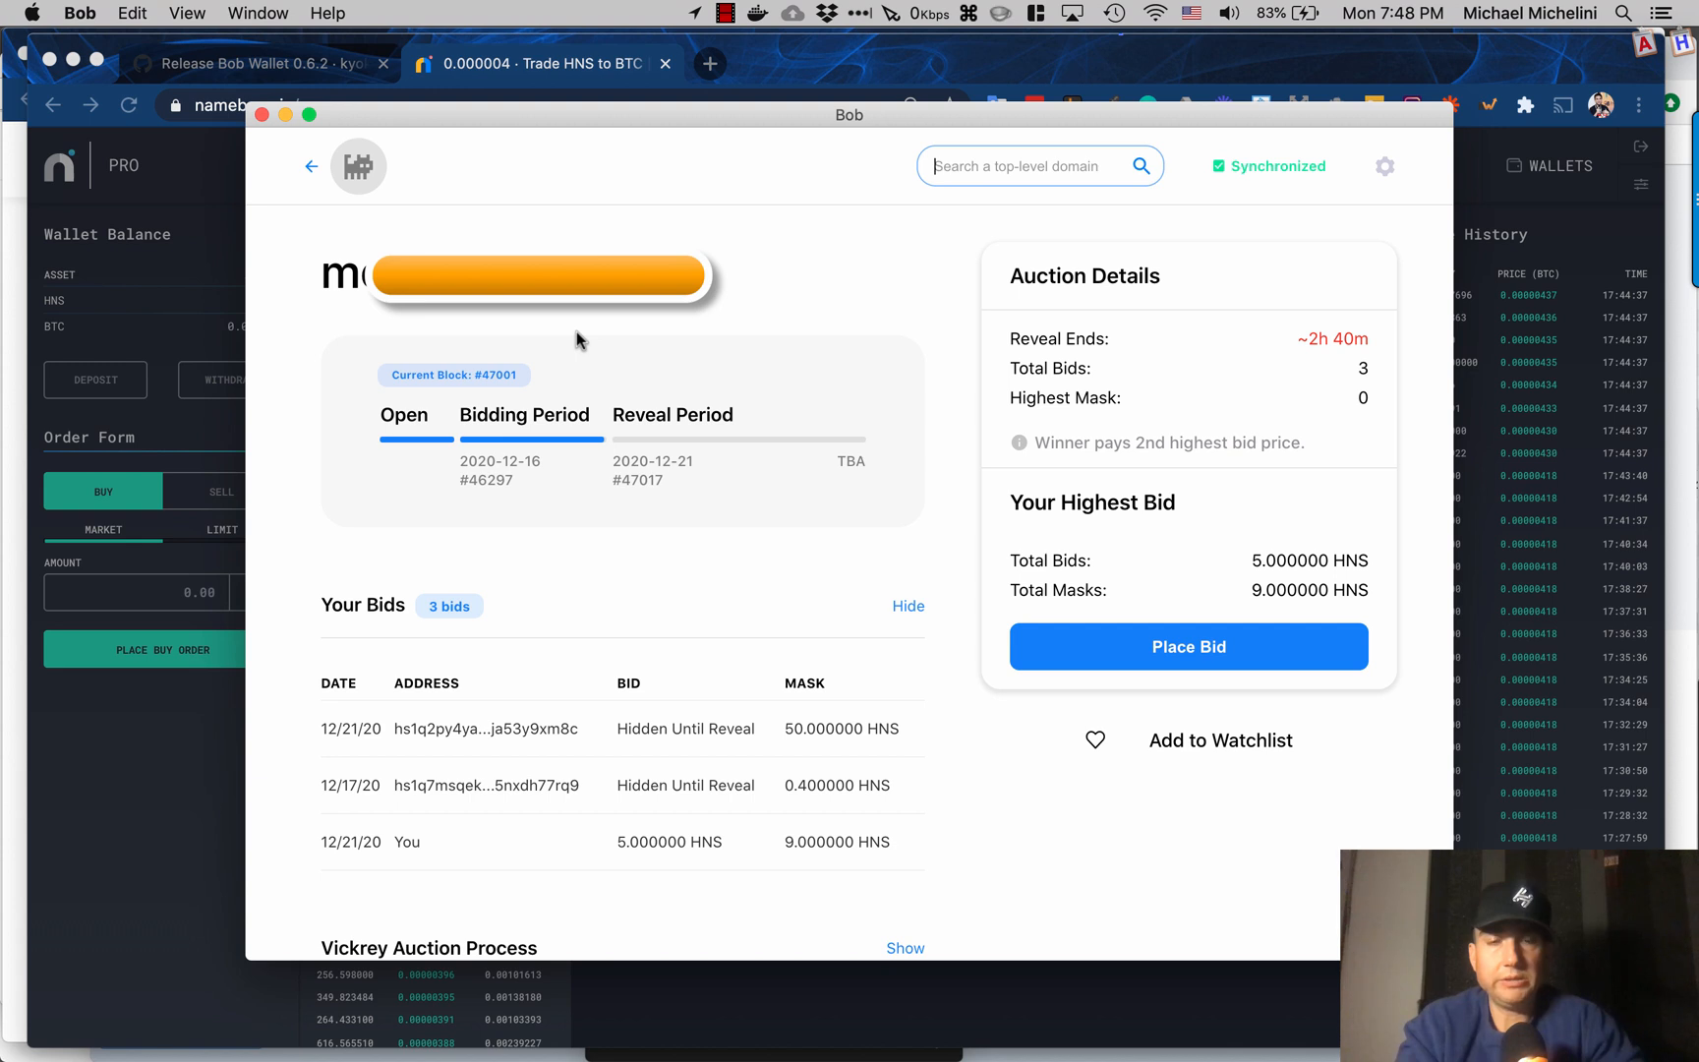
mouse_move(1081, 647)
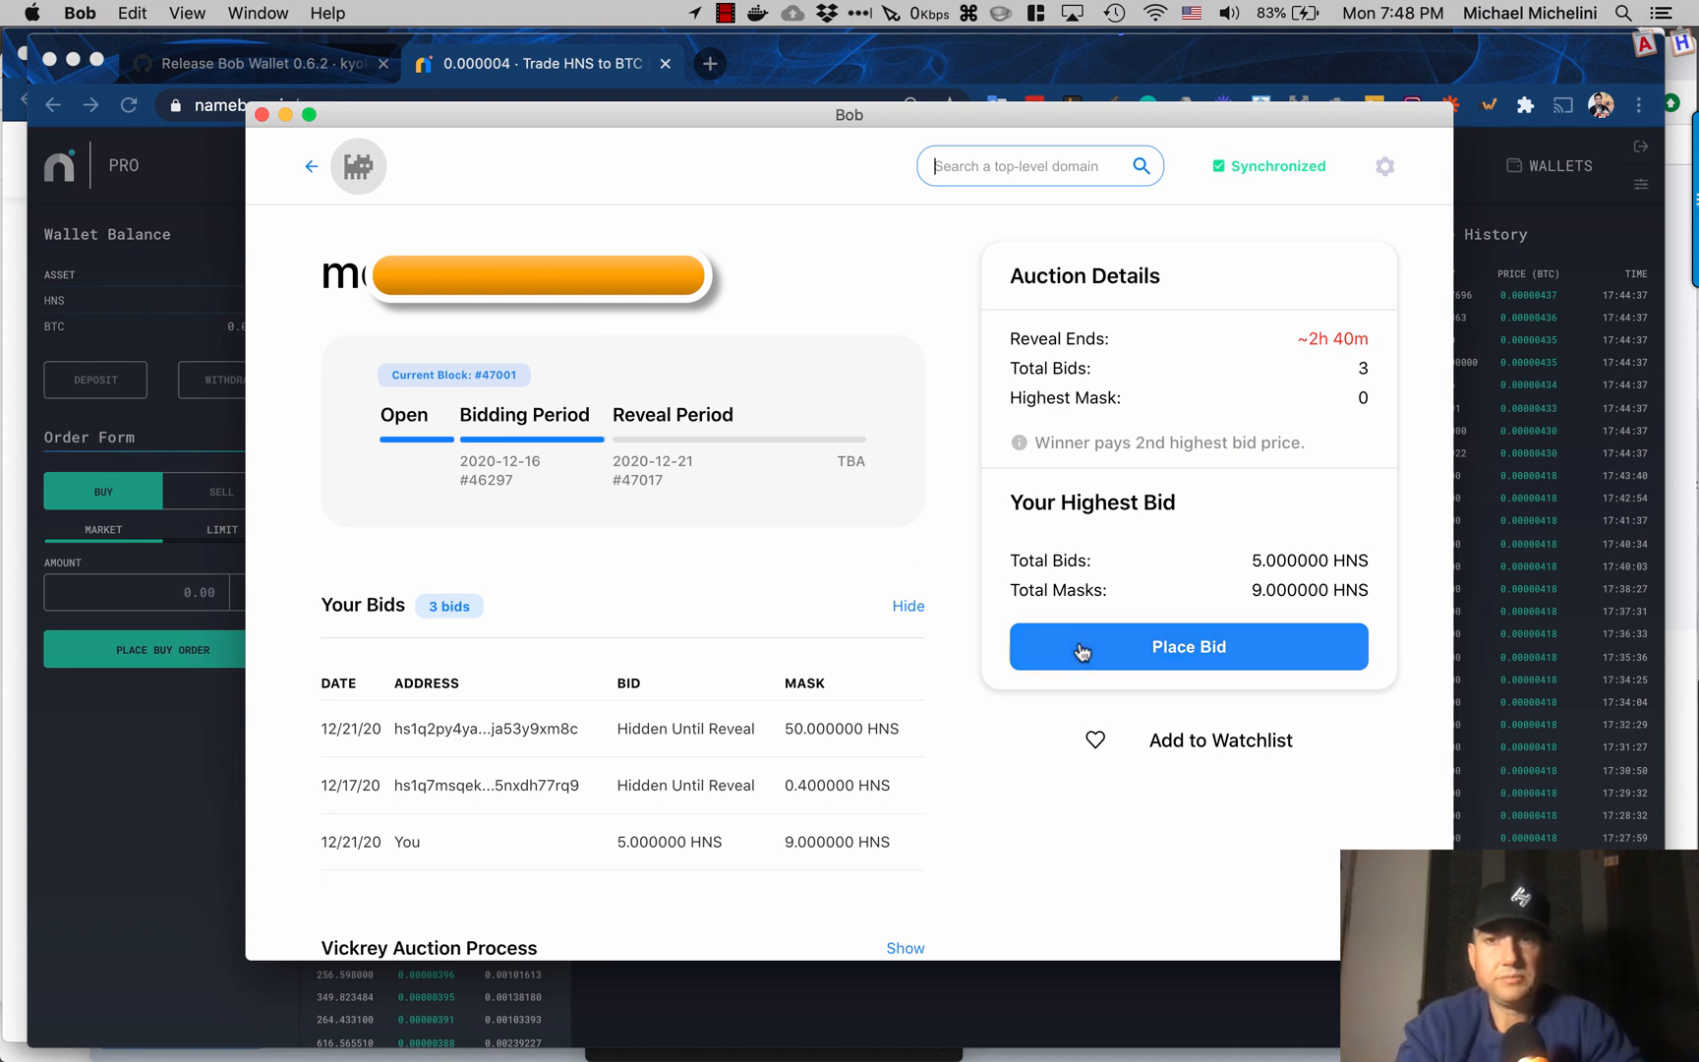
Step: Open the Place Bid form with Bid Amount and an added Disguise Amount field
click(1187, 647)
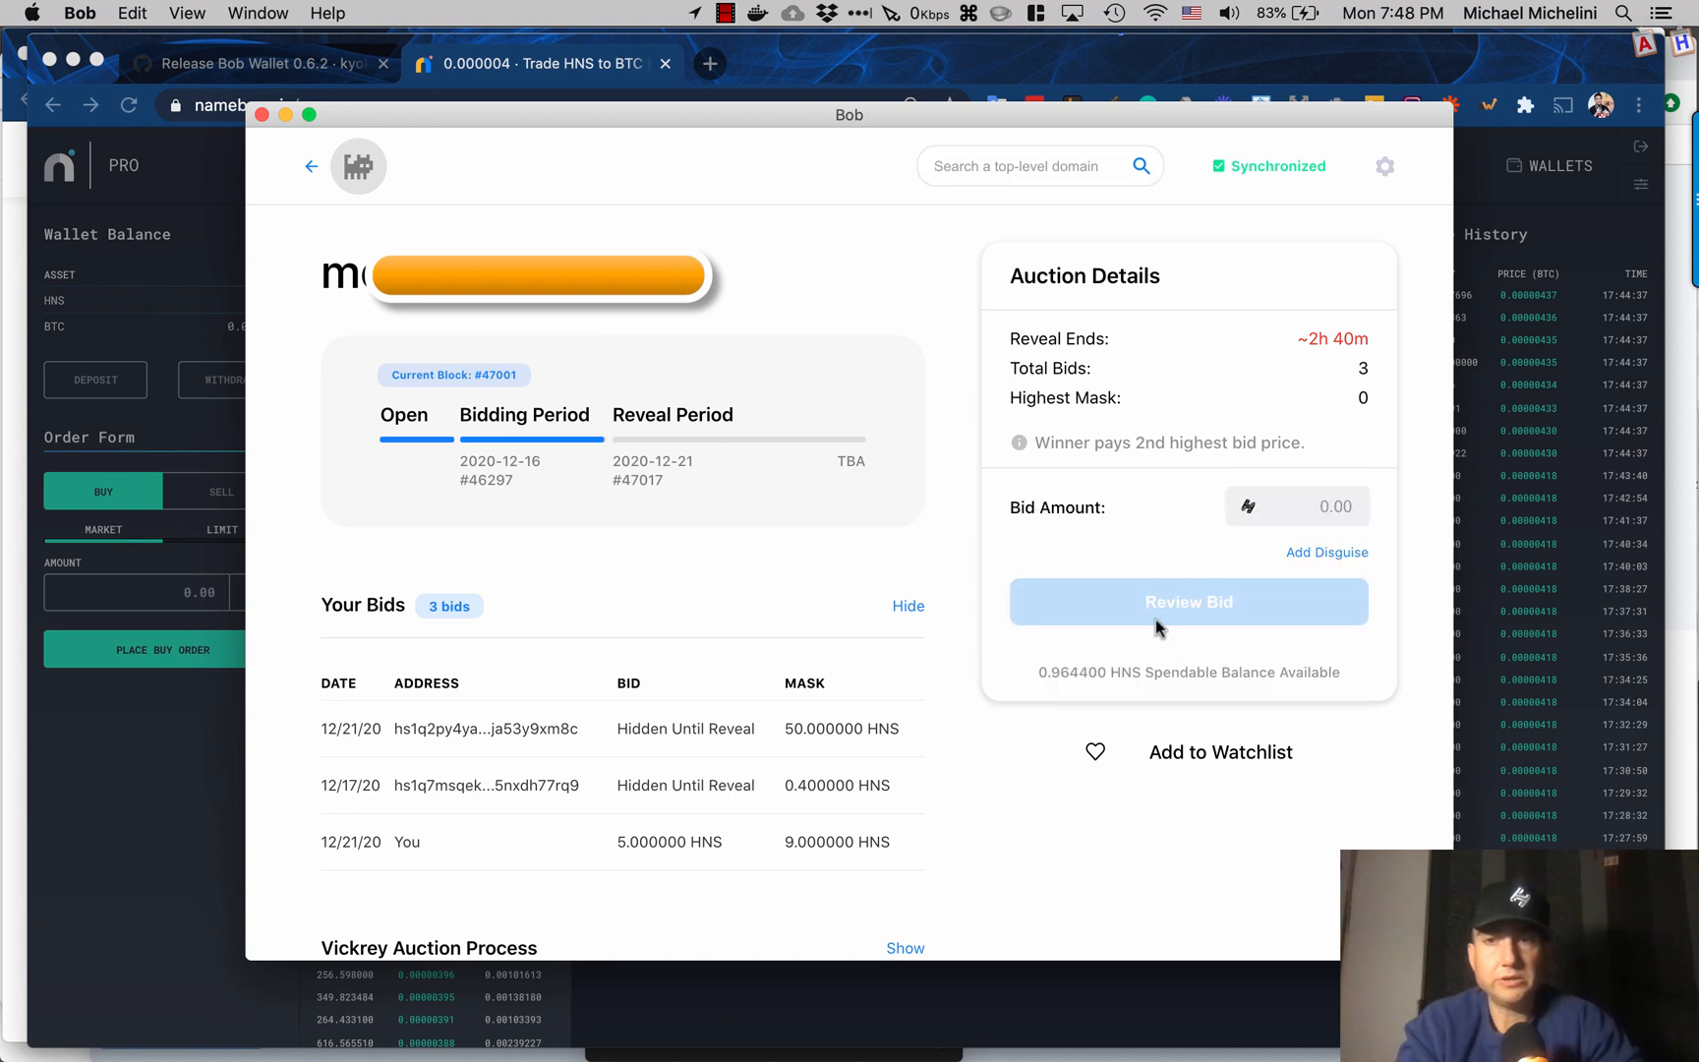
click(1297, 506)
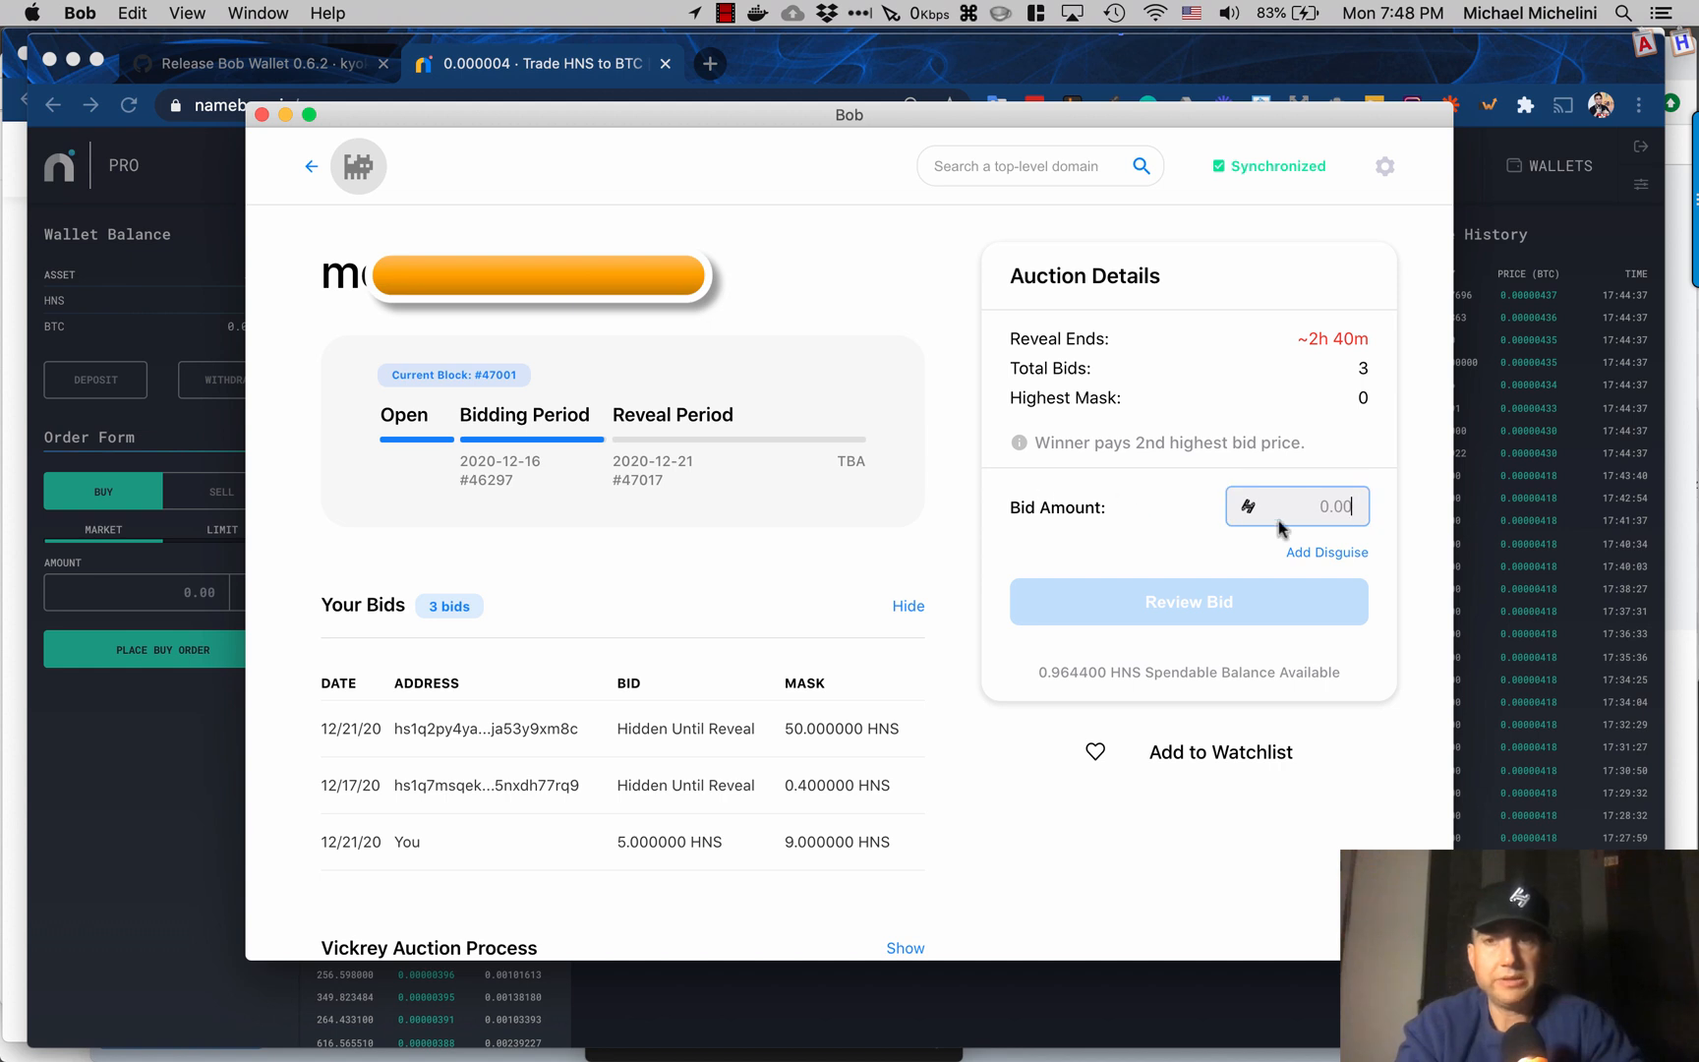
click(1326, 553)
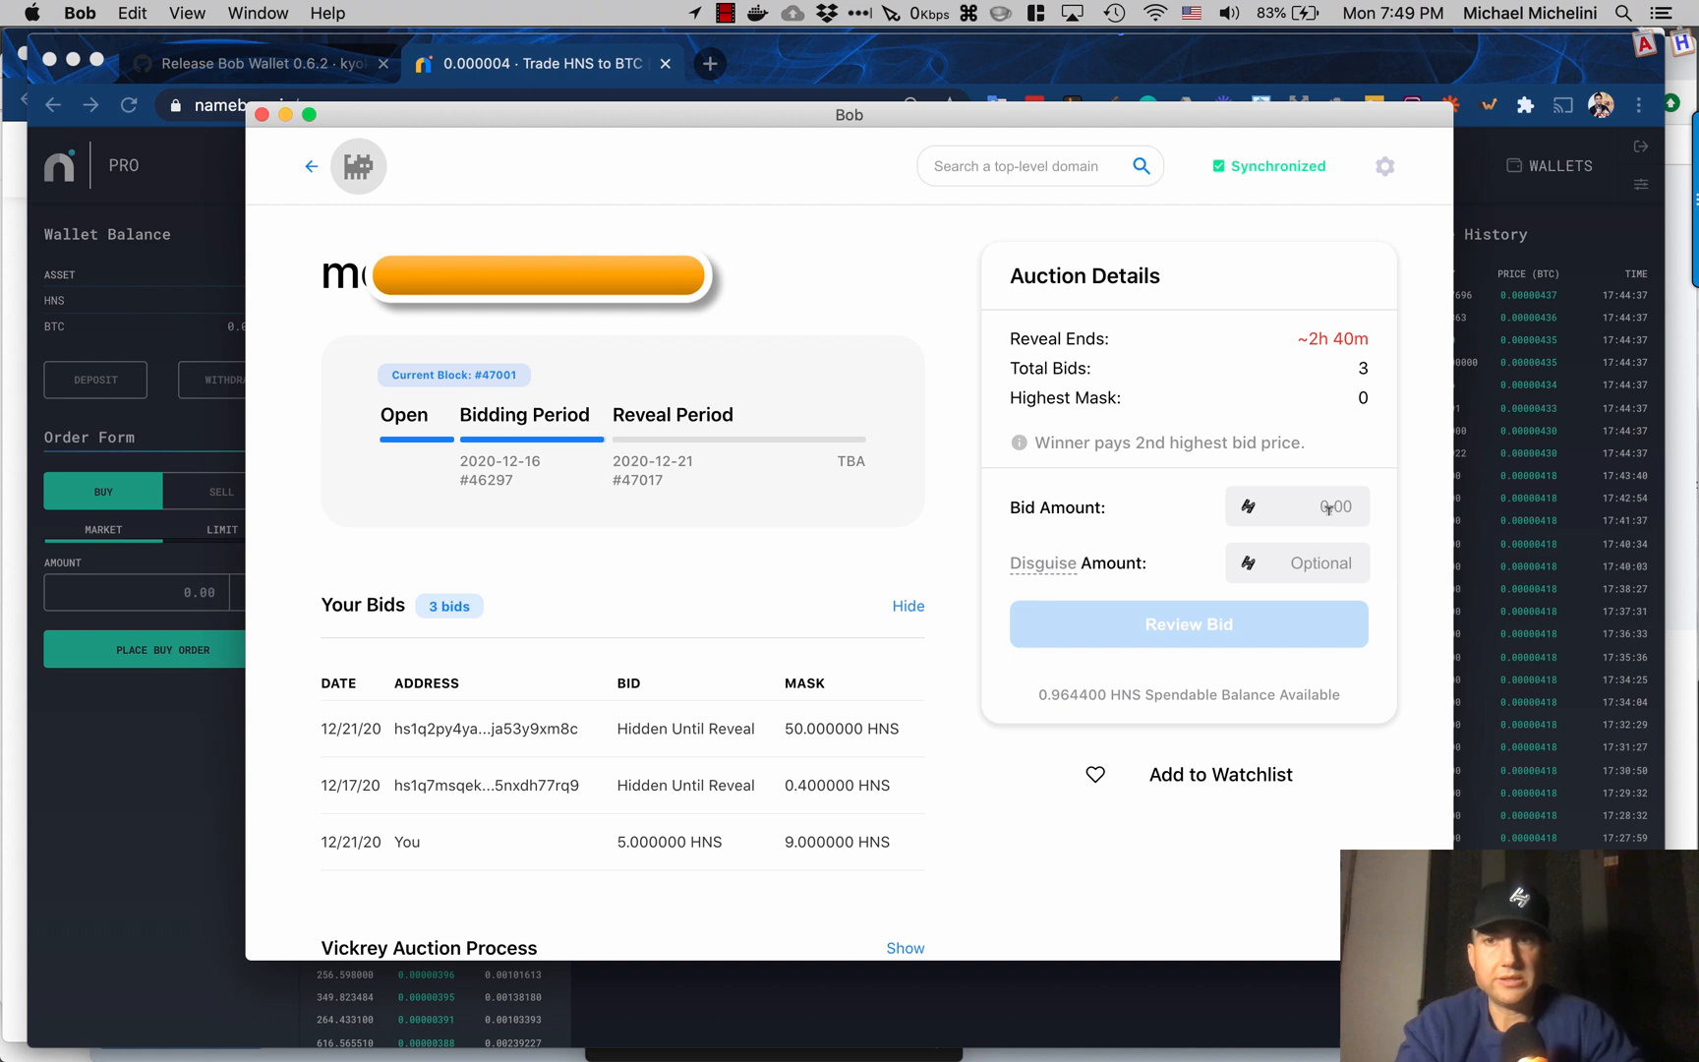
click(1298, 562)
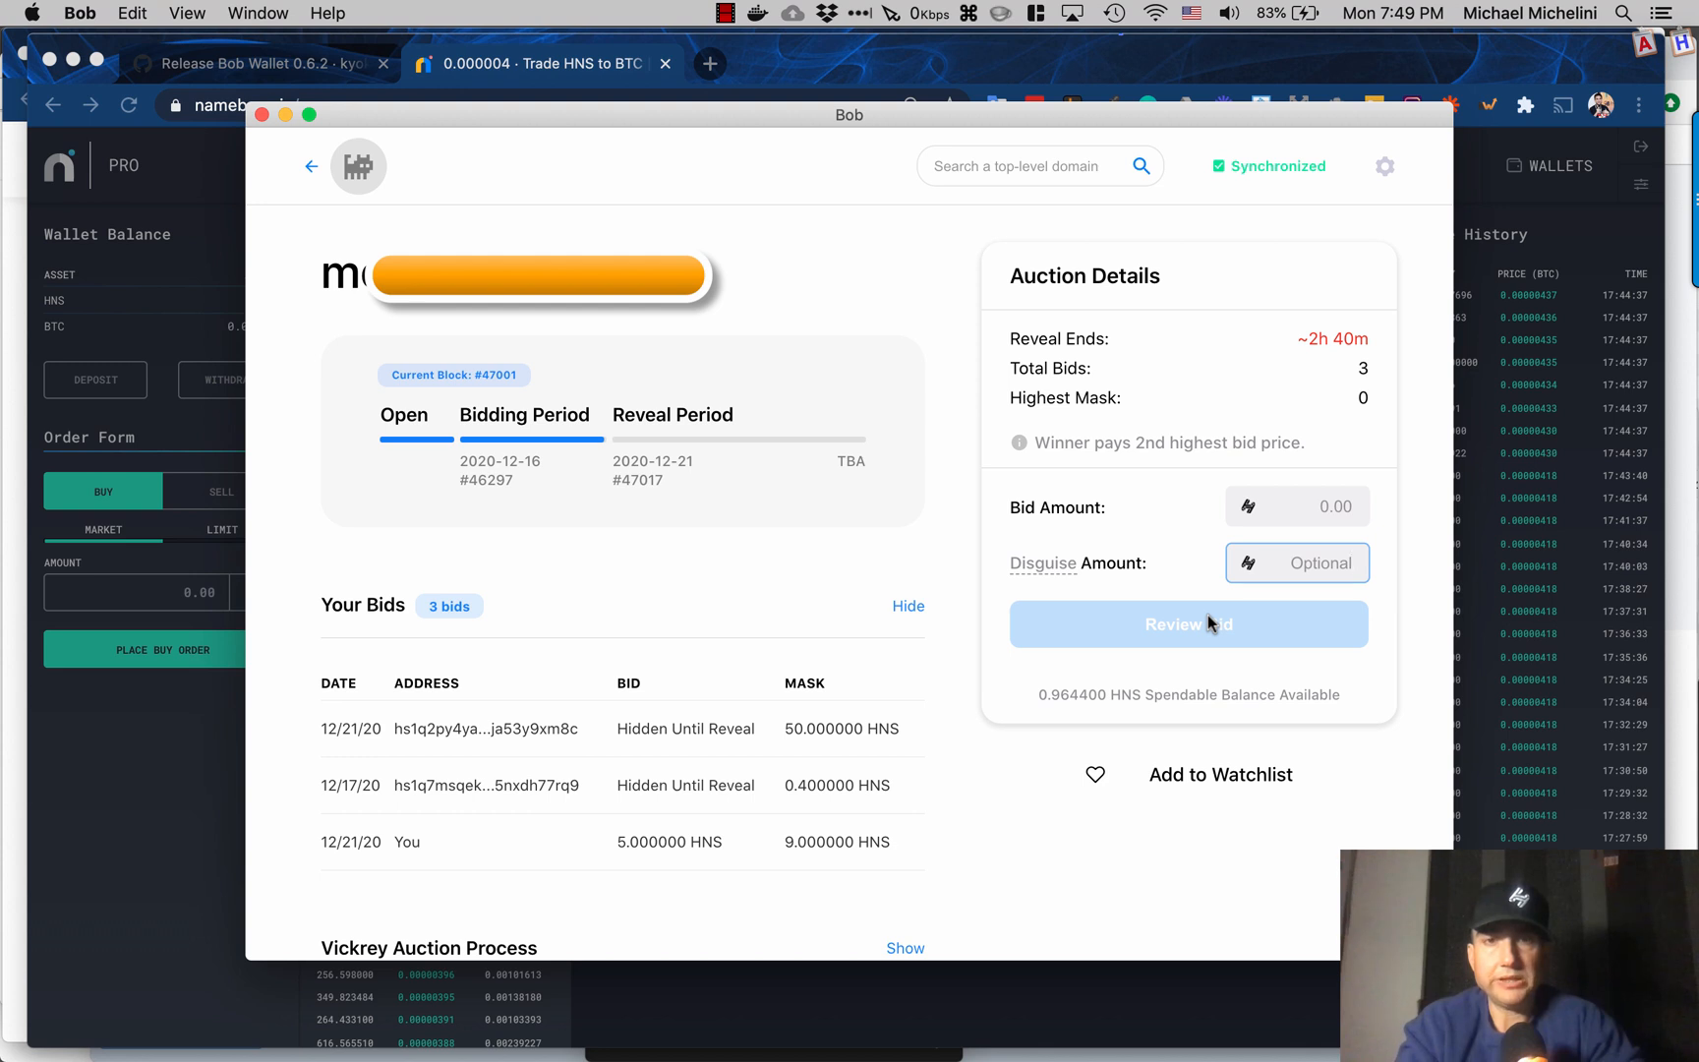
click(1296, 563)
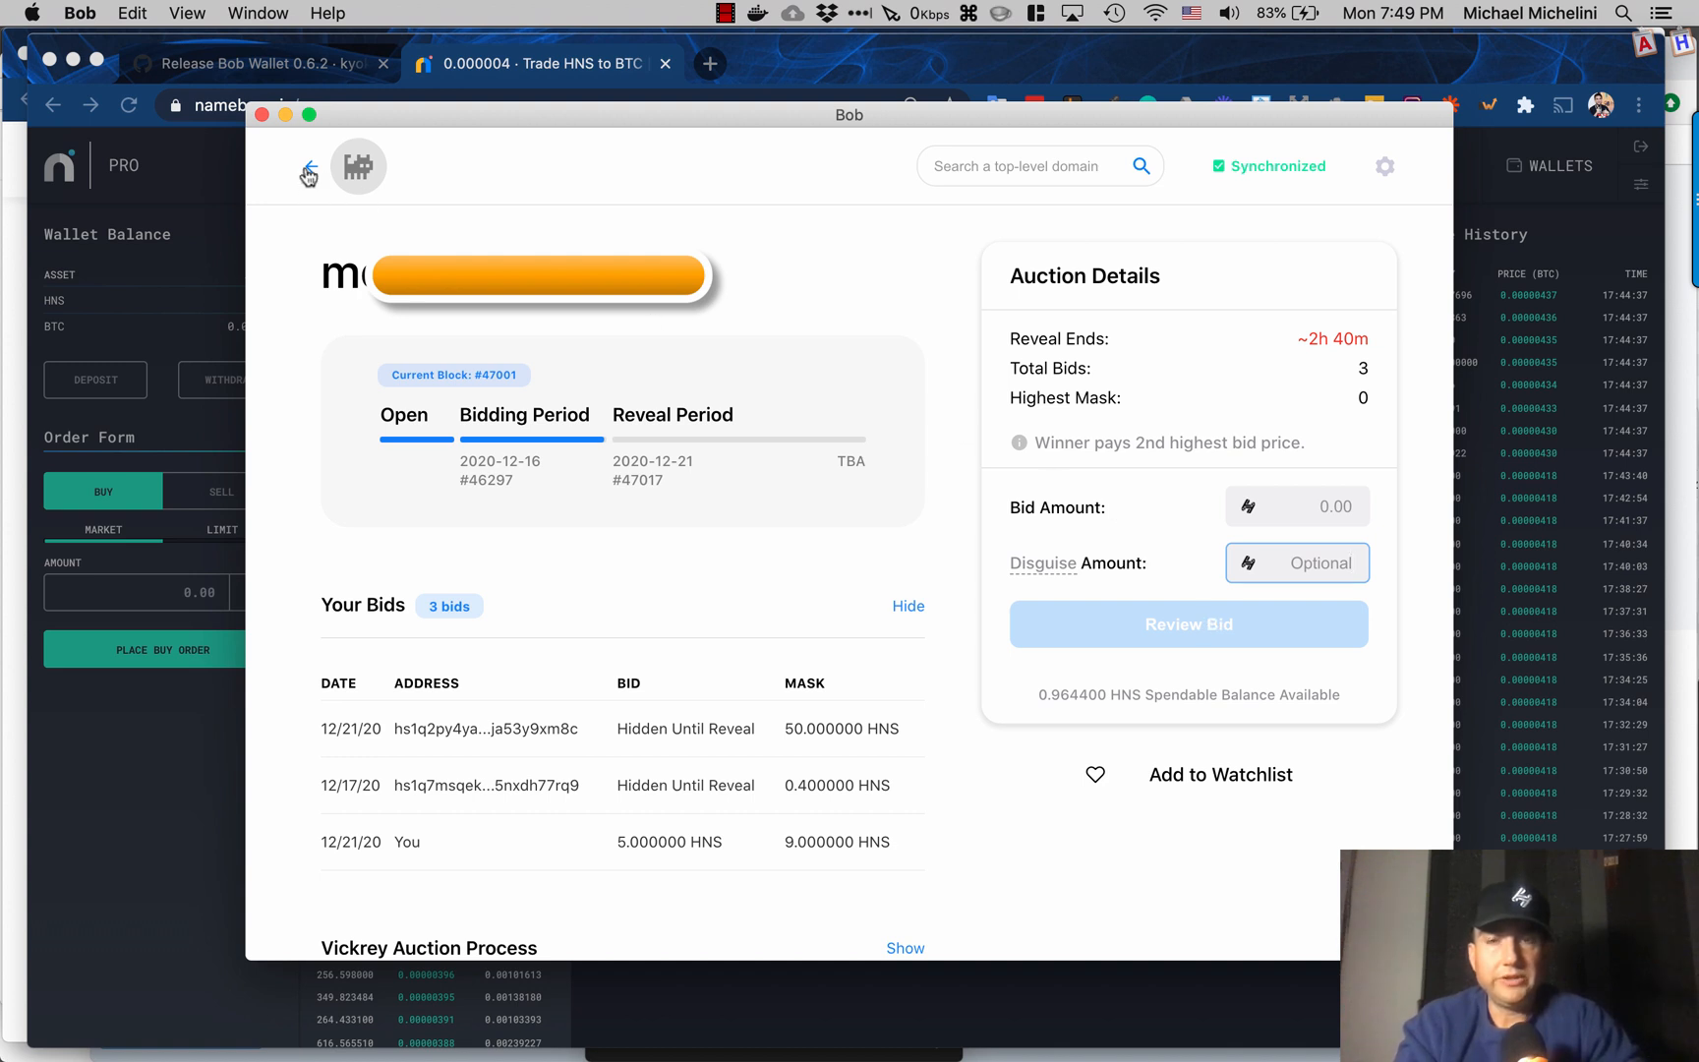
click(308, 167)
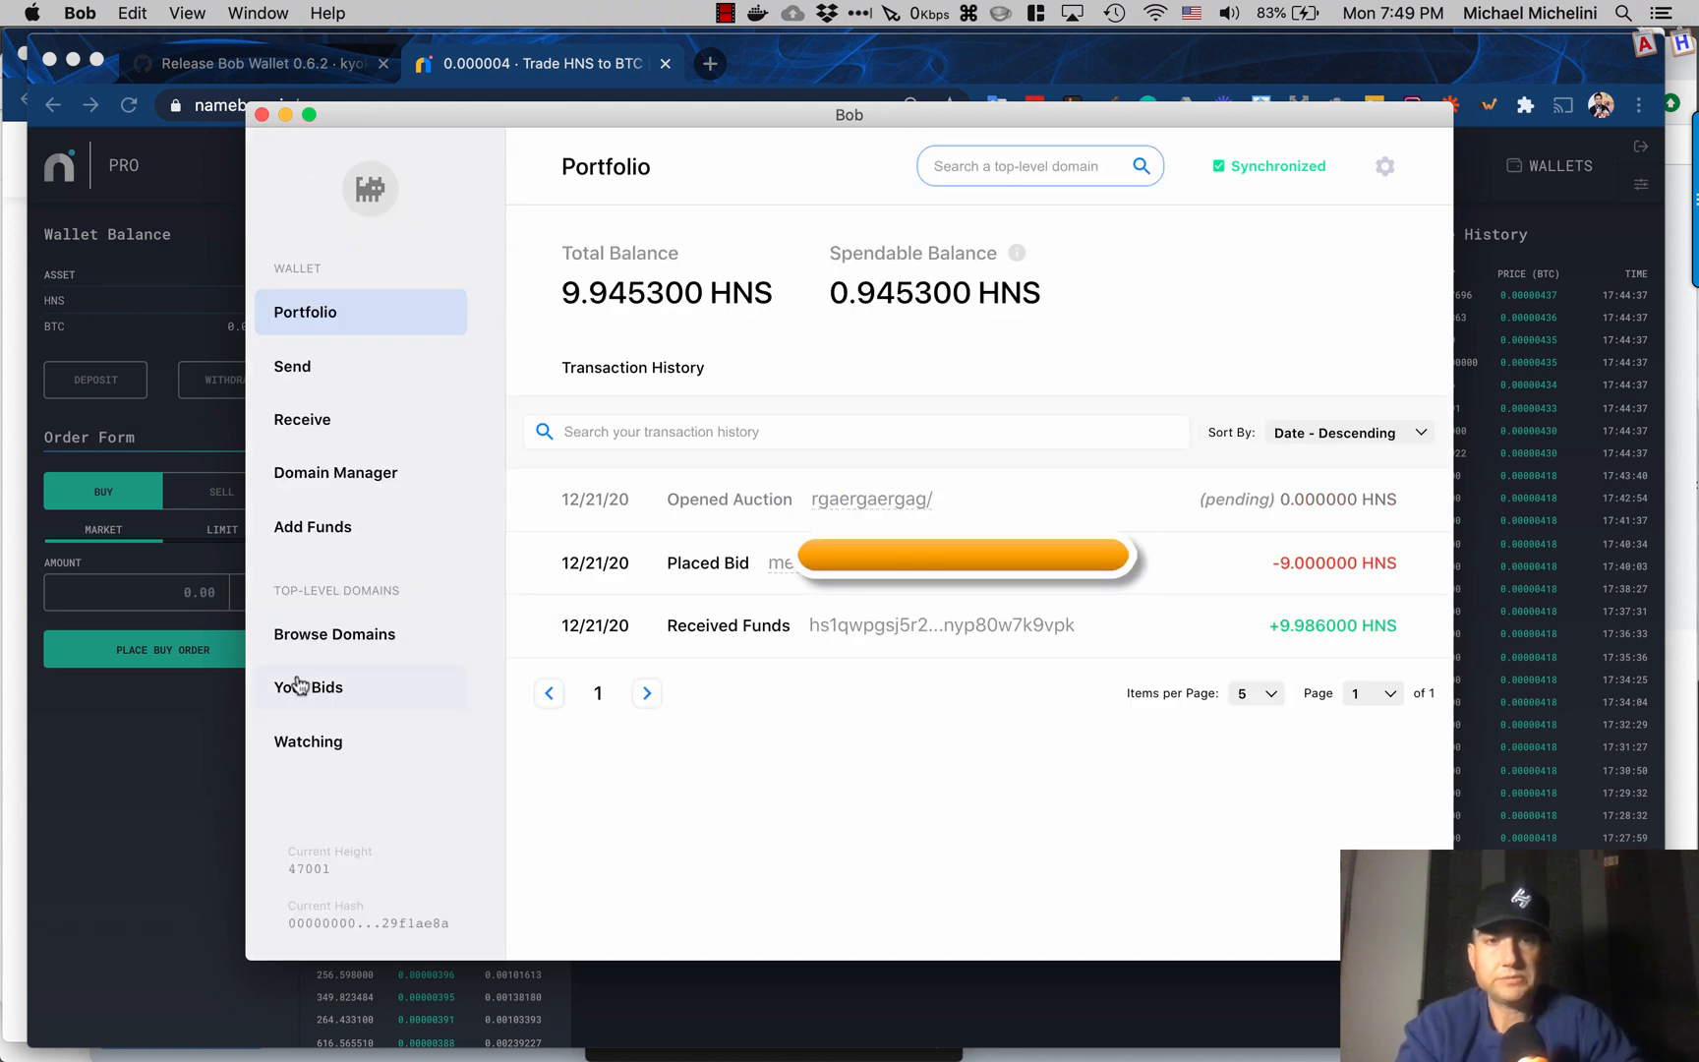
click(309, 688)
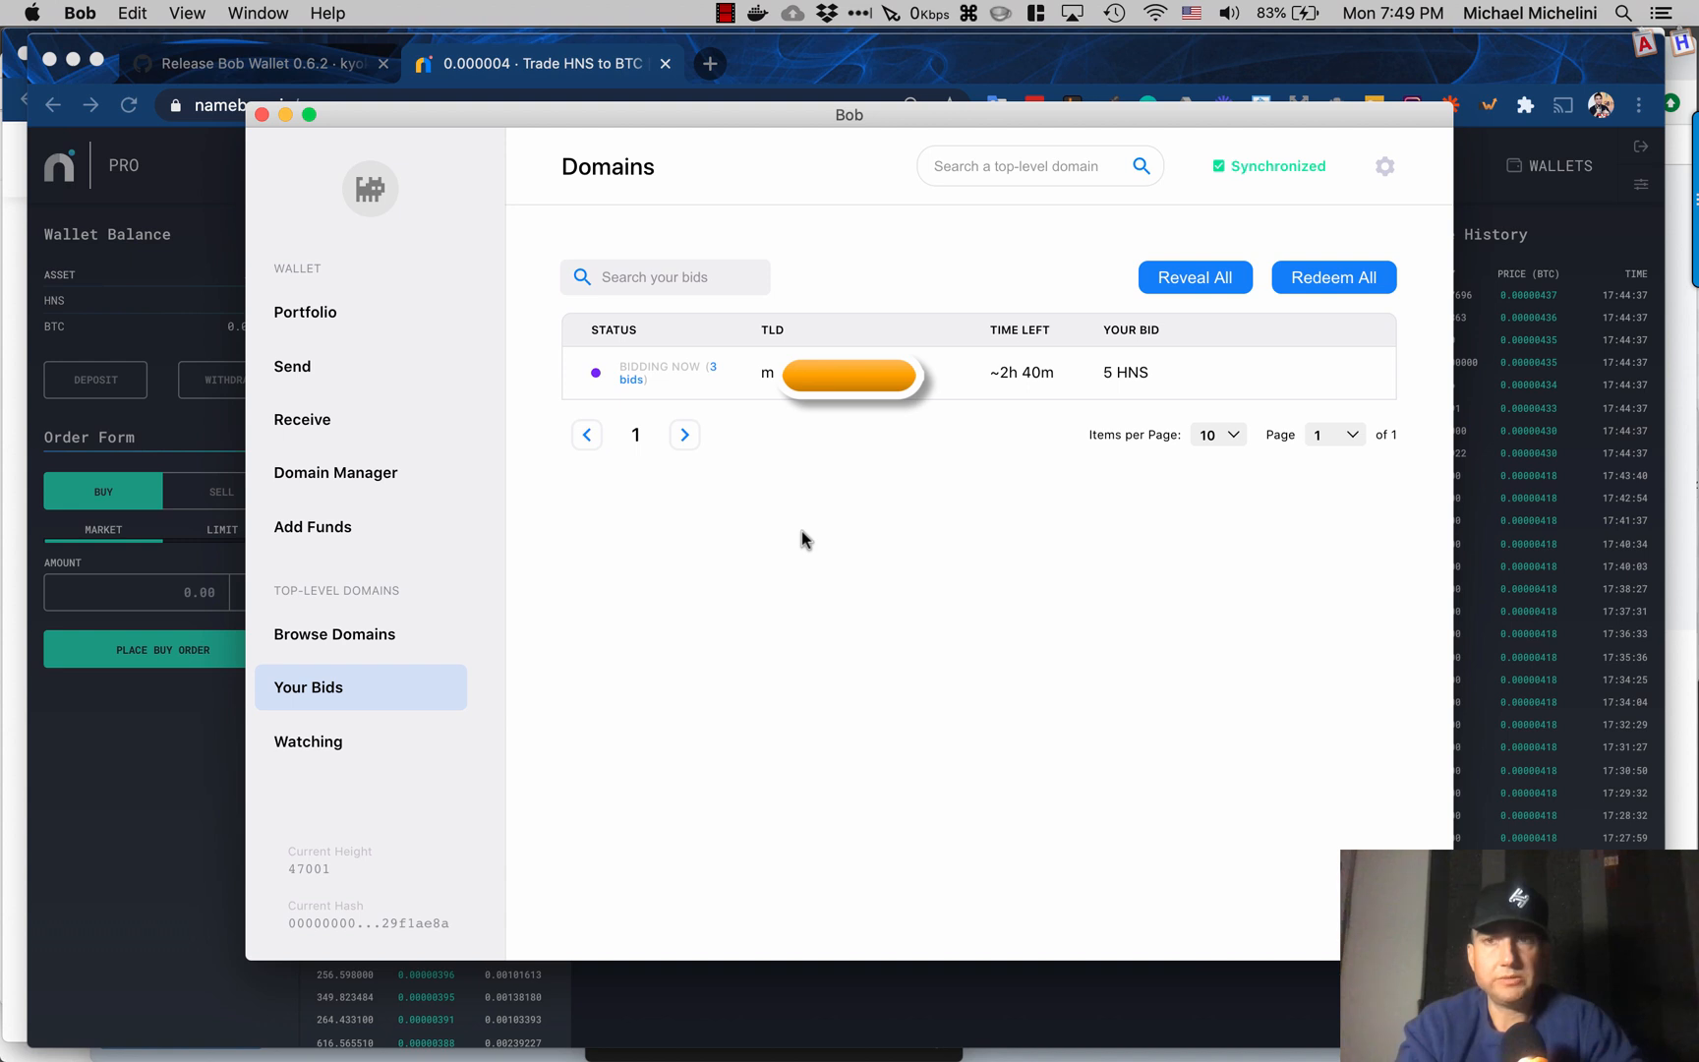
mouse_move(1194, 277)
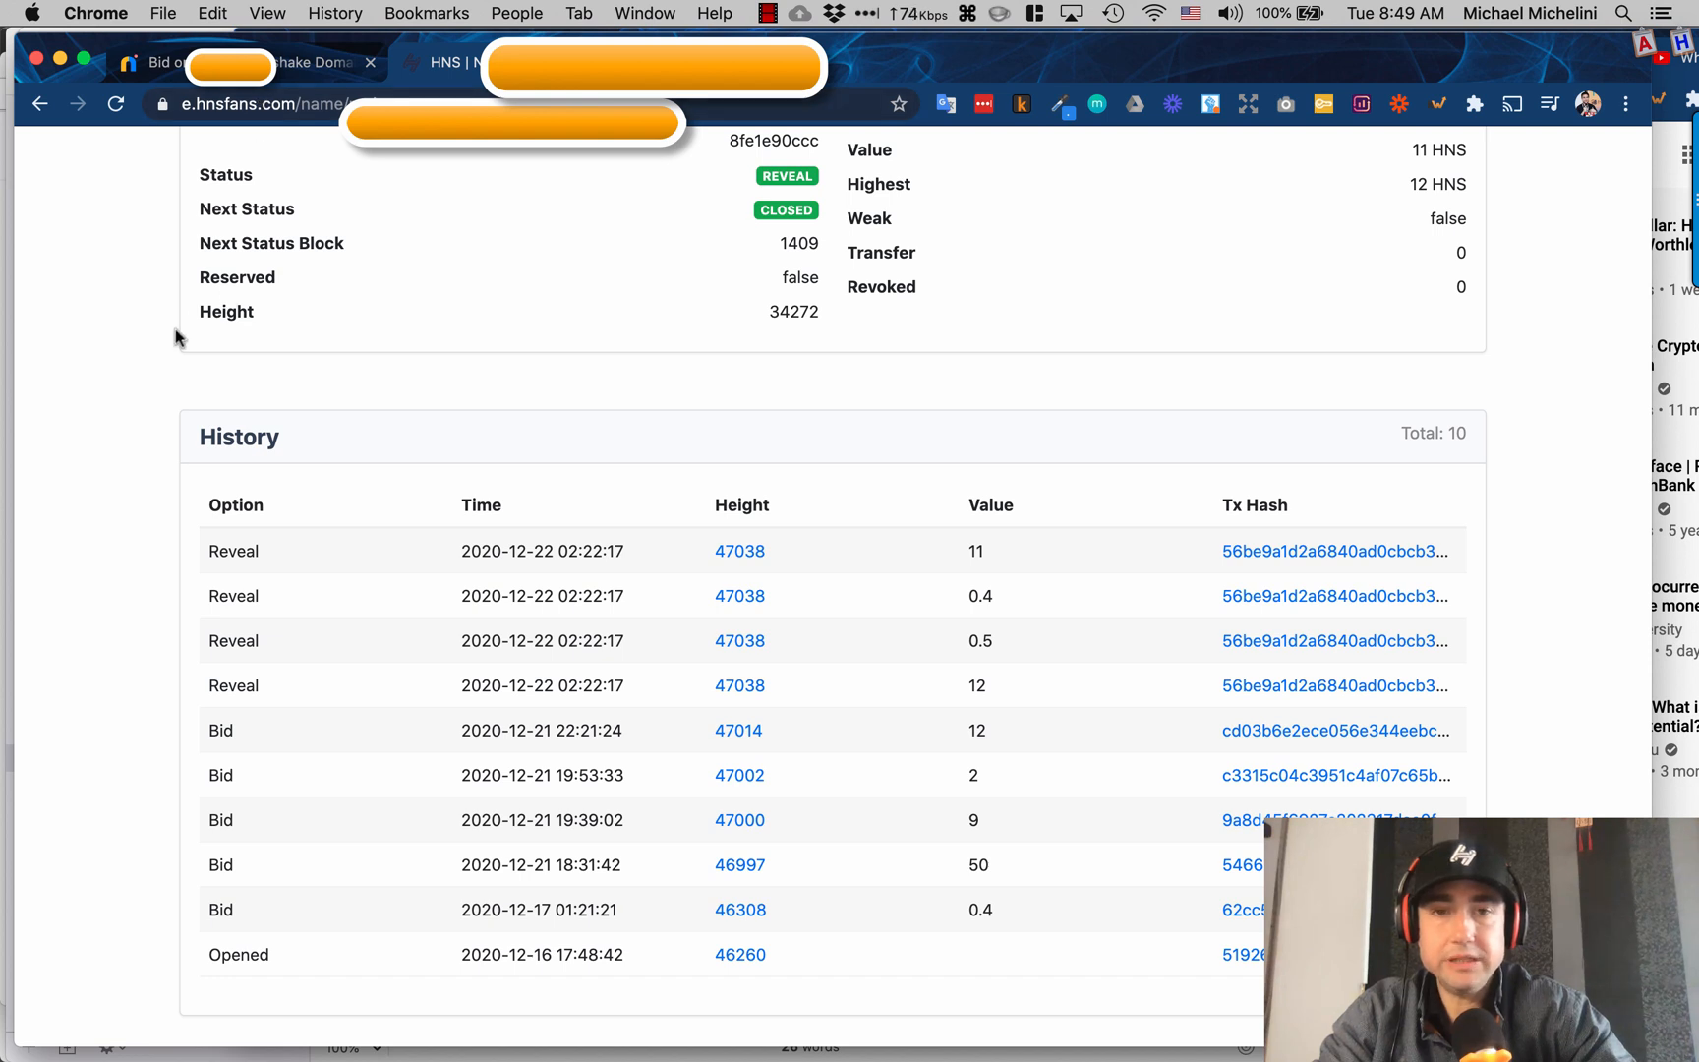
mouse_move(243, 665)
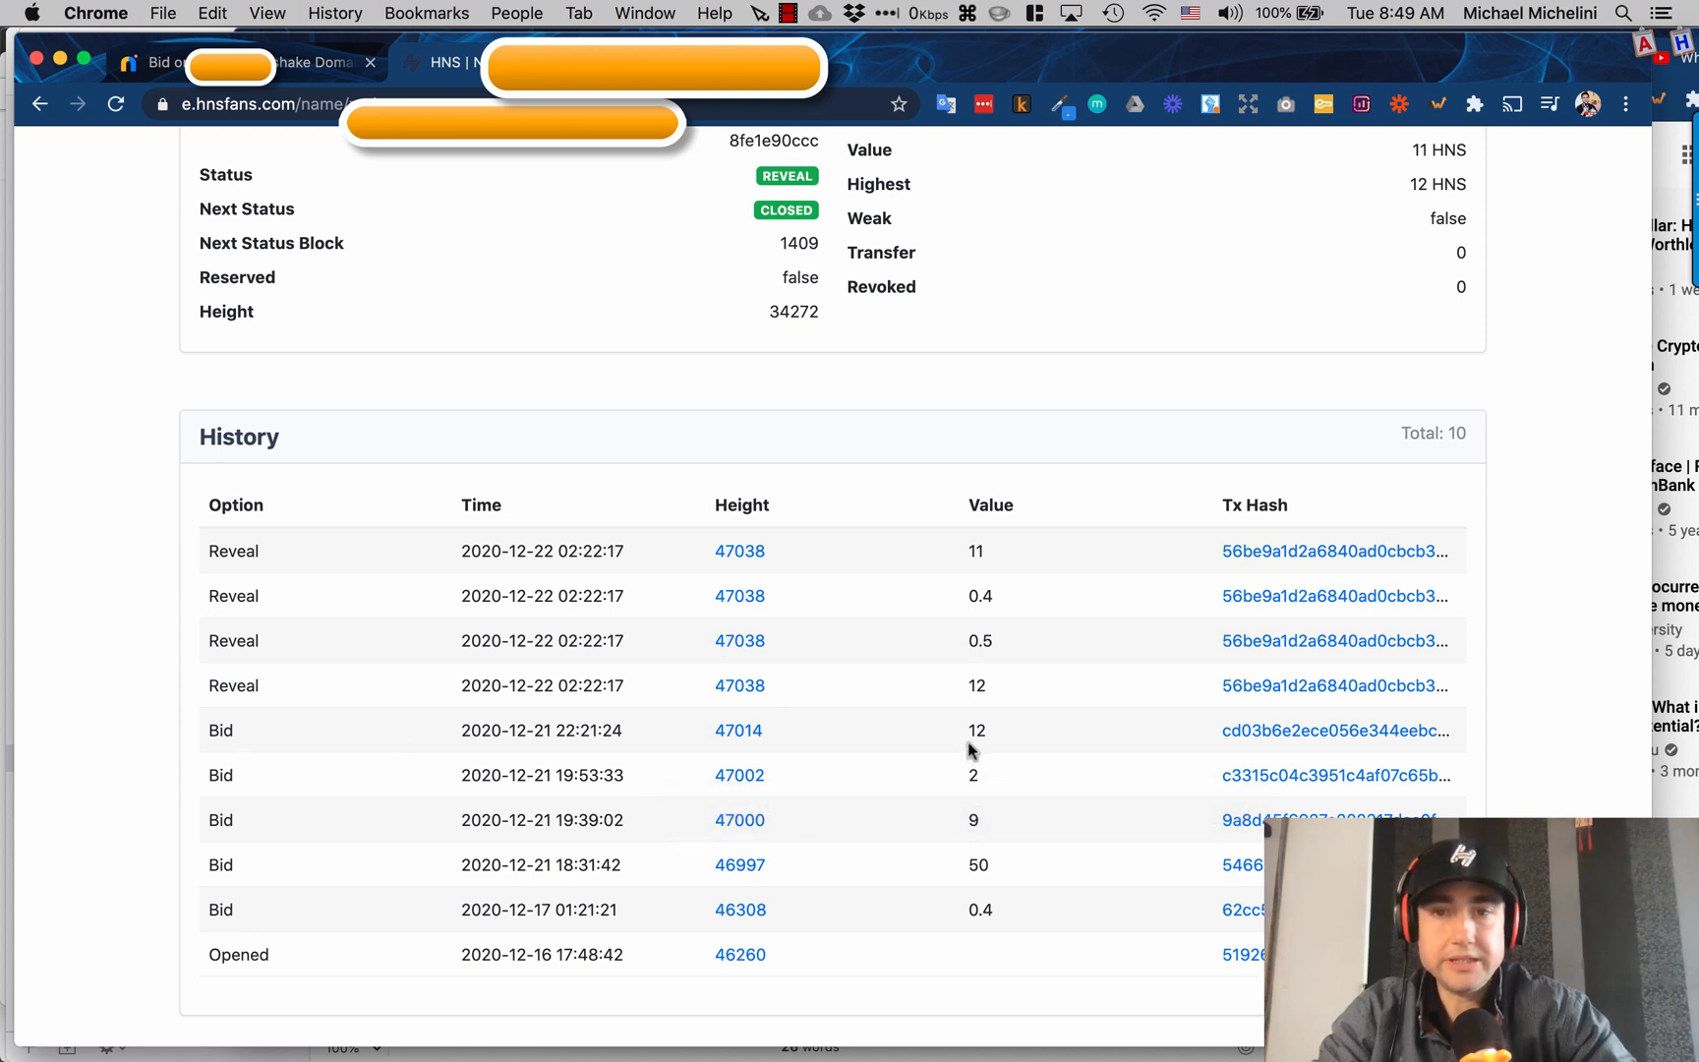
Step: Double-click on the HNSfans domain page listing its reveal status and bid history
double_click(976, 864)
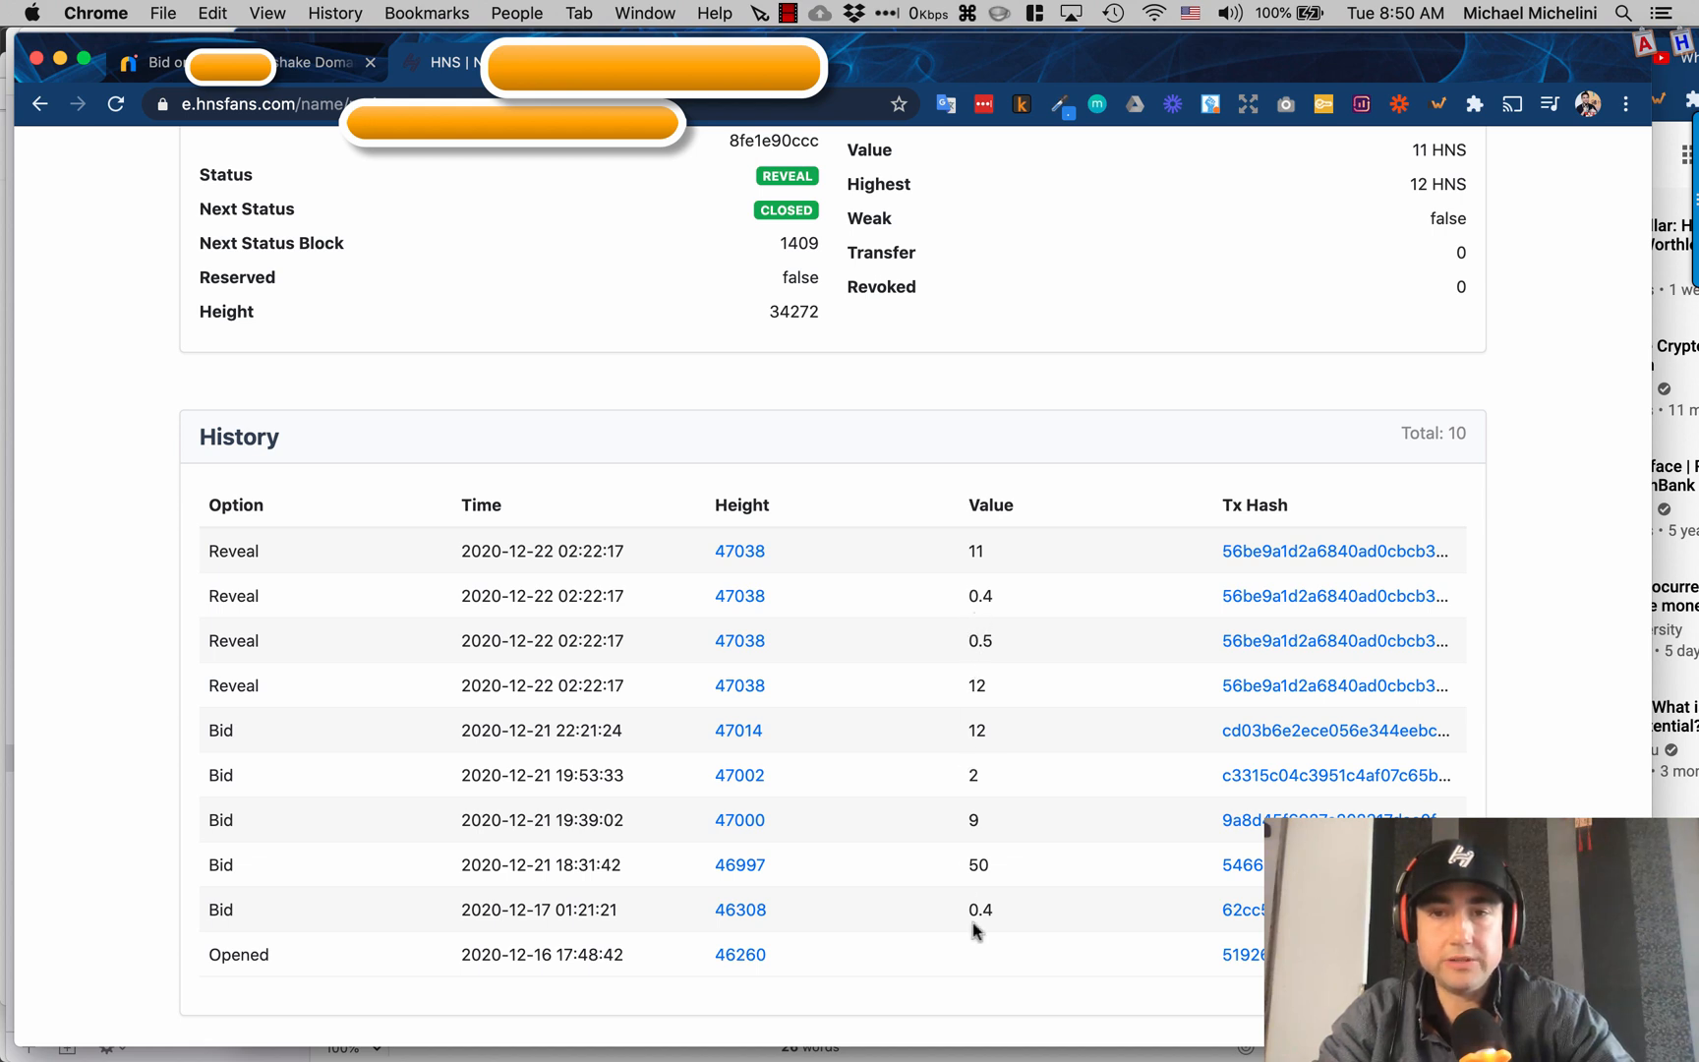
mouse_move(969, 544)
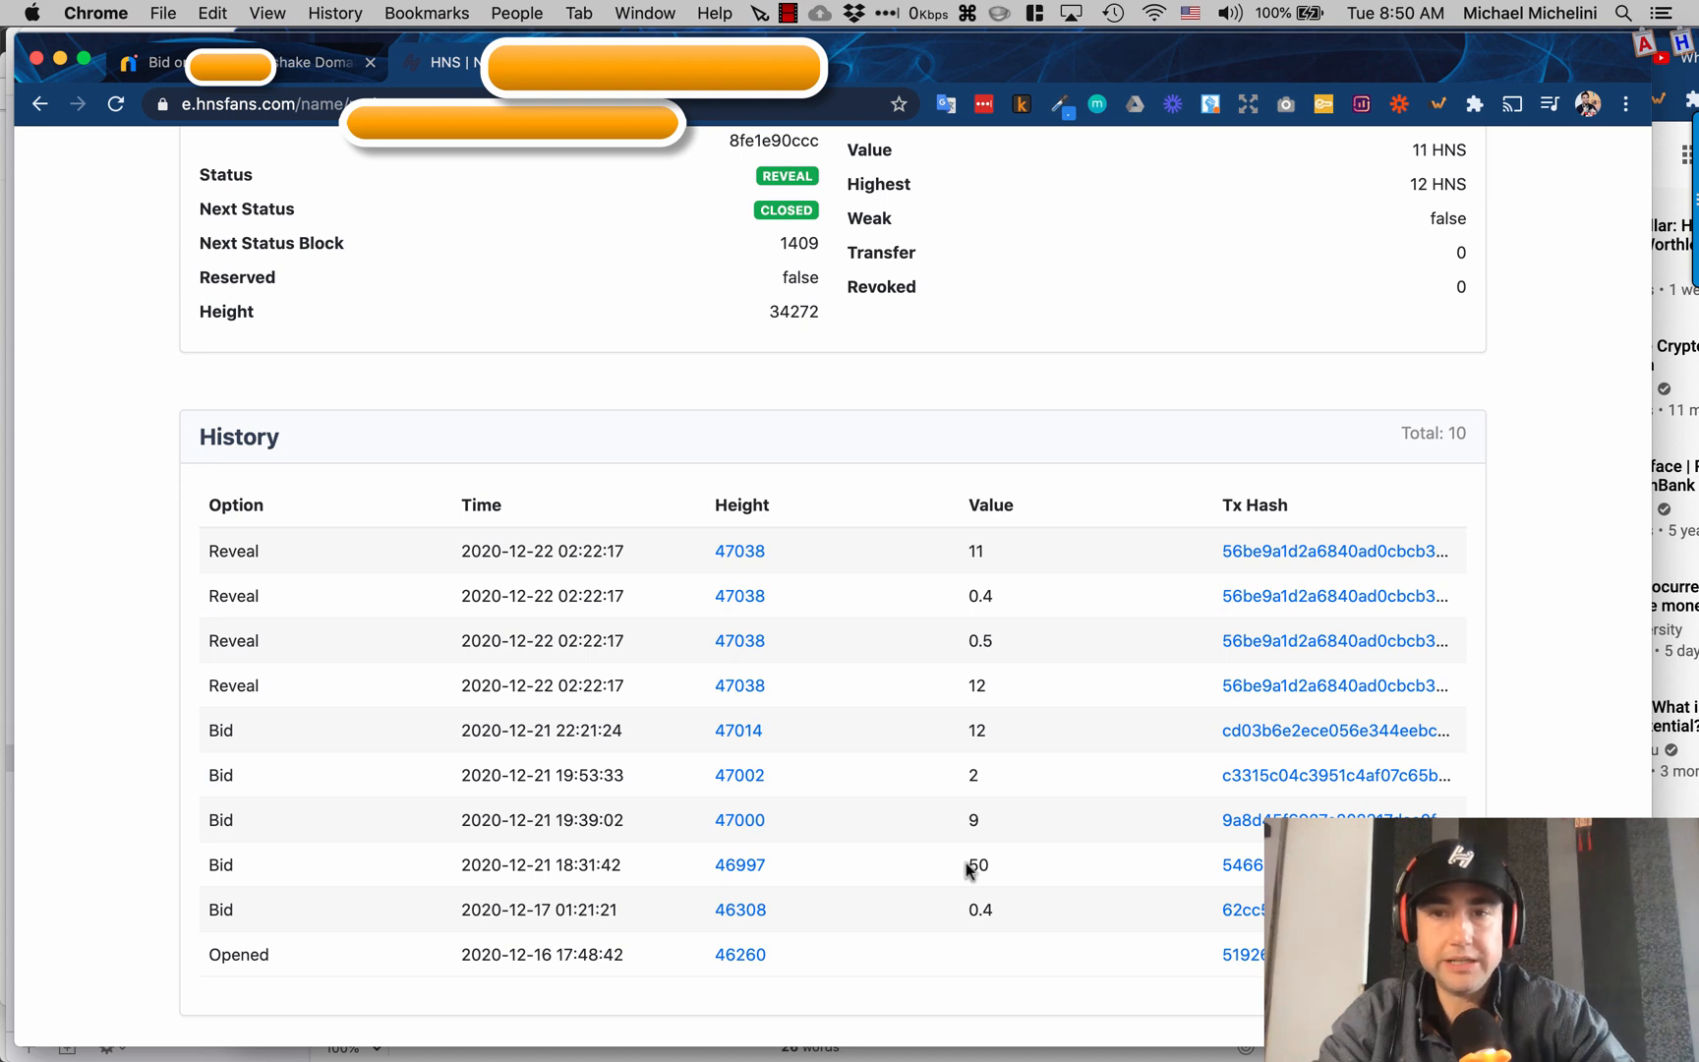
mouse_move(965, 627)
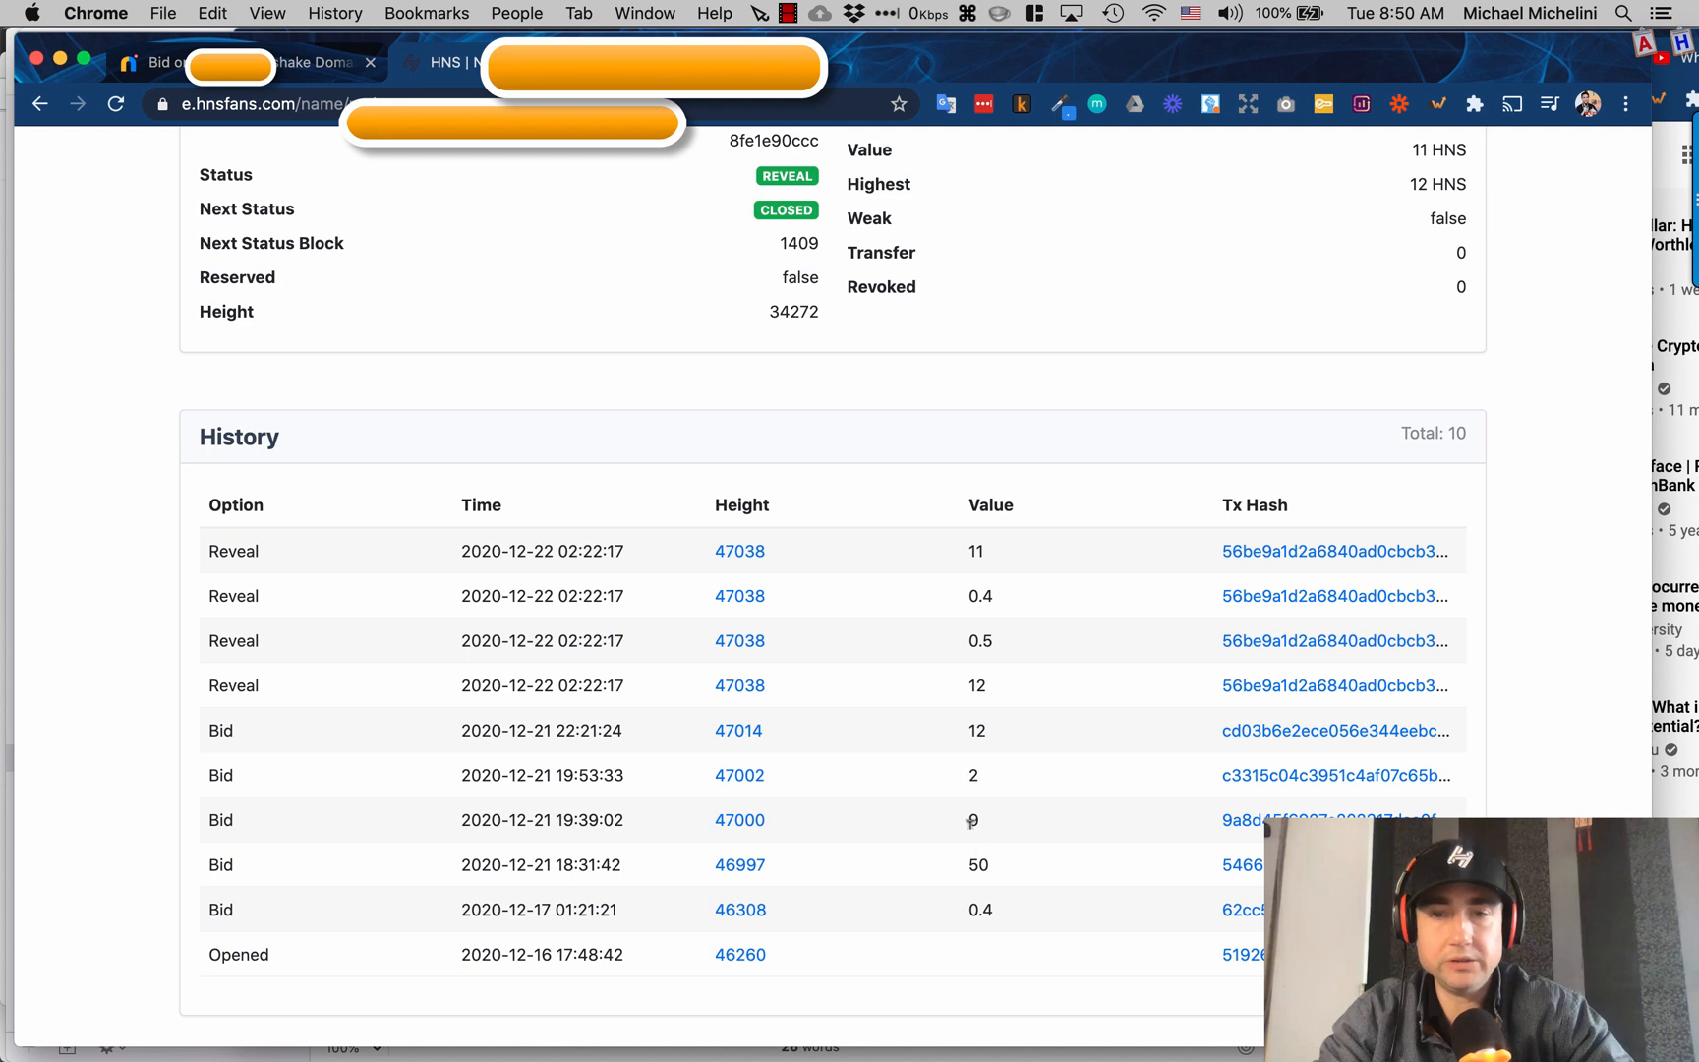
mouse_move(975, 753)
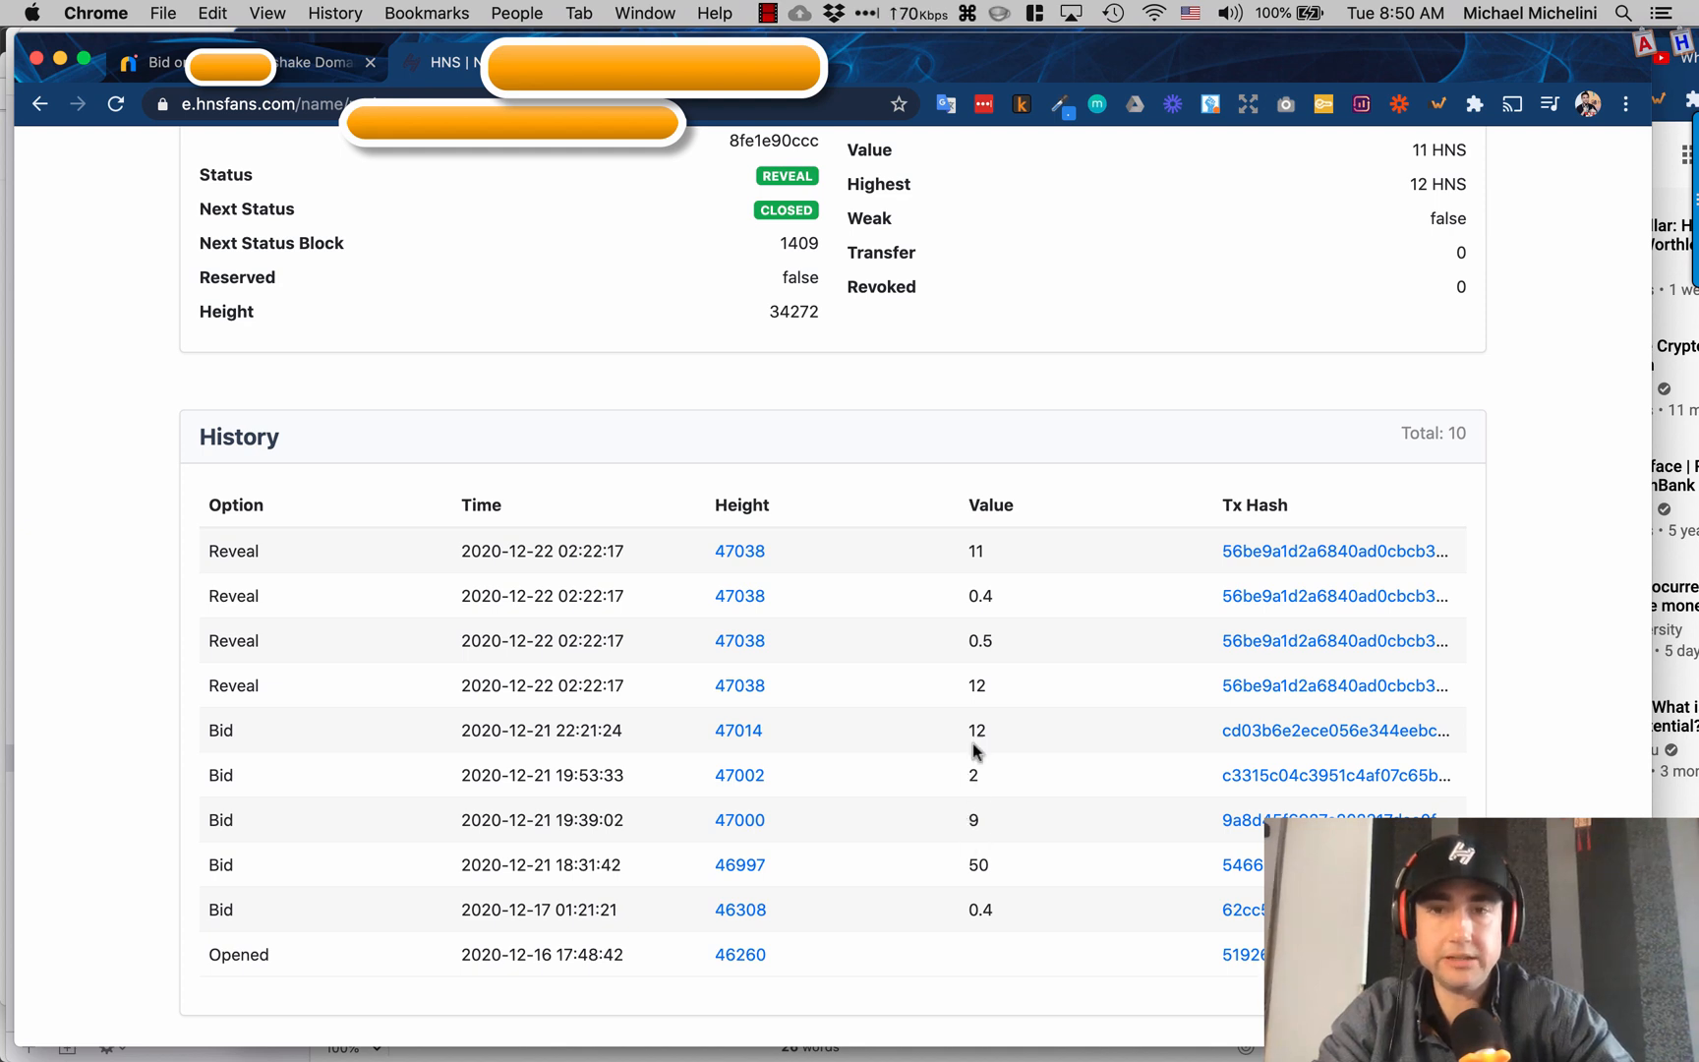
mouse_move(968, 694)
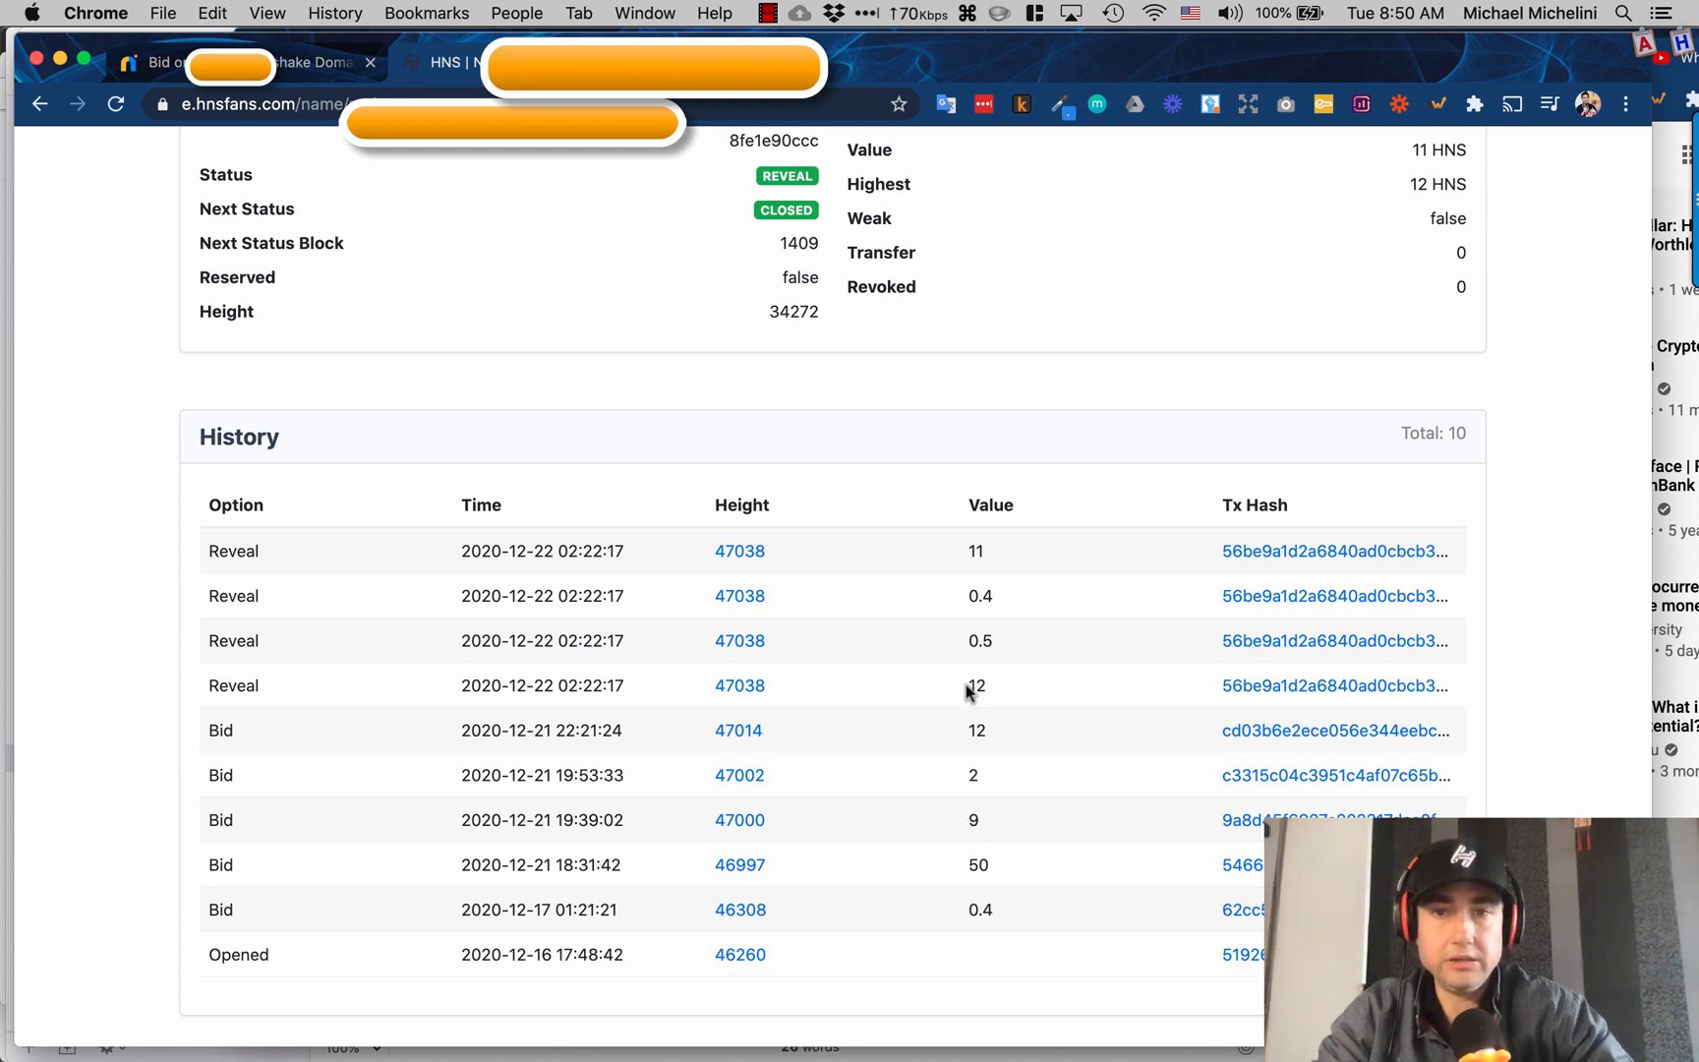
mouse_move(279, 688)
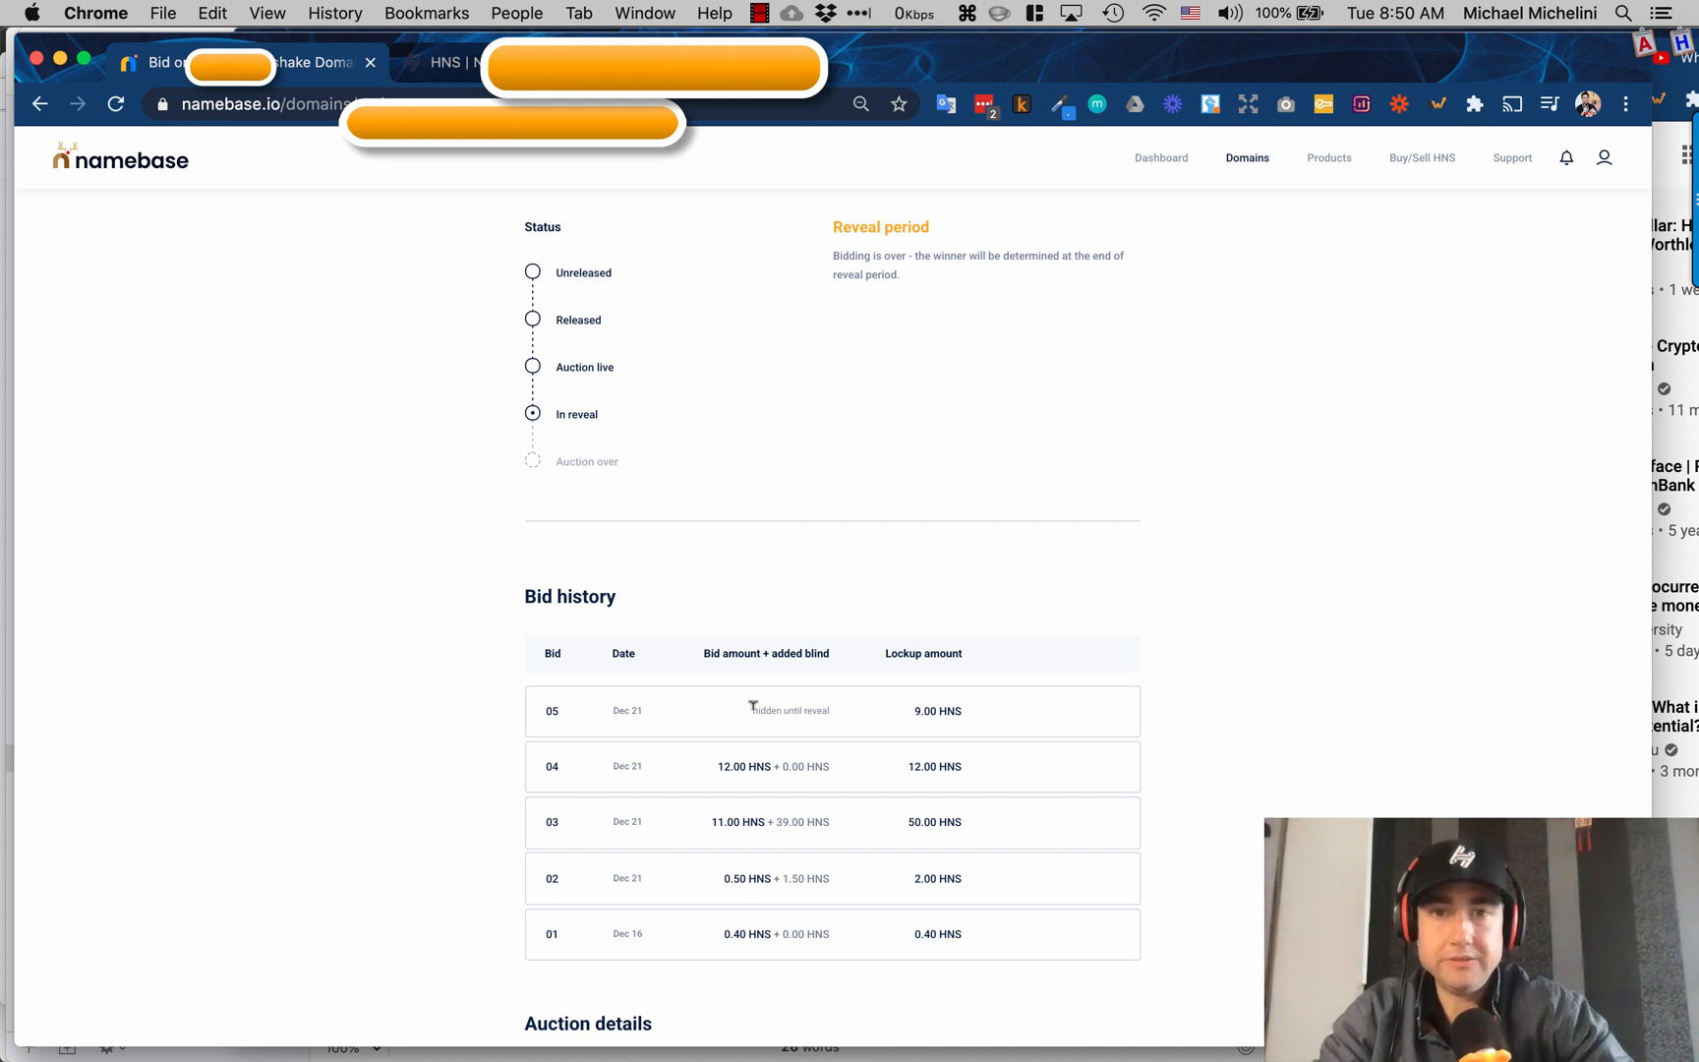
mouse_move(810, 723)
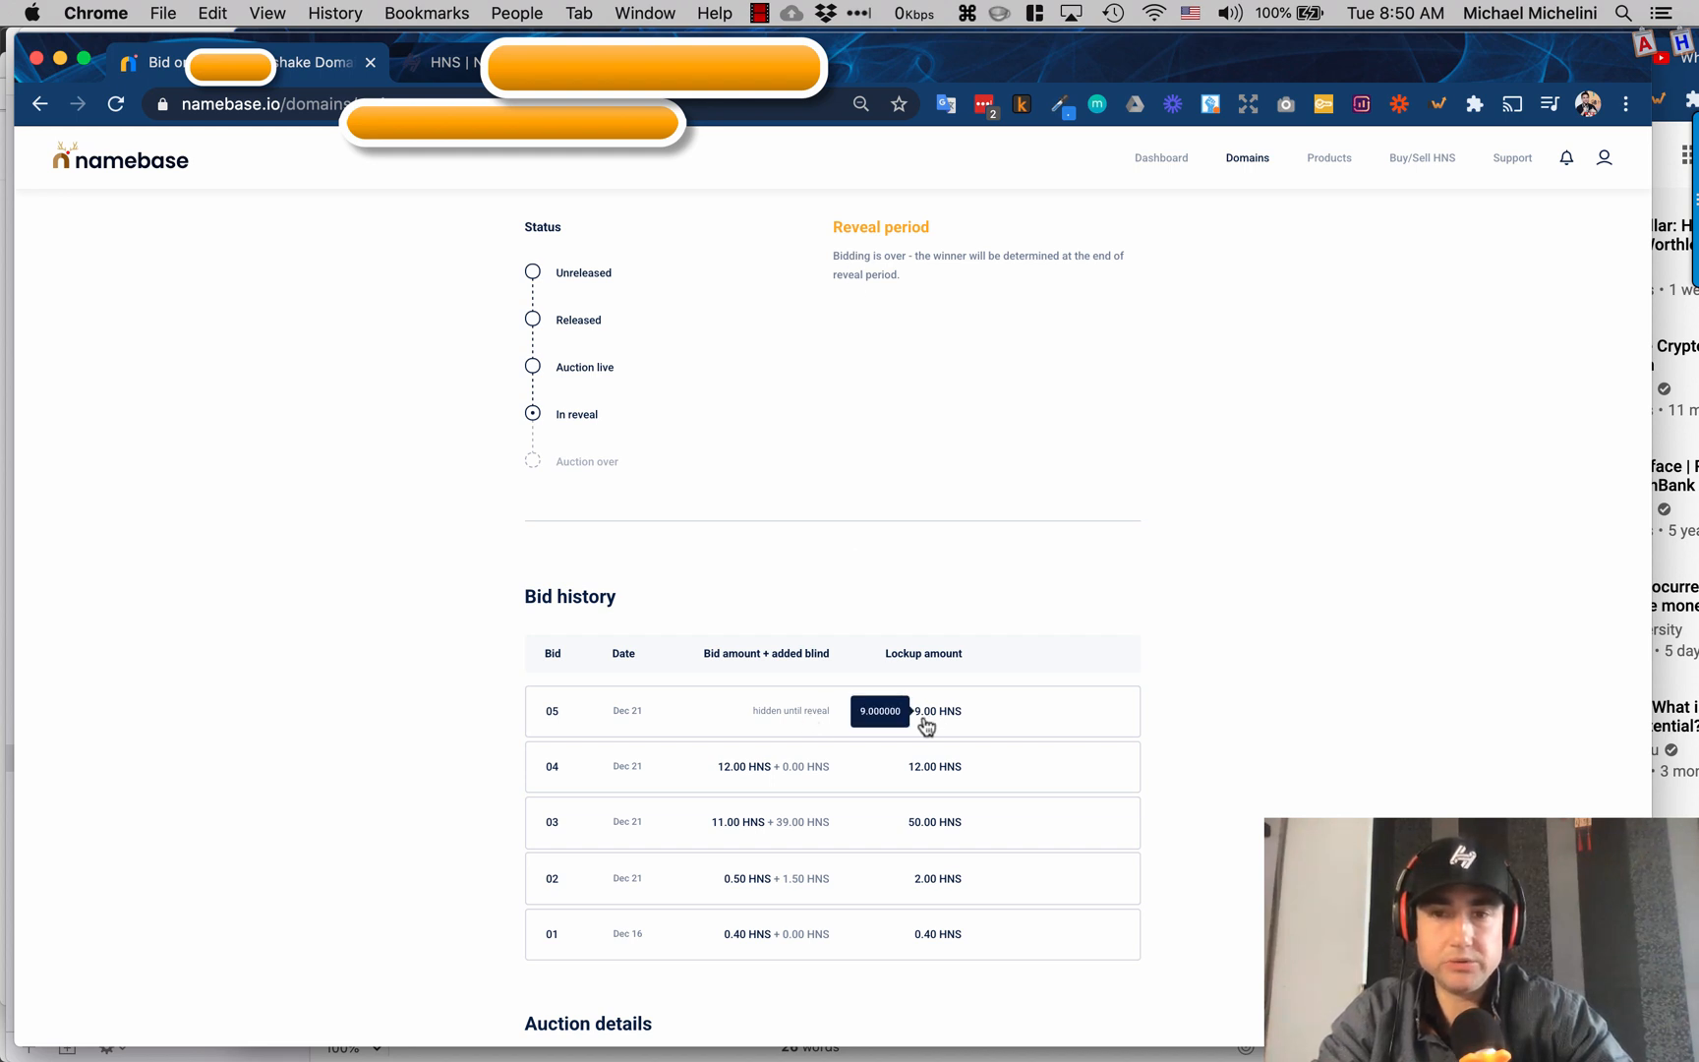
mouse_move(786, 634)
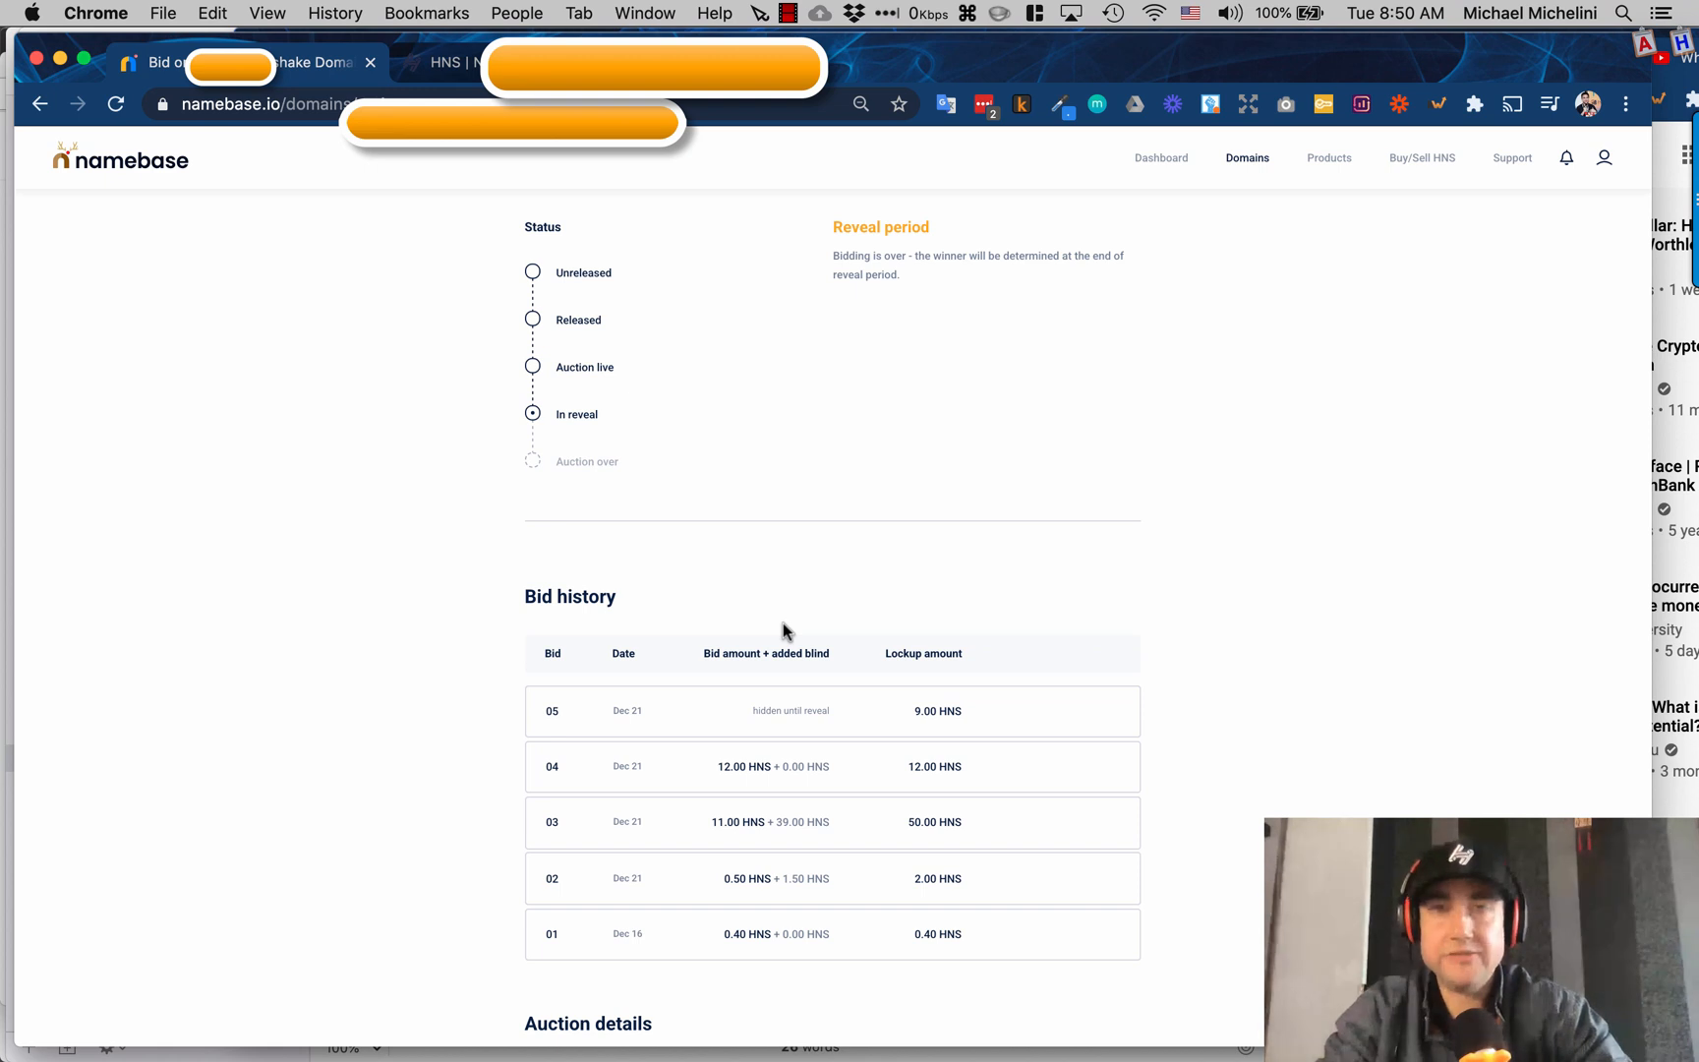
mouse_move(764, 710)
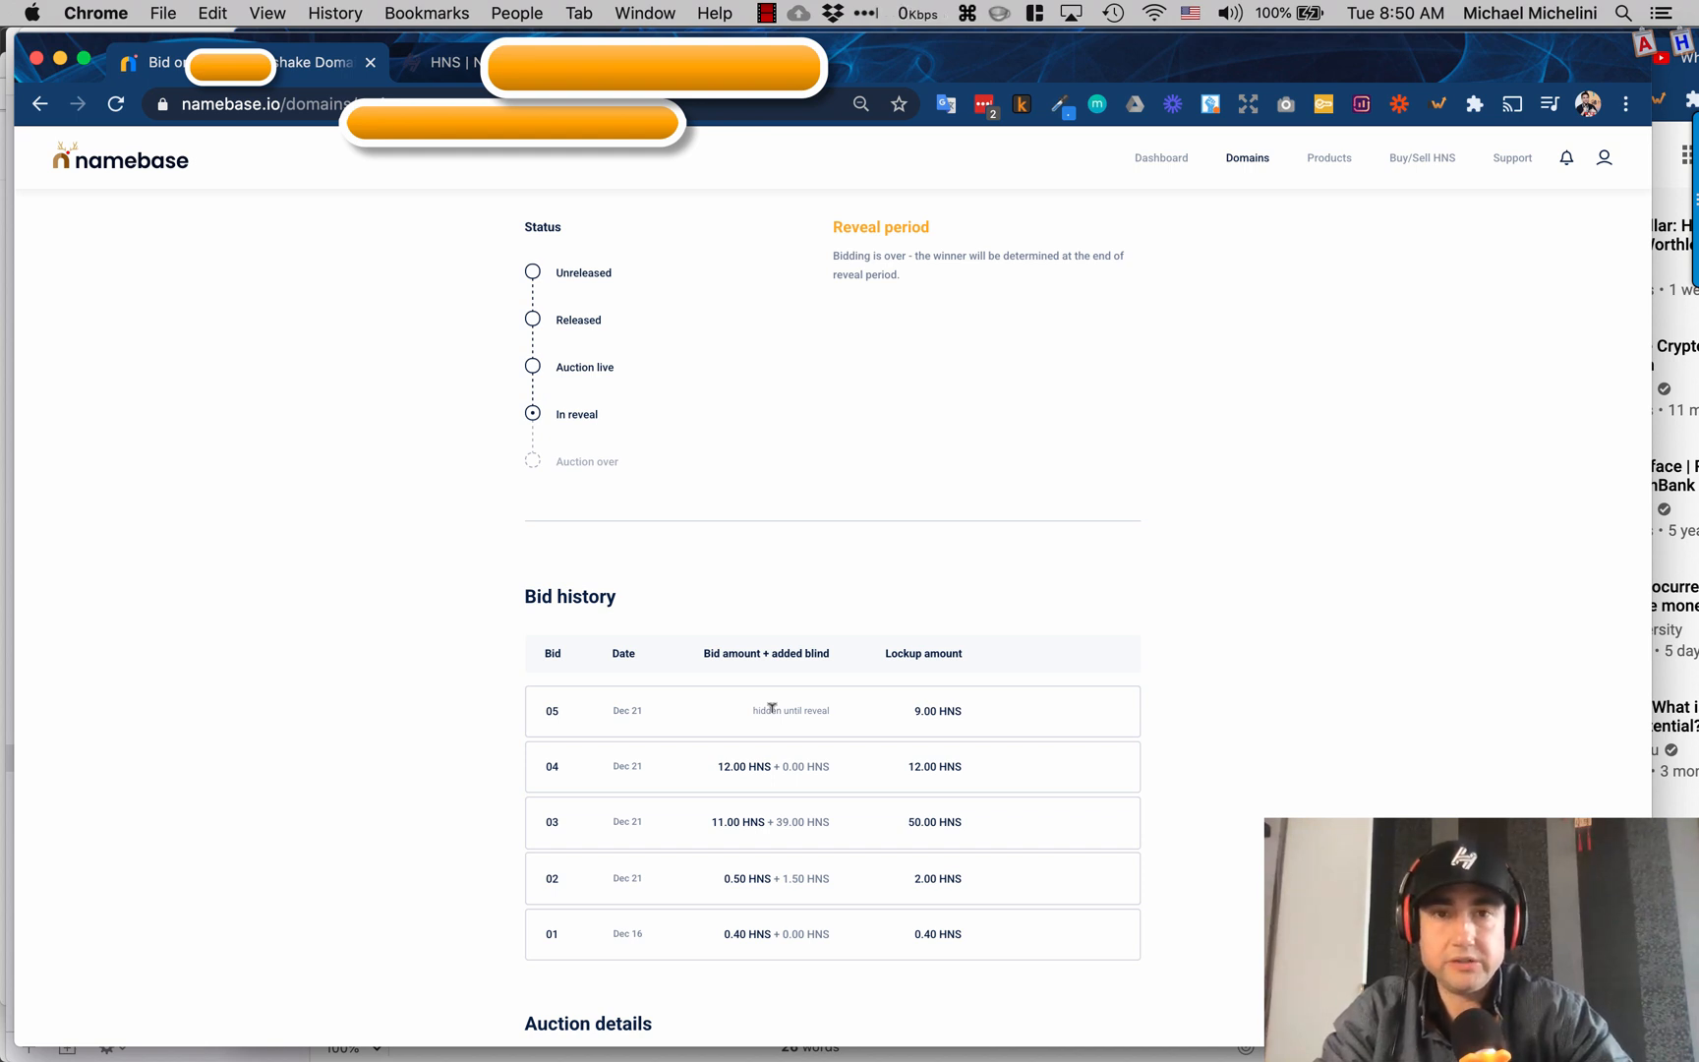
mouse_move(715, 511)
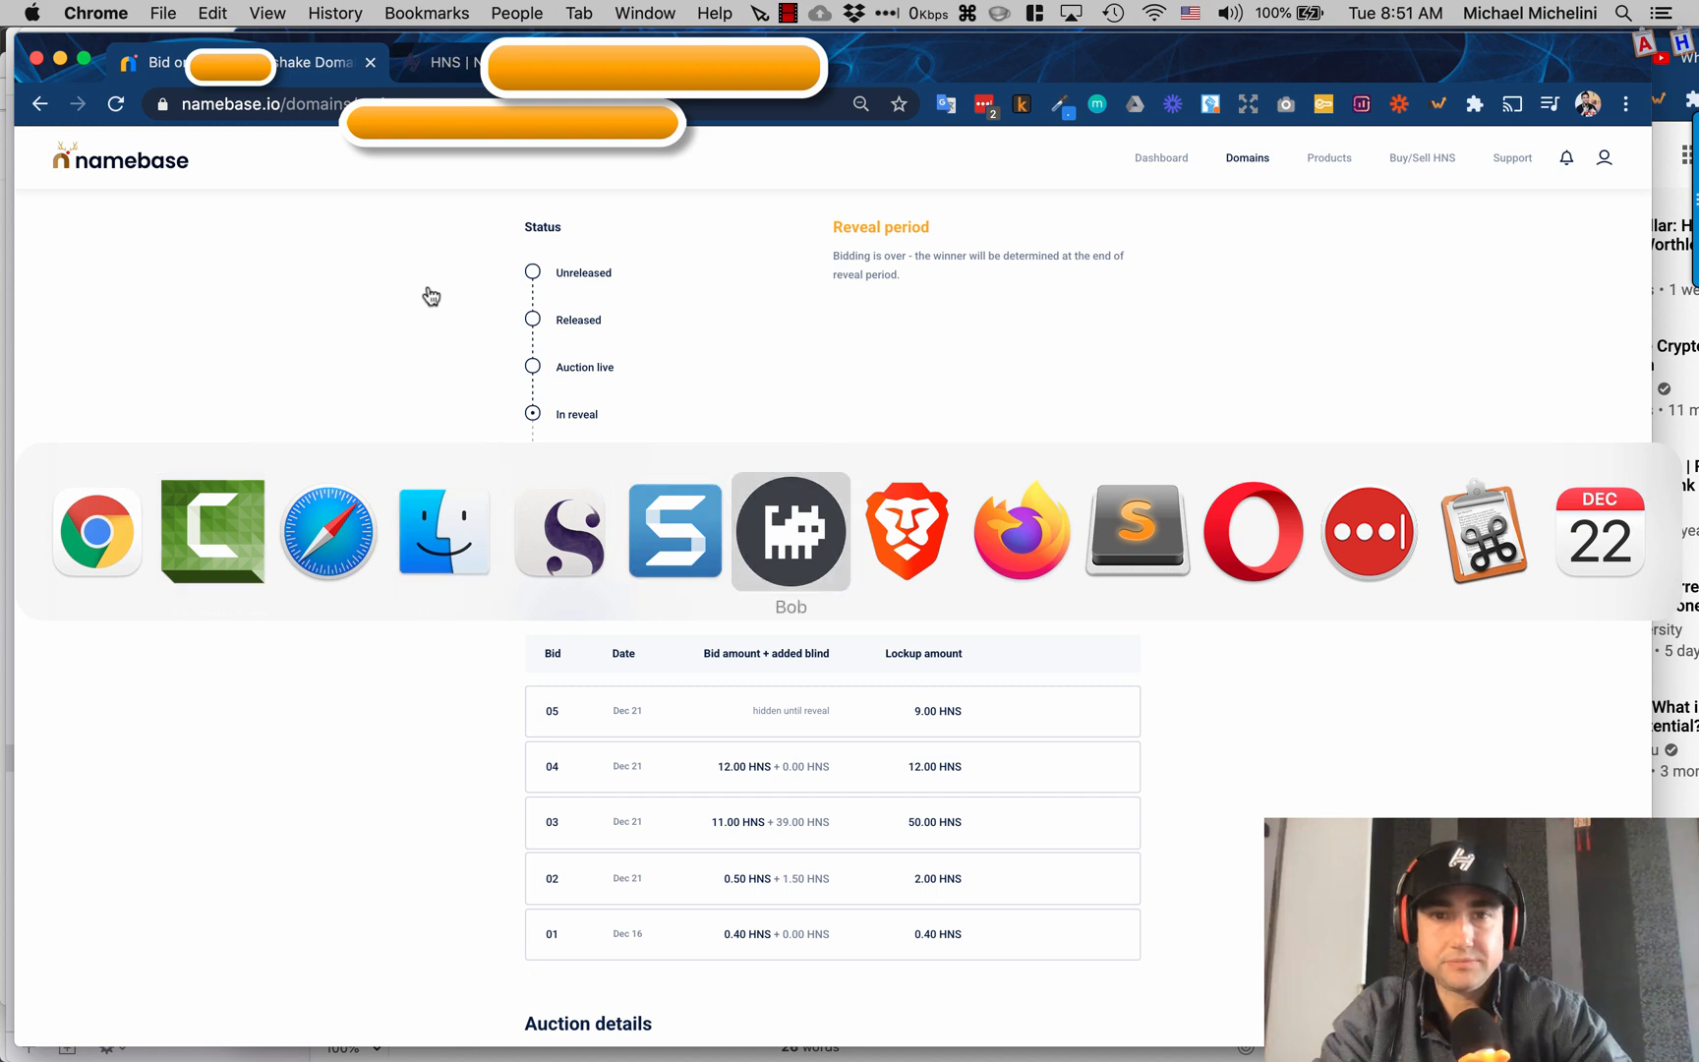
Step: Switch to Bob Wallet and unlock it with the wallet password
click(790, 531)
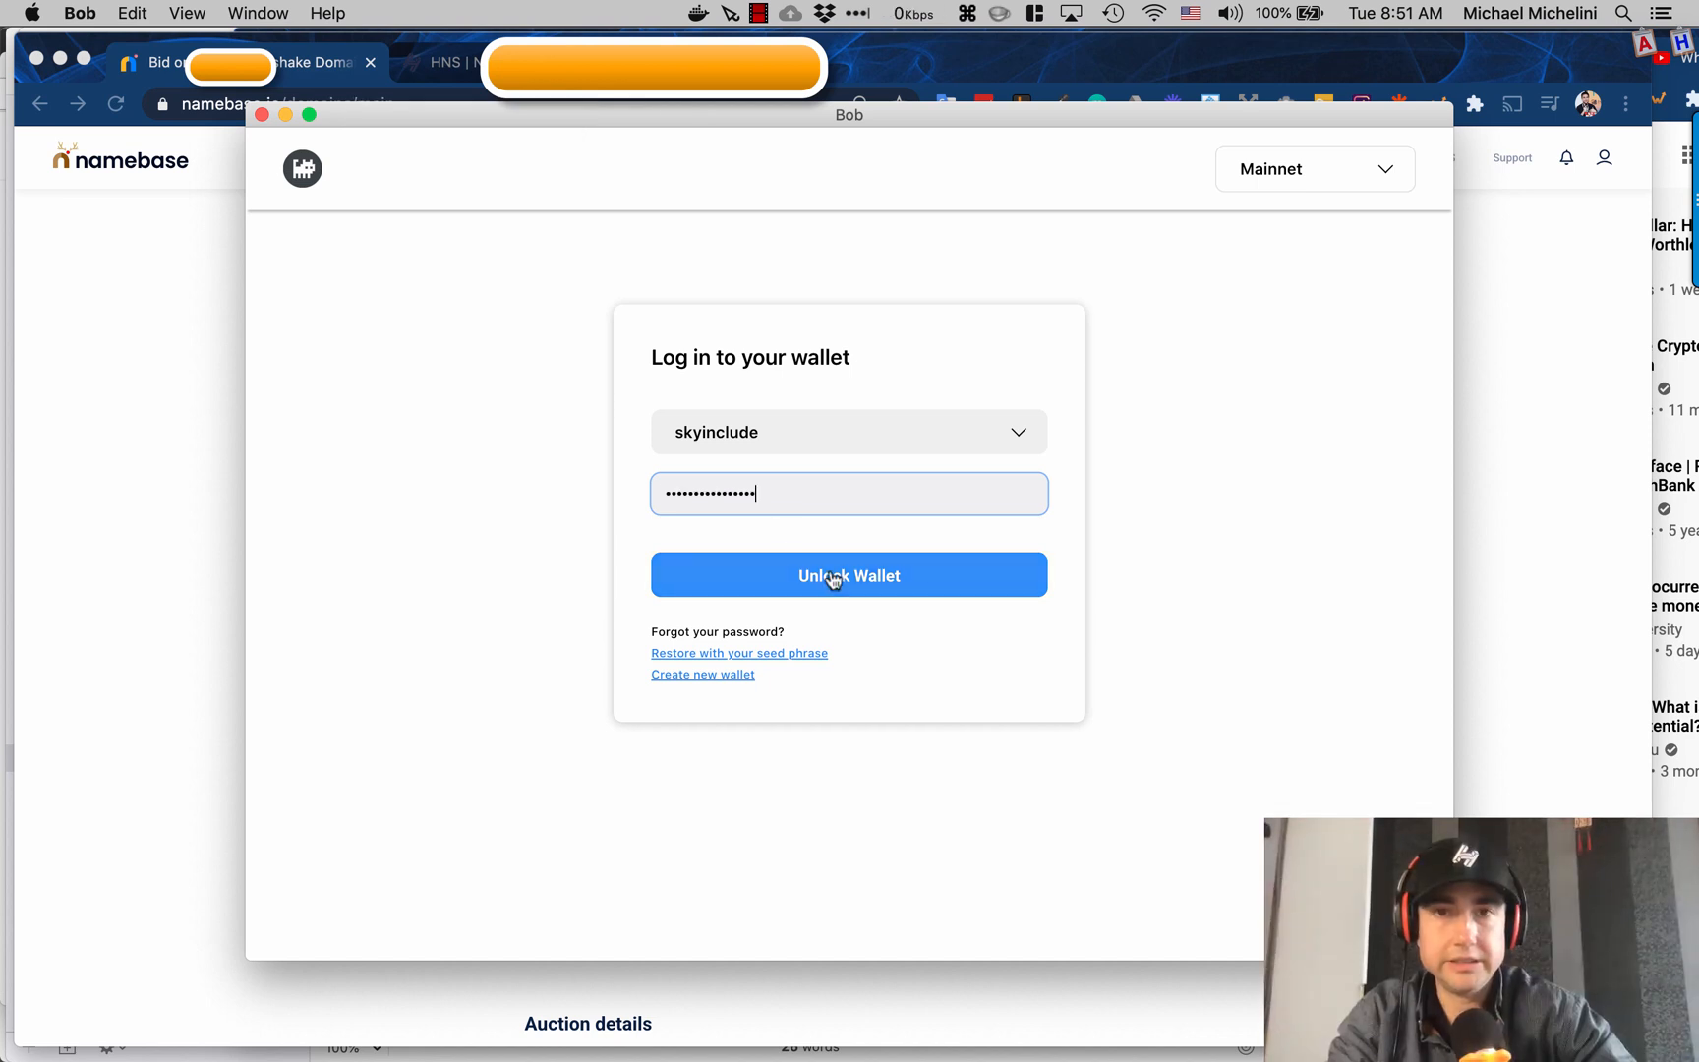
mouse_move(553, 119)
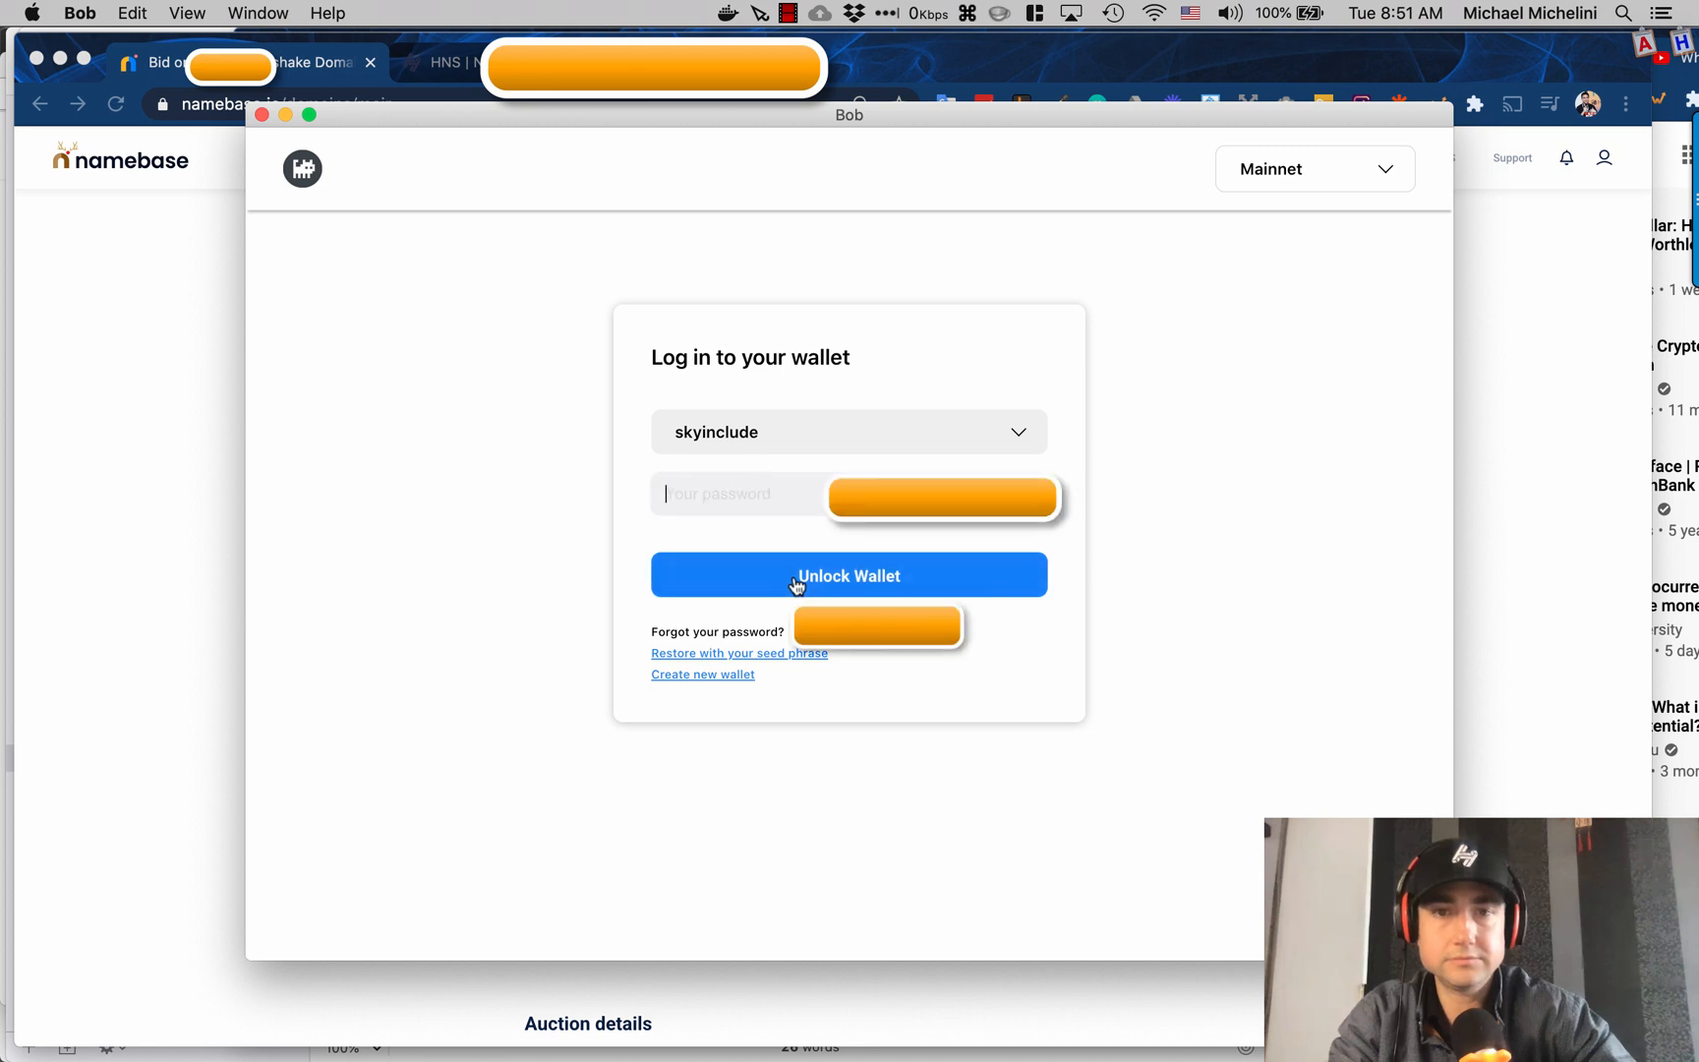
click(848, 576)
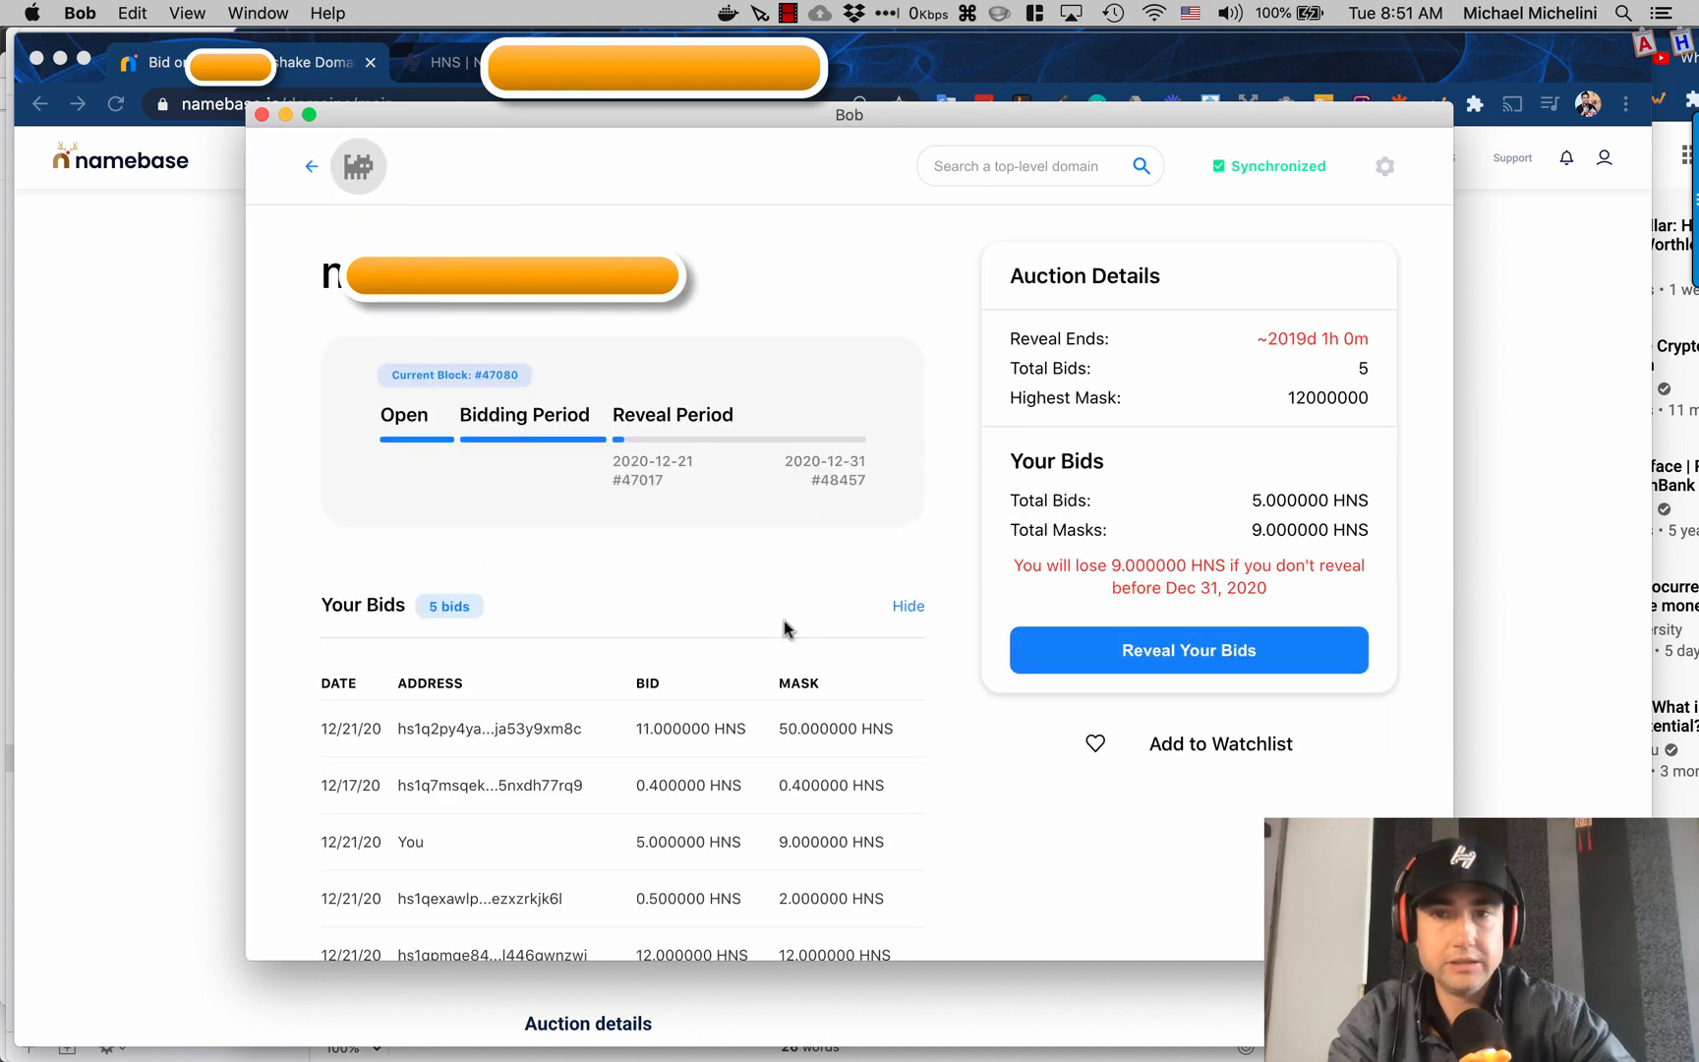
mouse_move(829, 572)
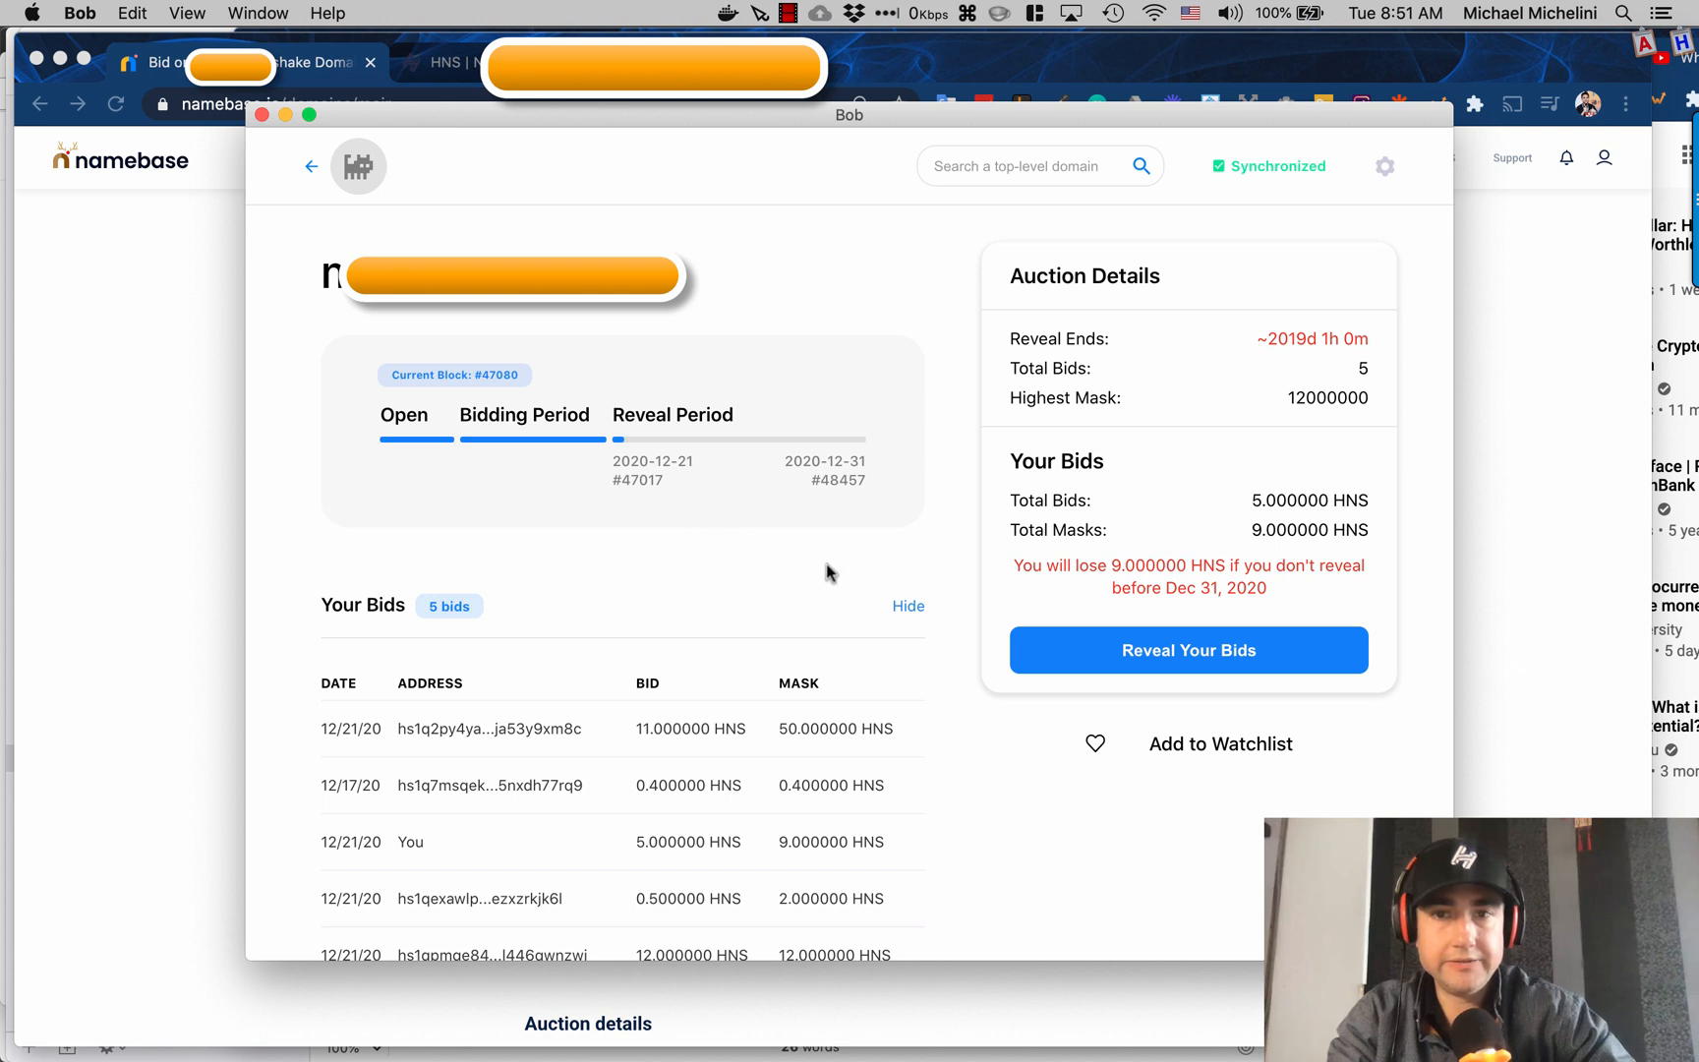
mouse_move(1181, 587)
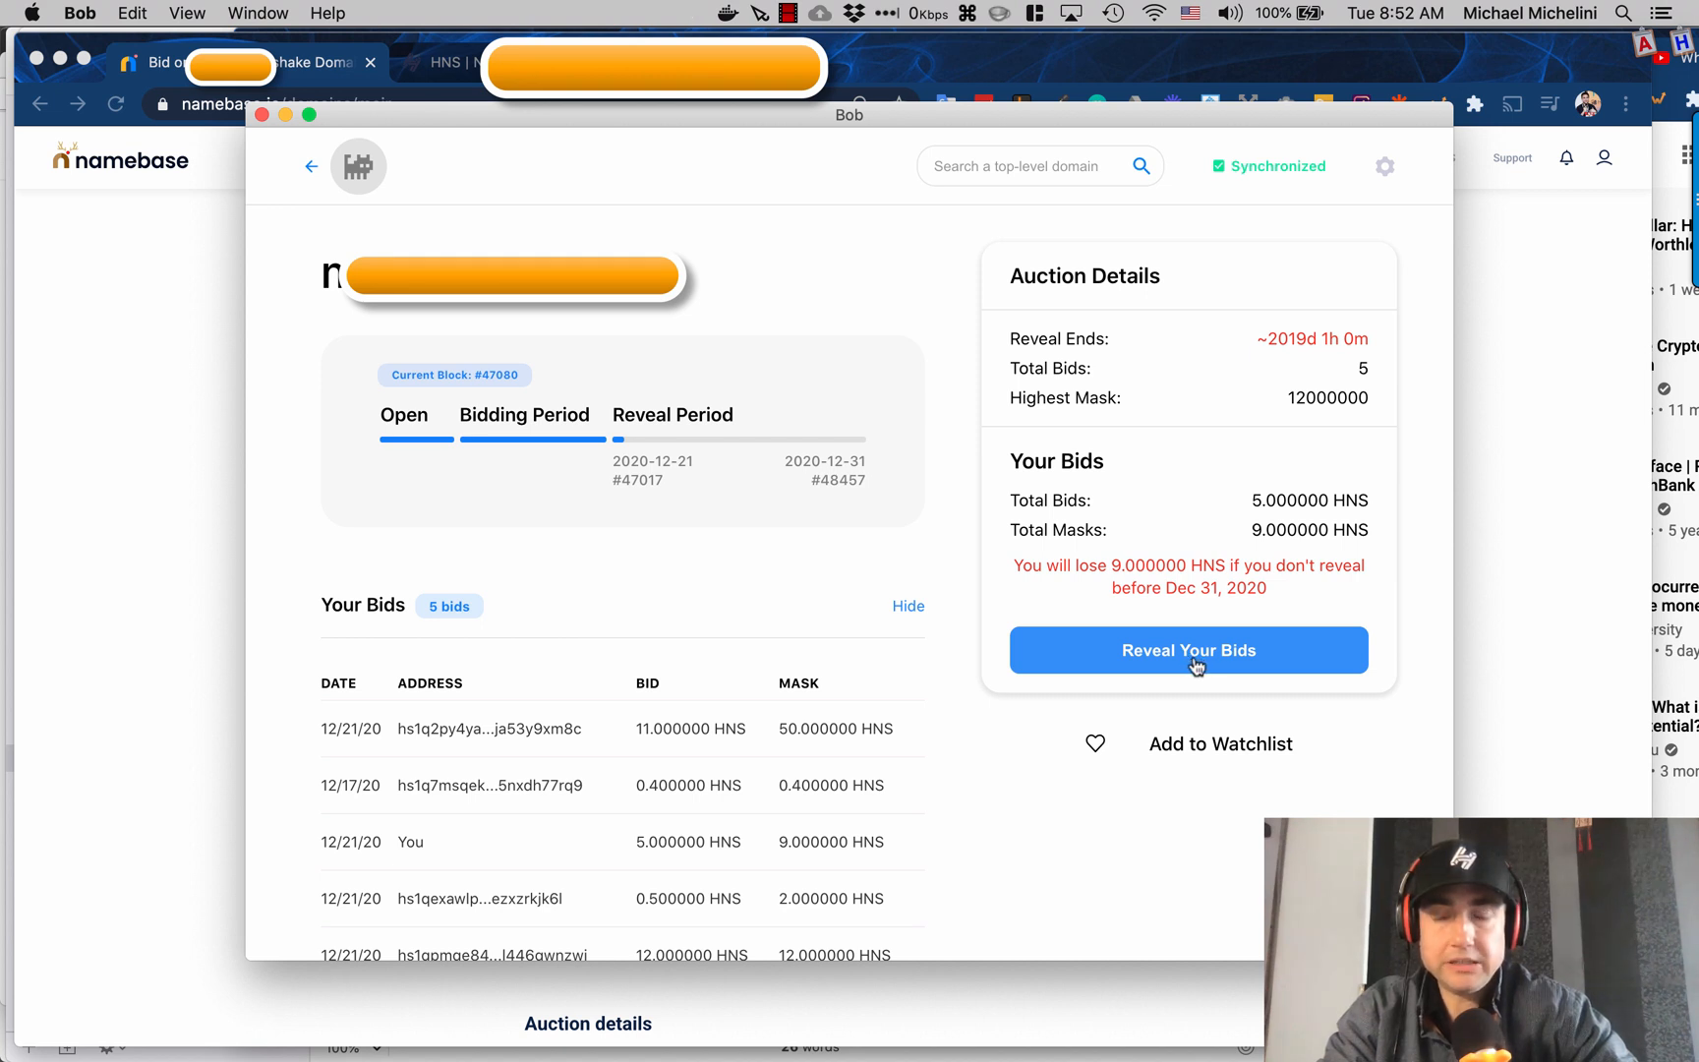
Step: Reveal your bids on the domain, confirming with the wallet password
click(1188, 650)
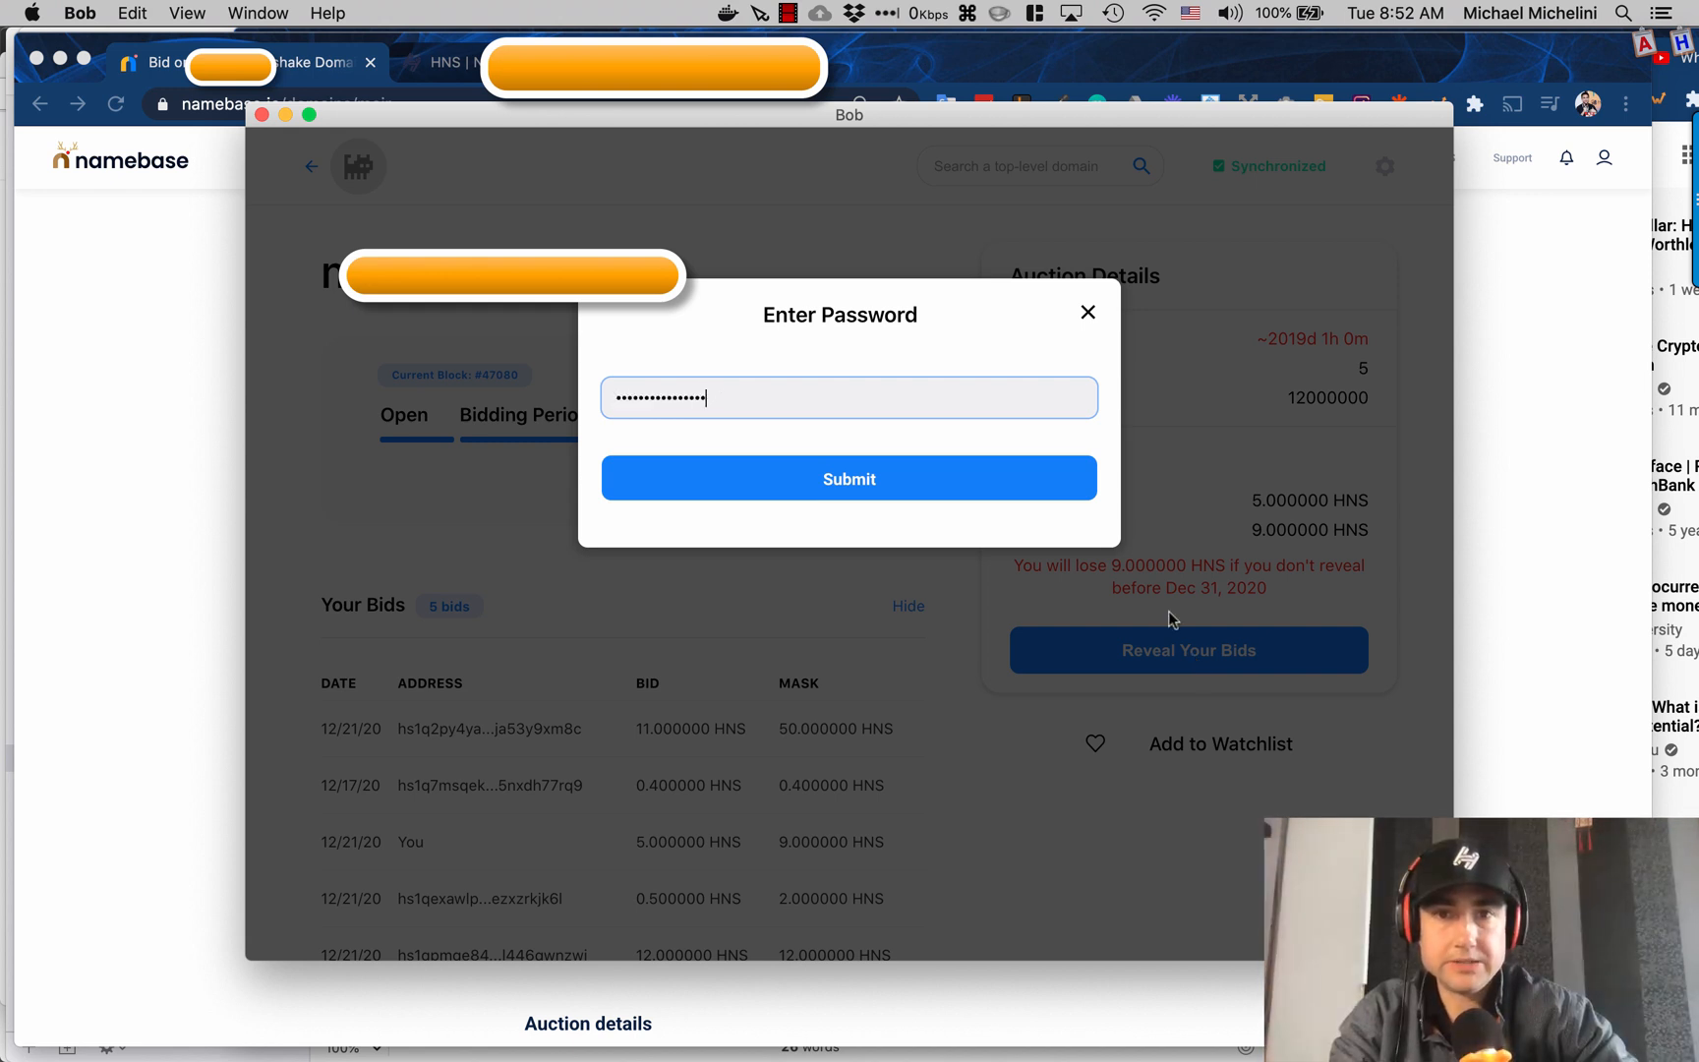
click(848, 478)
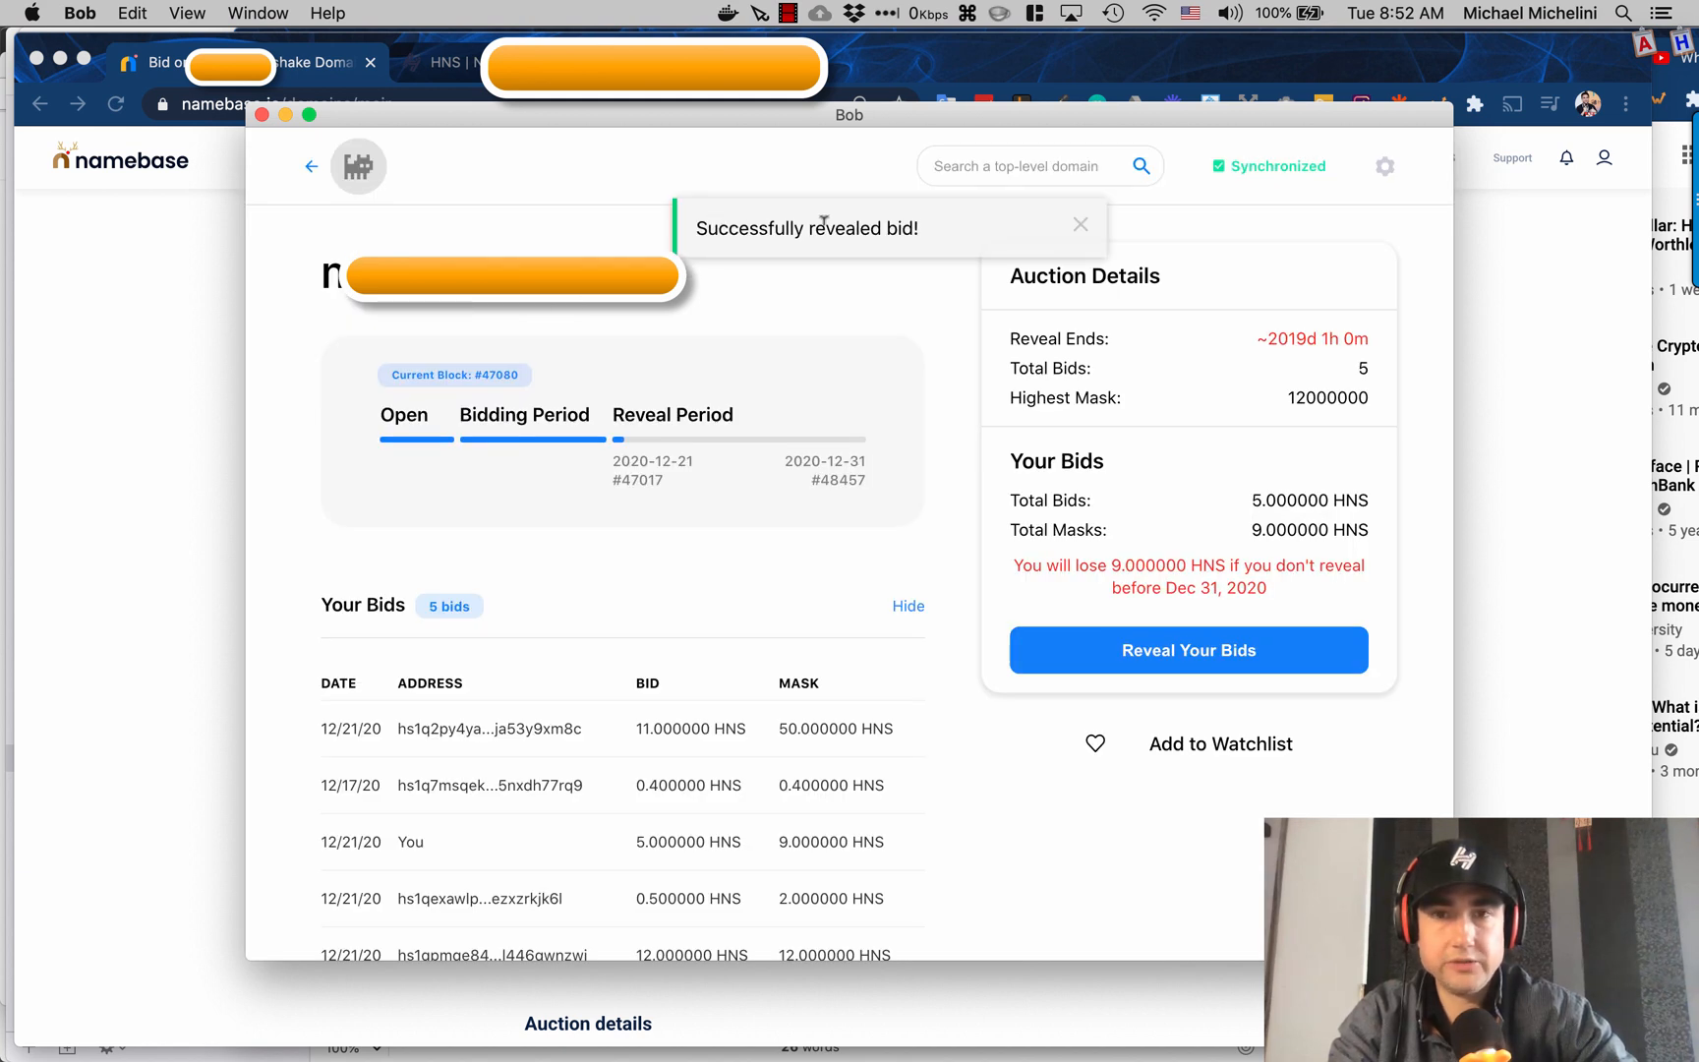
mouse_move(1030, 393)
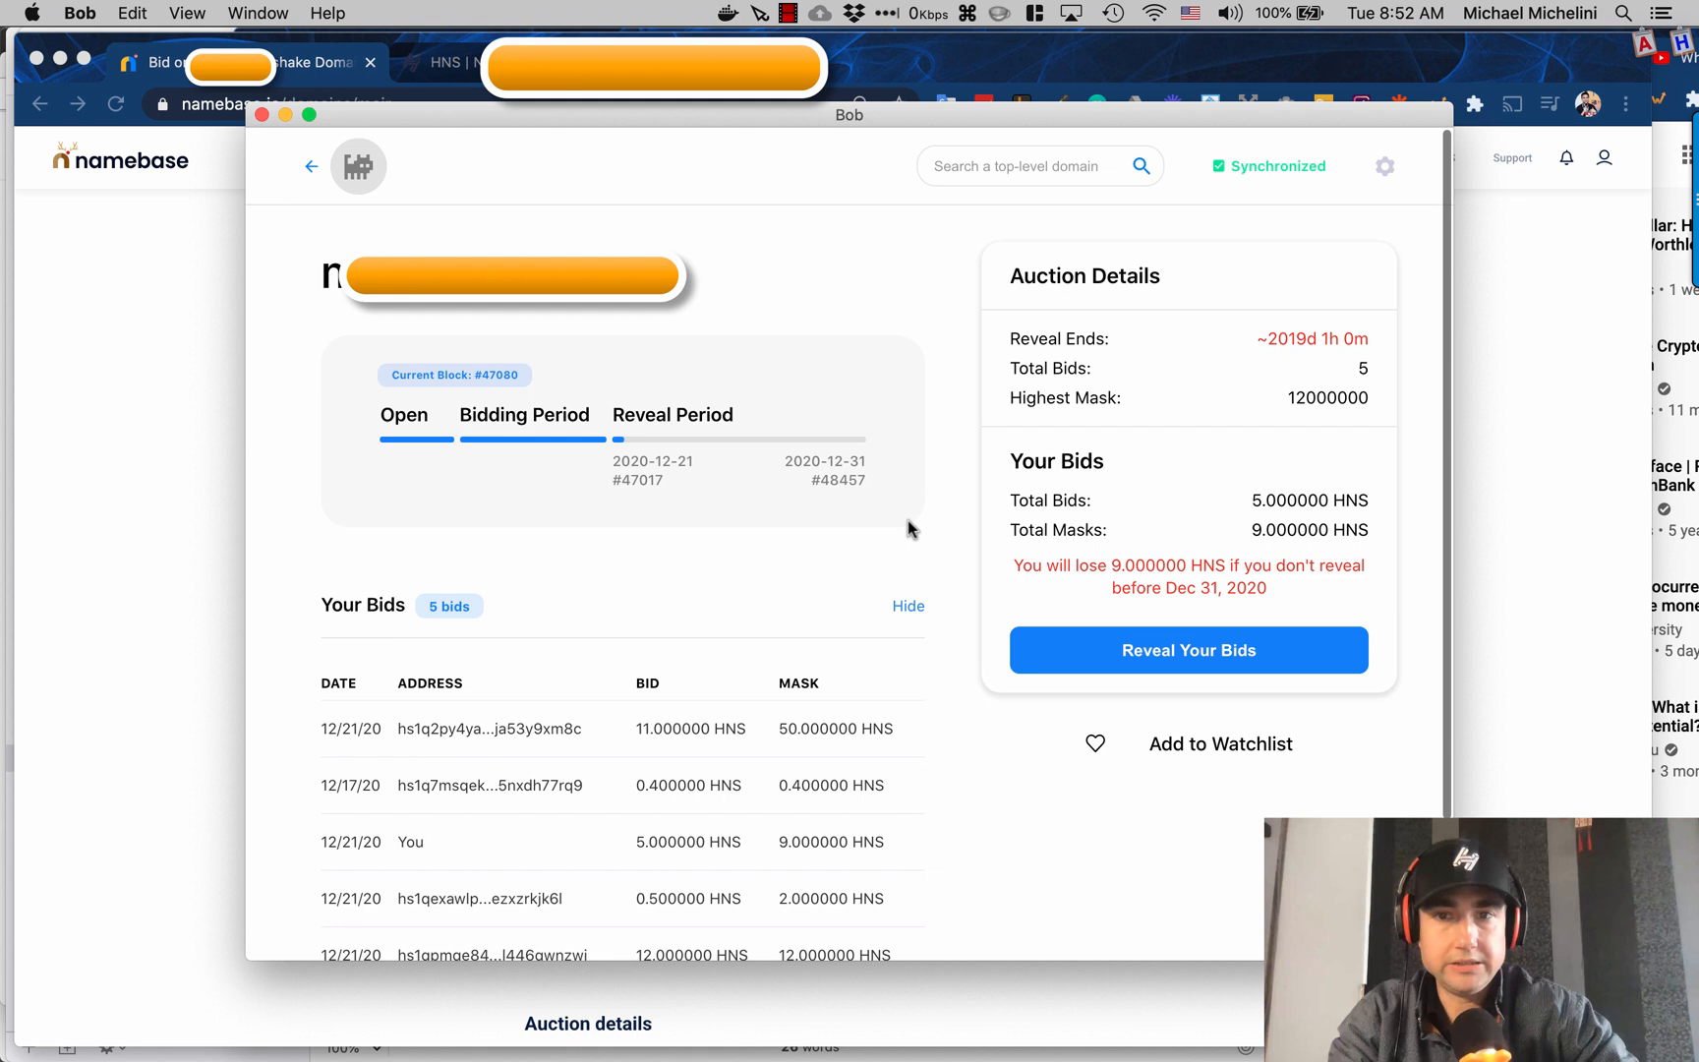
mouse_move(962, 436)
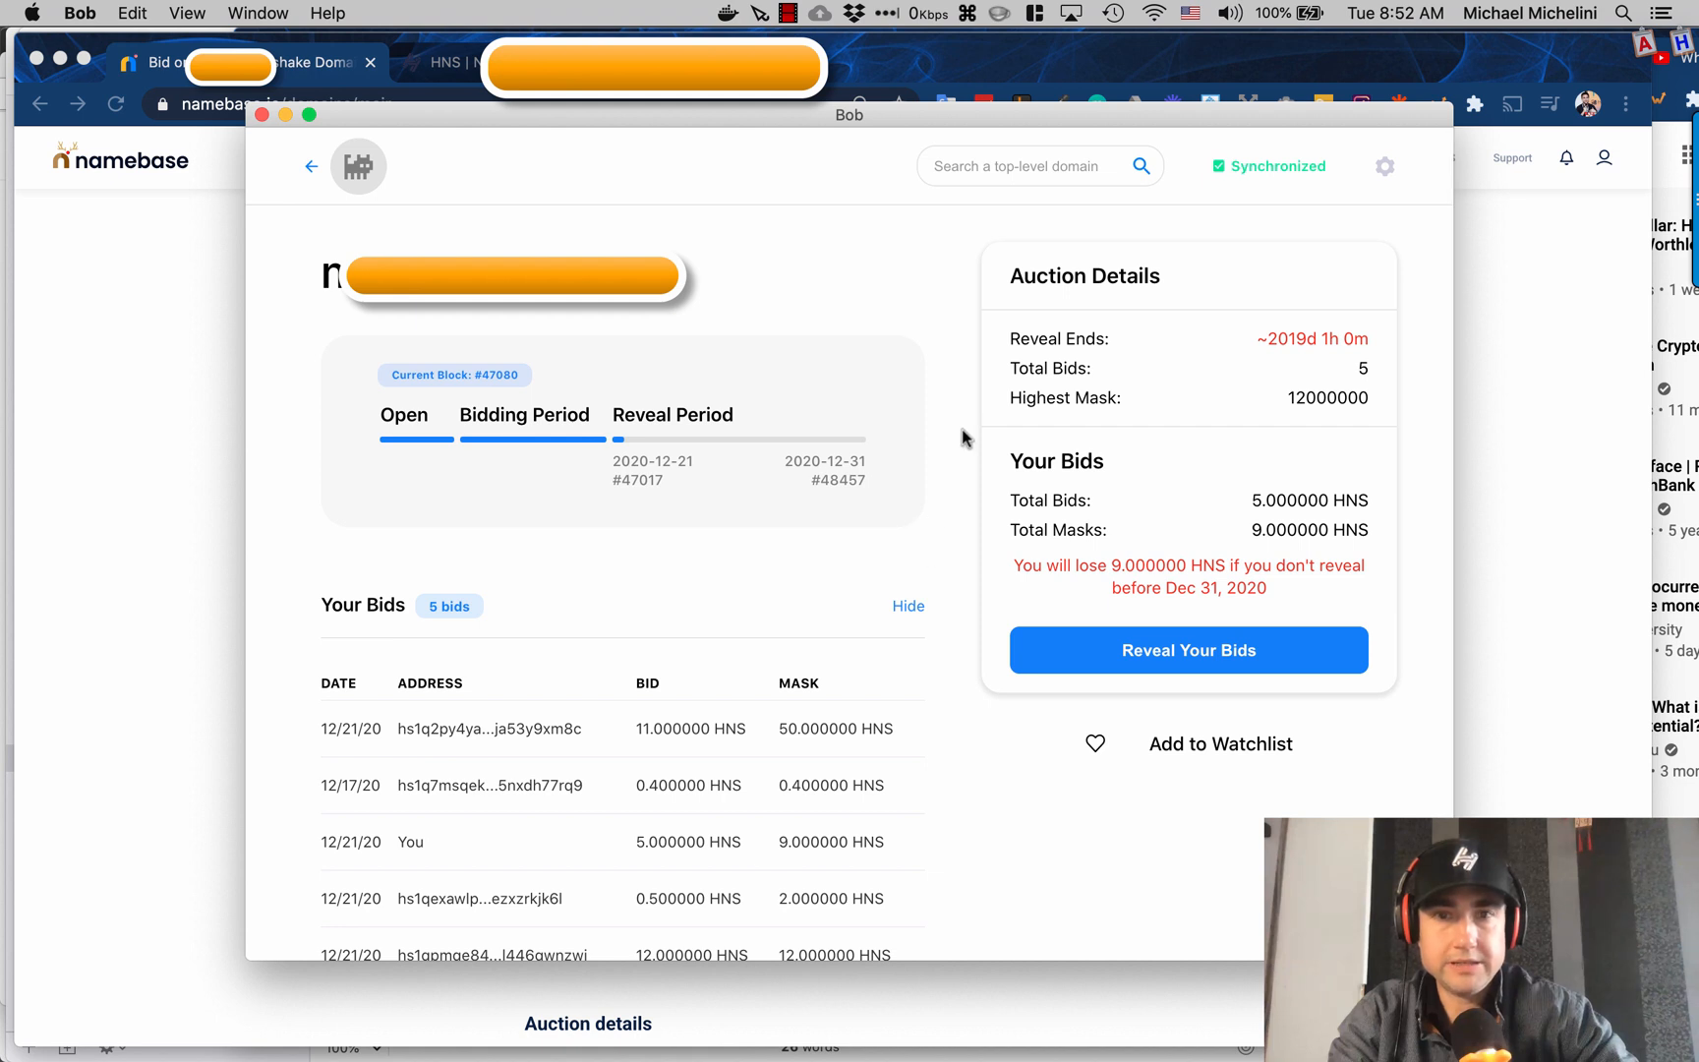